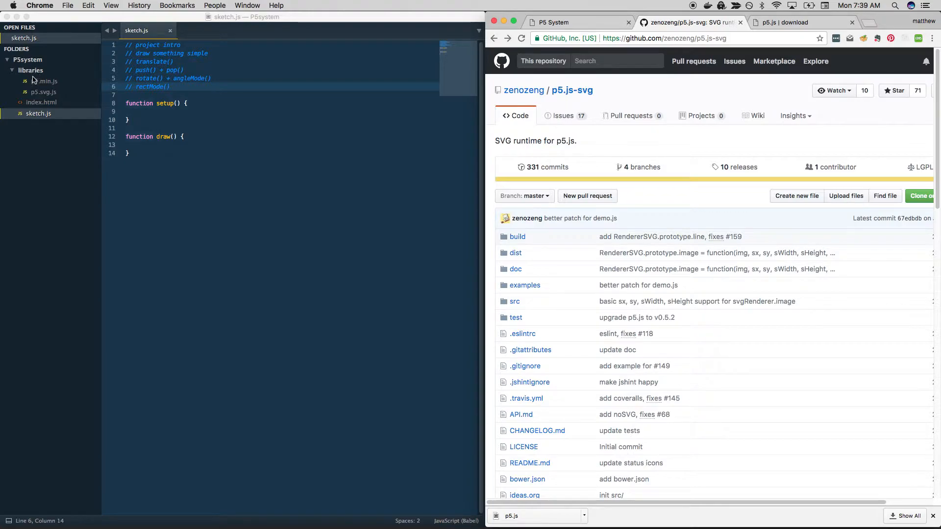
# Review index.html and sketch.js in the P5system project.
pyautogui.click(41, 81)
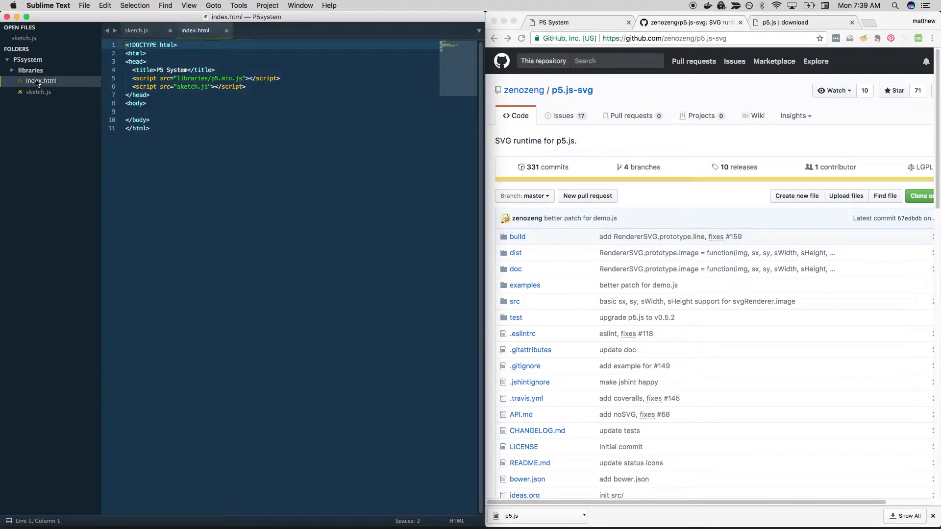
pyautogui.click(38, 92)
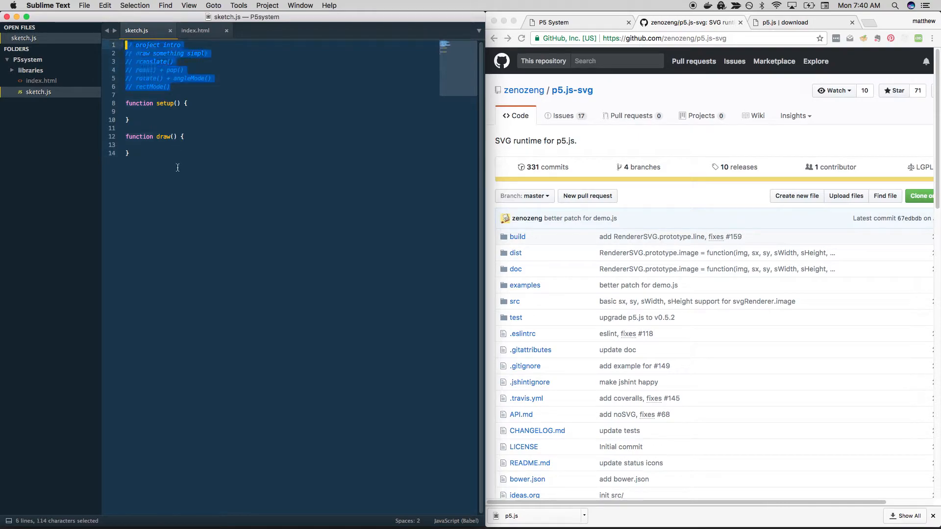
pyautogui.click(127, 153)
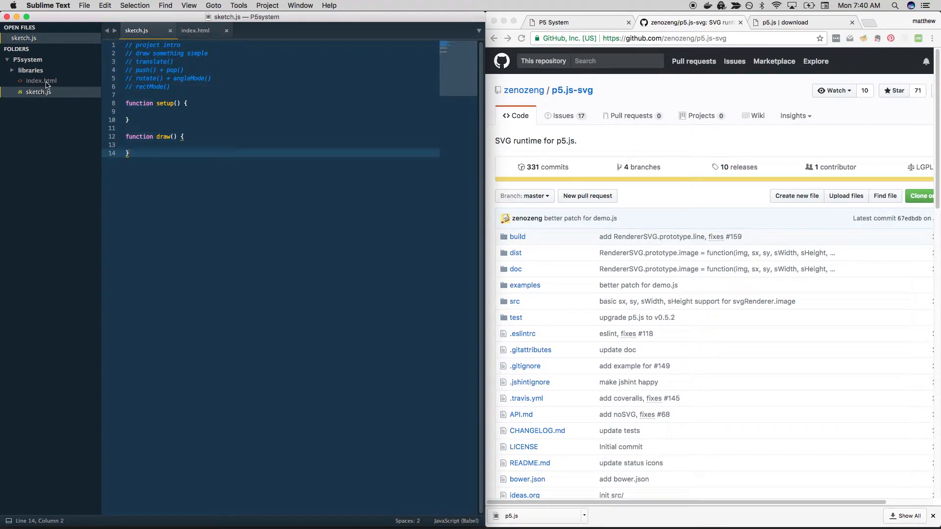
pyautogui.click(195, 31)
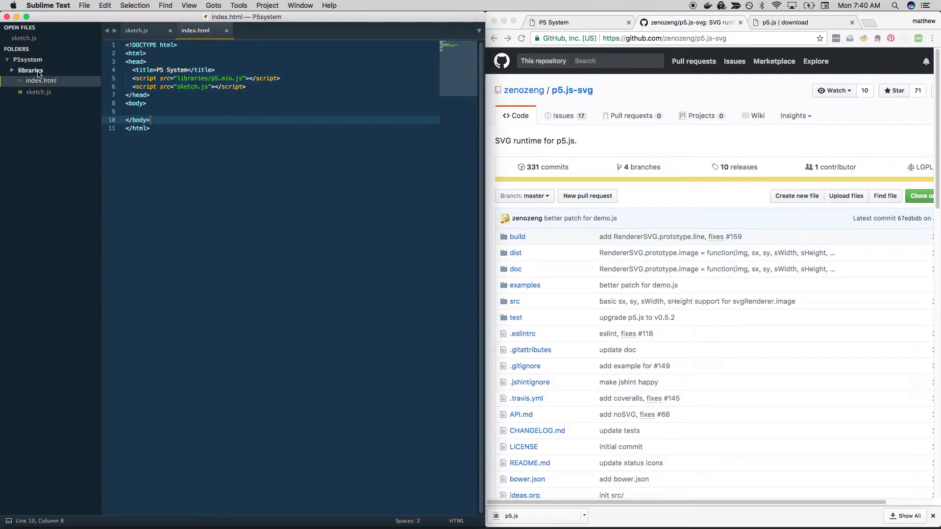
# Expand the libraries folder and bring up the p5.svg.js library file.
pyautogui.click(31, 71)
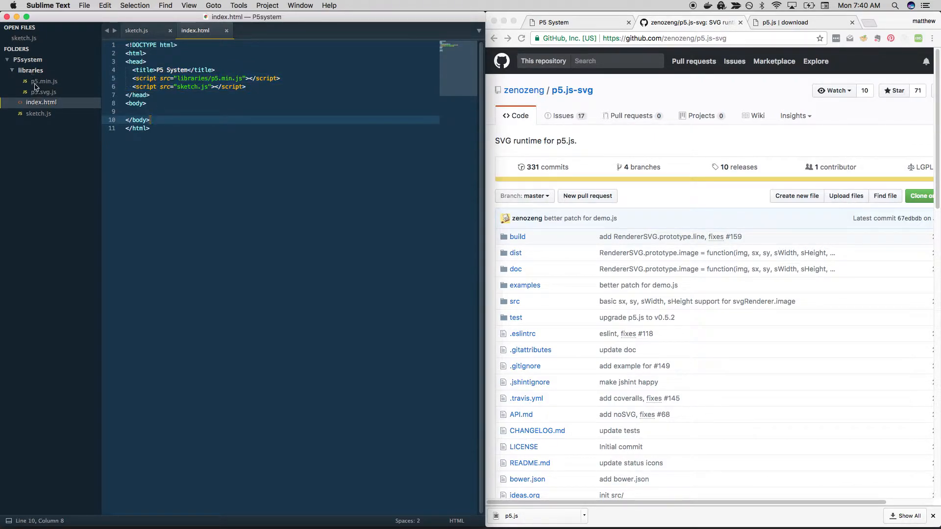
pyautogui.click(44, 91)
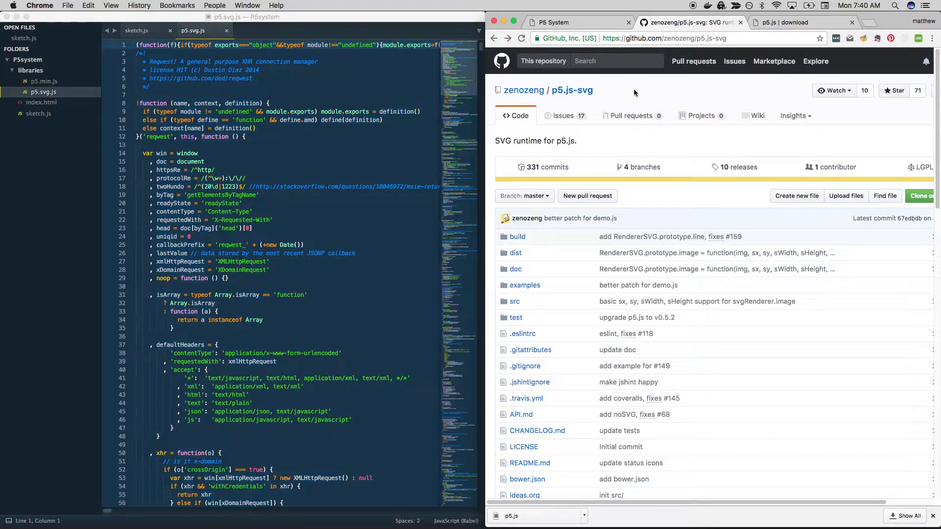
pyautogui.moveTo(523, 90)
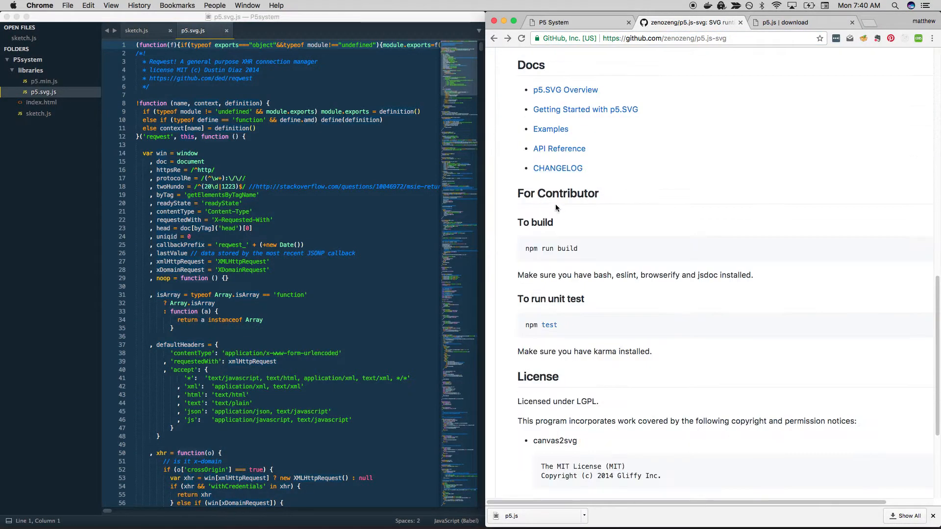
# Go from the Getting Started with p5.SVG guide to the p5.js-svg releases page.
pyautogui.click(584, 109)
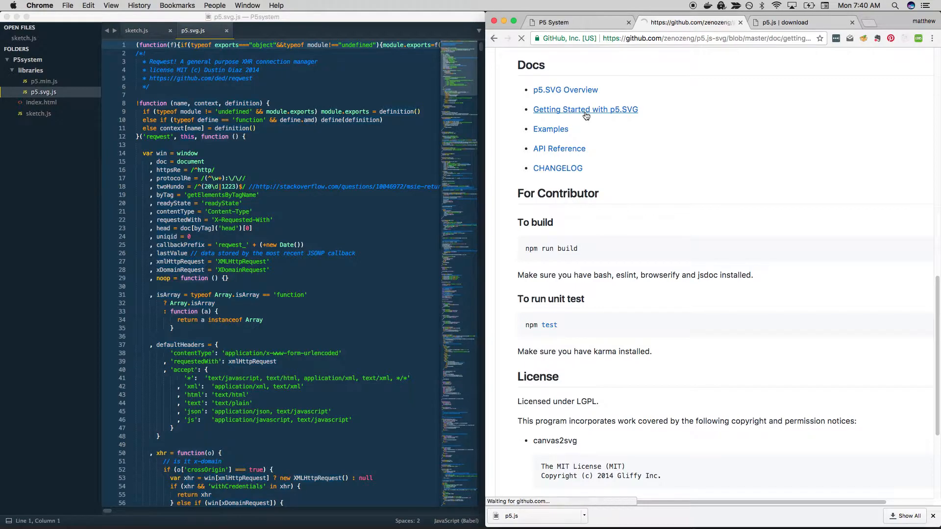
pyautogui.click(585, 110)
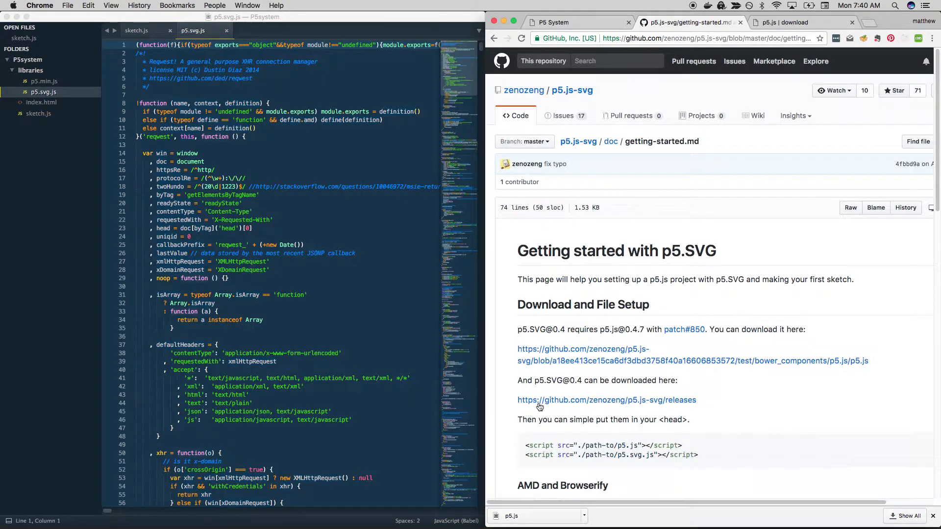
pyautogui.doubleClick(539, 380)
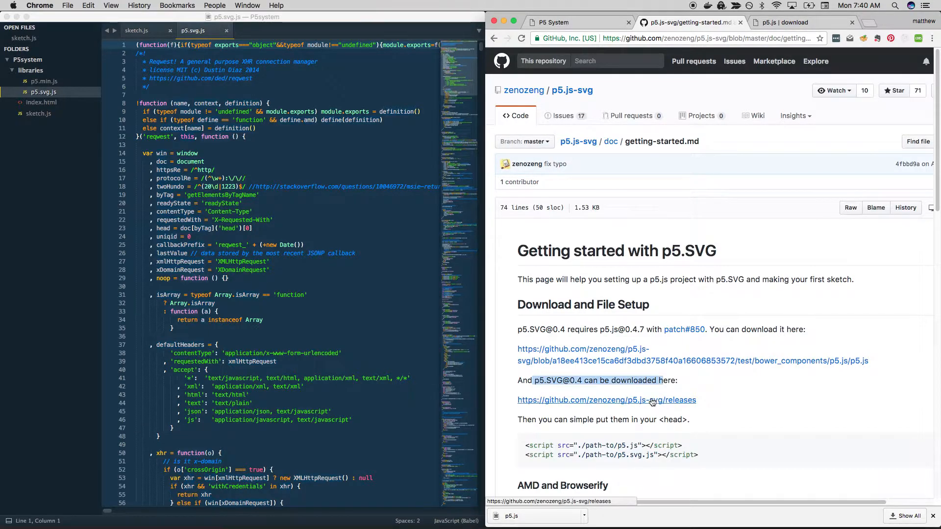
pyautogui.click(607, 400)
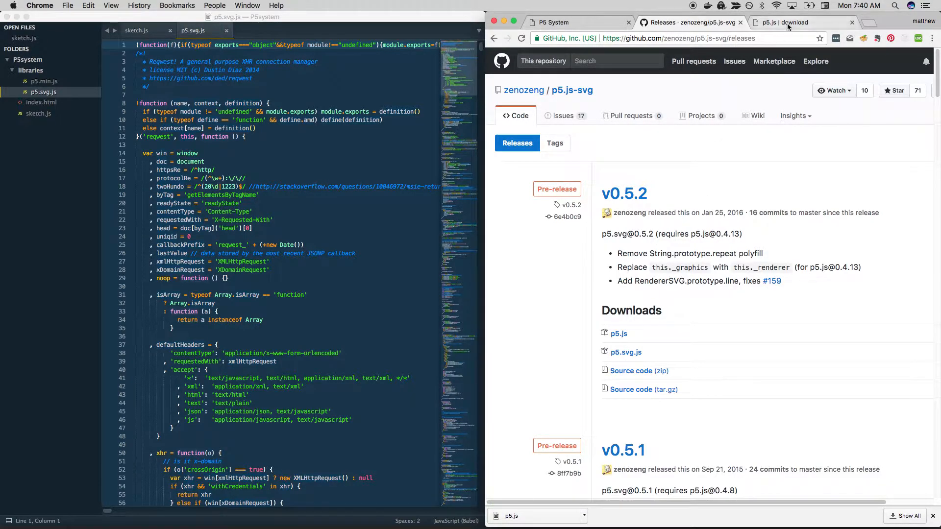
pyautogui.click(798, 22)
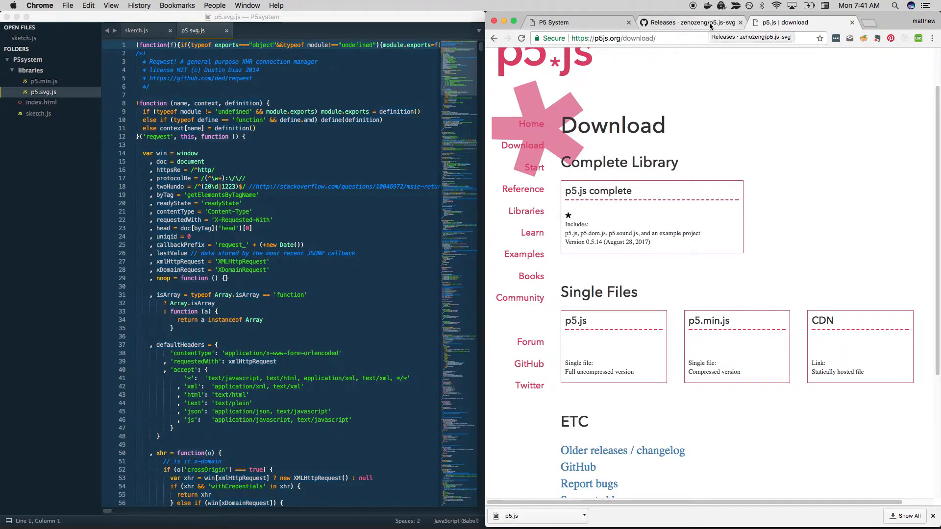
pyautogui.click(690, 22)
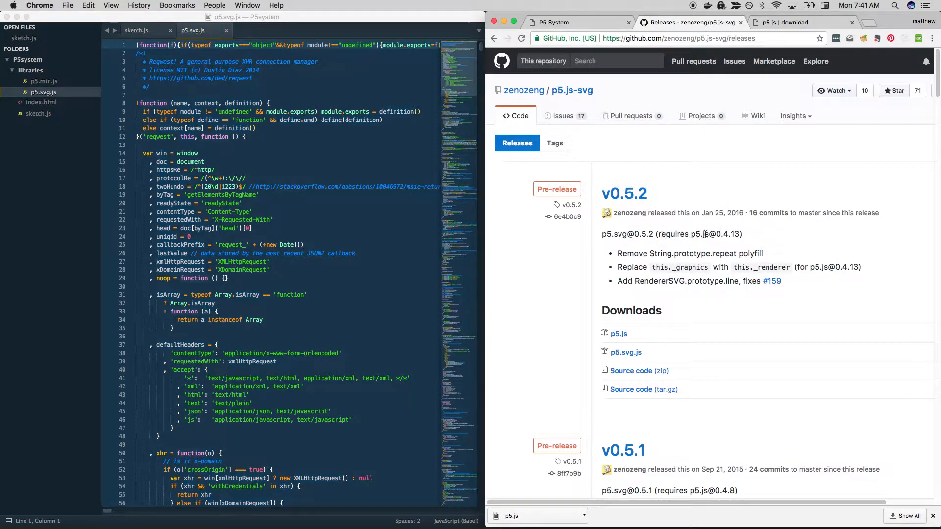
pyautogui.doubleClick(729, 234)
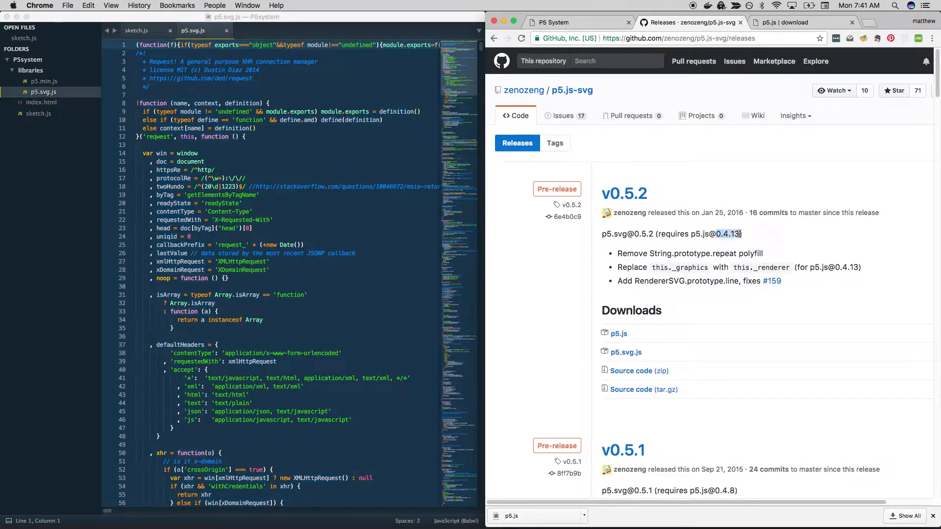
pyautogui.moveTo(771, 241)
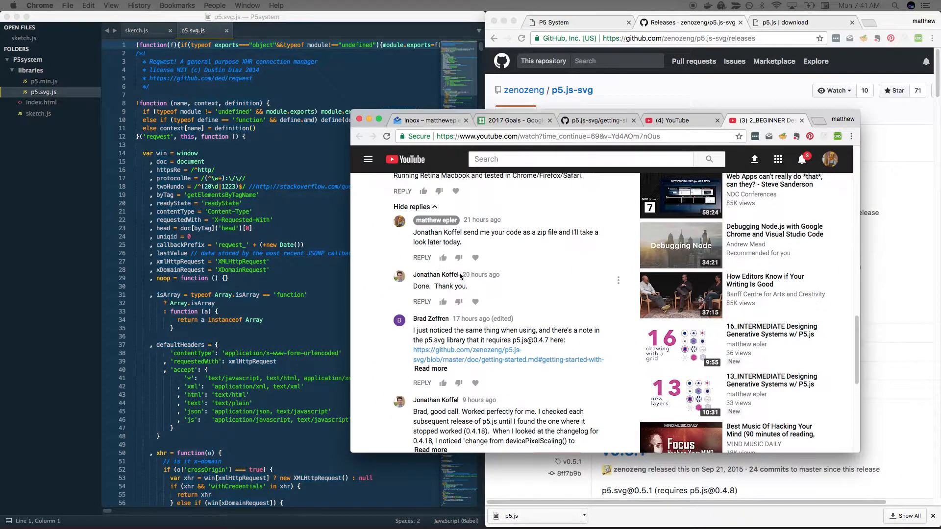
pyautogui.scroll(-3)
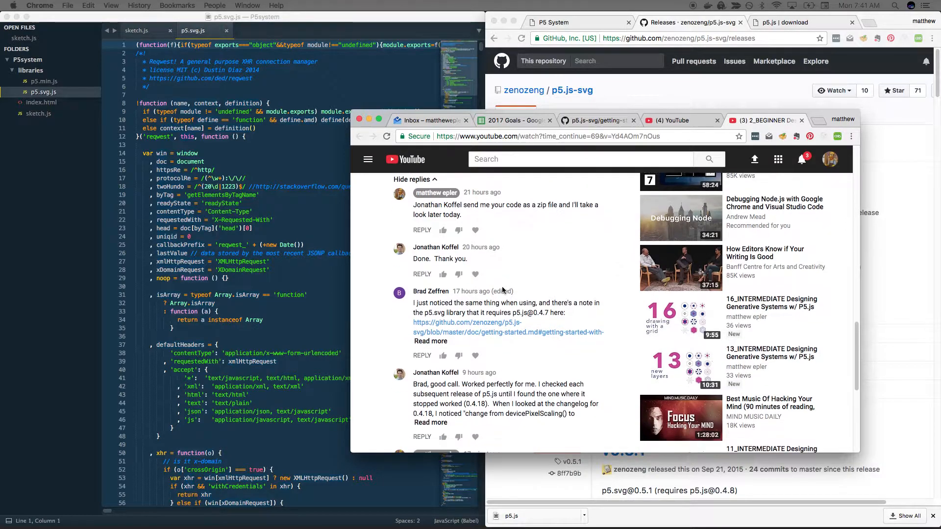
pyautogui.scroll(-3)
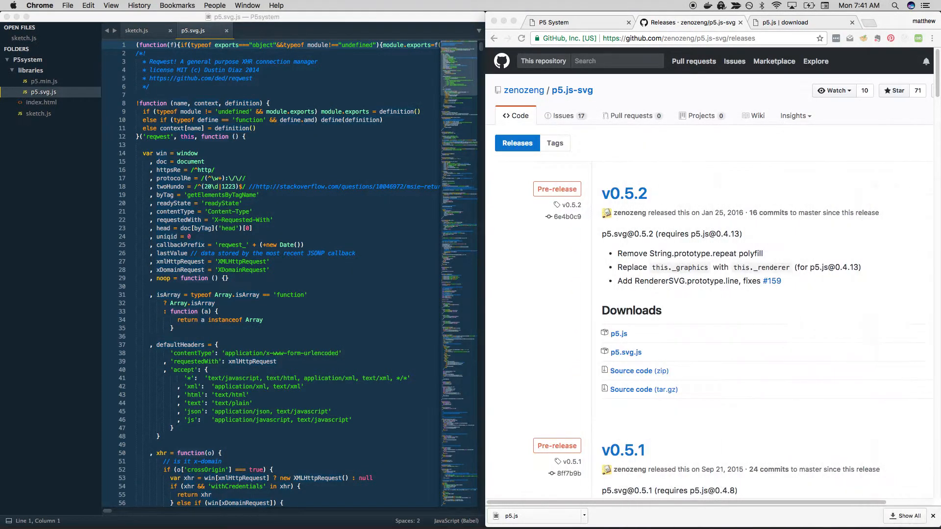
pyautogui.moveTo(791, 229)
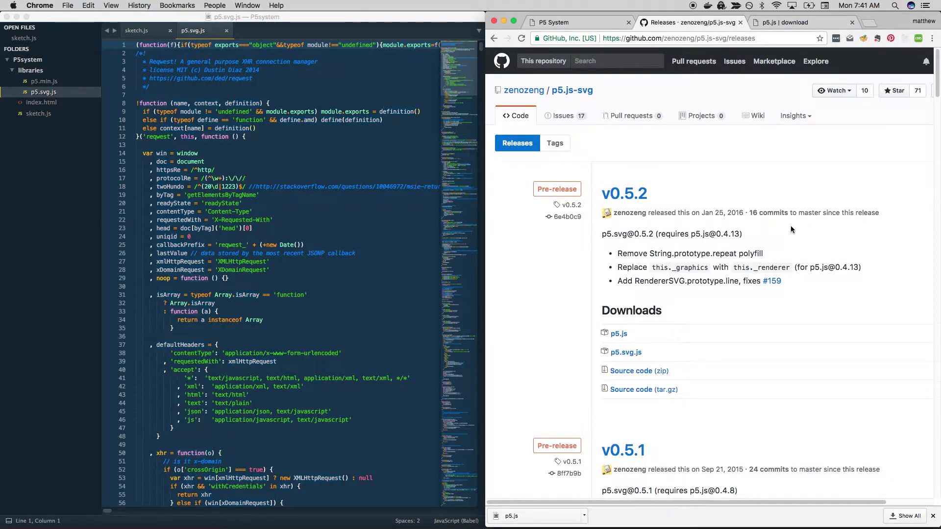
pyautogui.moveTo(787, 228)
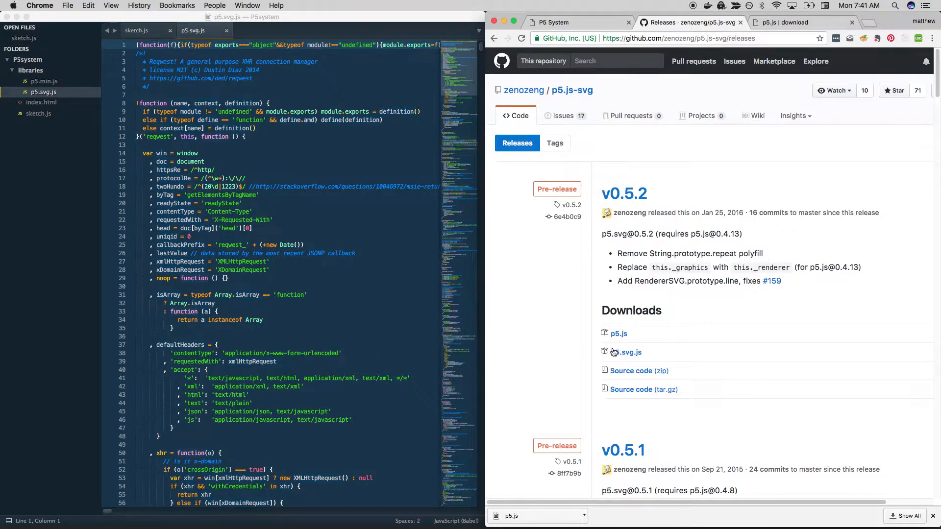
pyautogui.moveTo(625, 353)
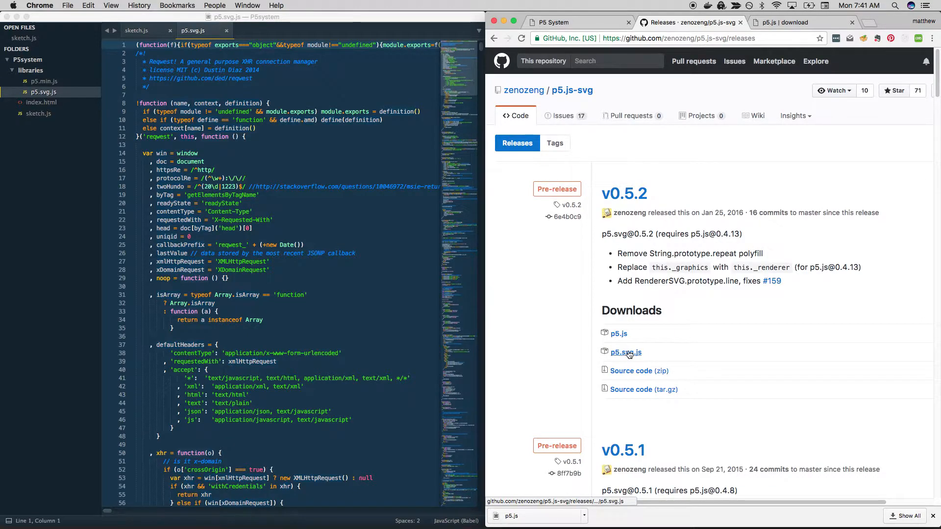
# Download p5.svg.js and p5.js from v0.5.2, then look at the old p5.min.js in Sublime.
pyautogui.click(625, 352)
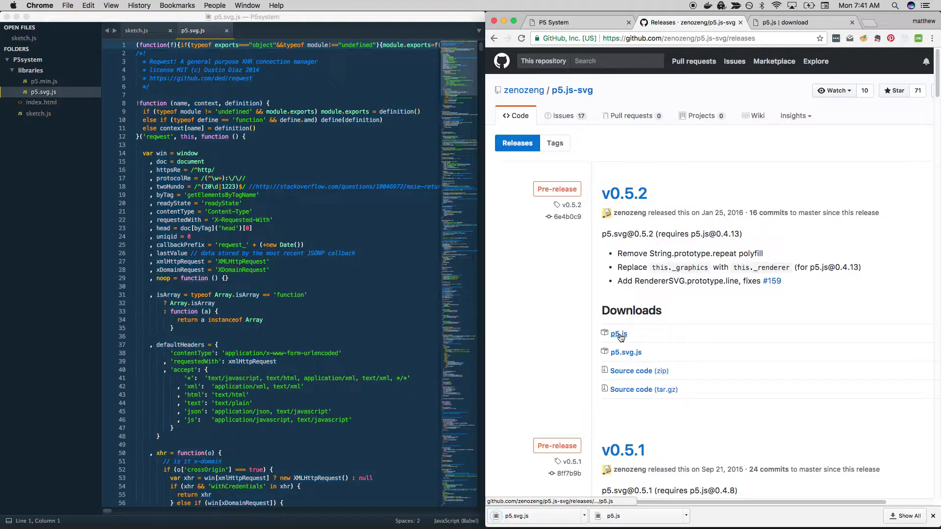
pyautogui.click(618, 334)
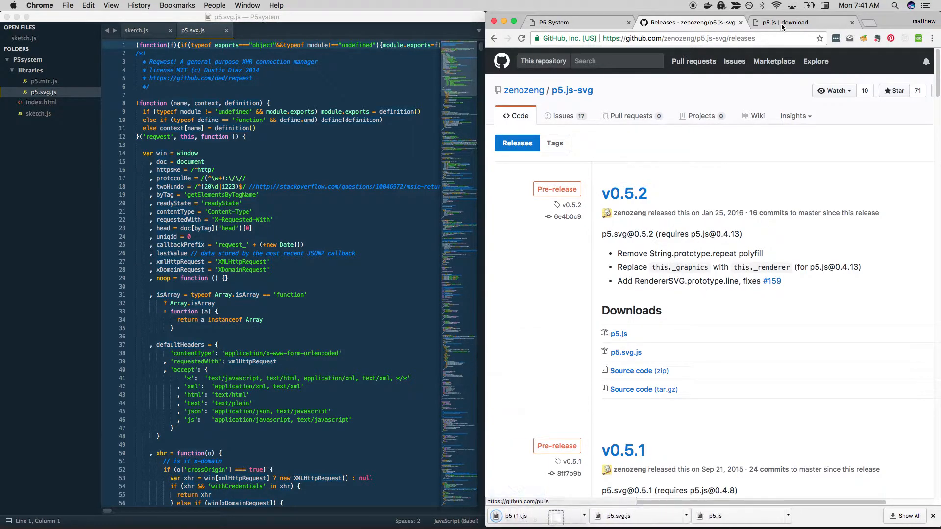
pyautogui.click(792, 22)
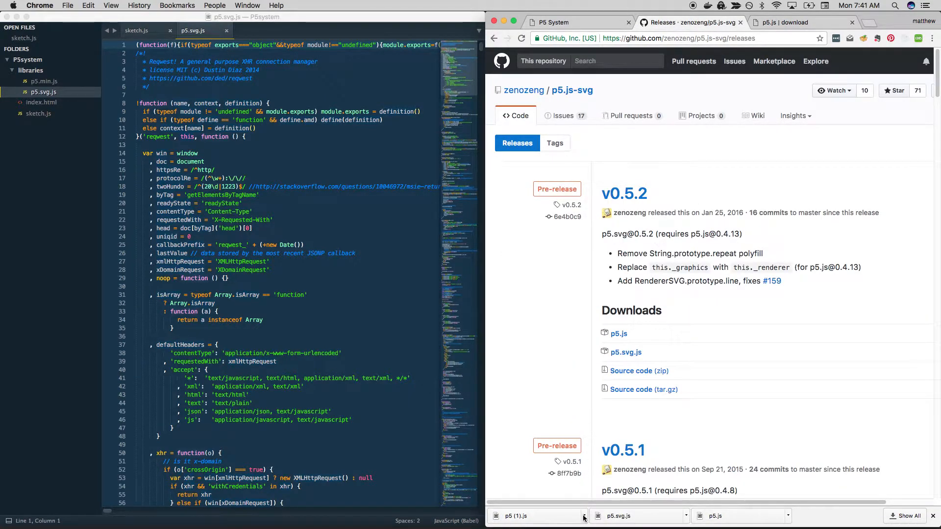
pyautogui.click(43, 81)
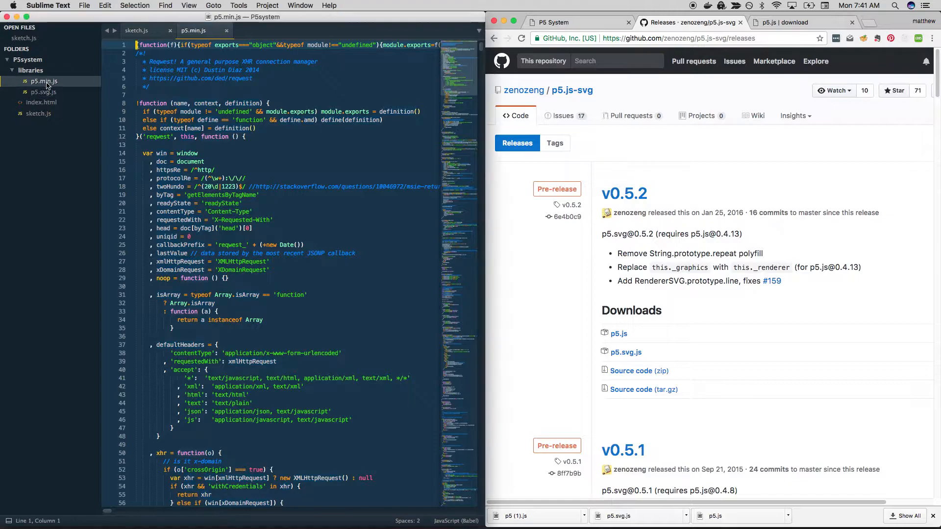
# Reveal the downloaded p5.js in Finder and move it with p5.svg.js into P5system/libraries, replacing p5.min.js.
pyautogui.rightClick(43, 81)
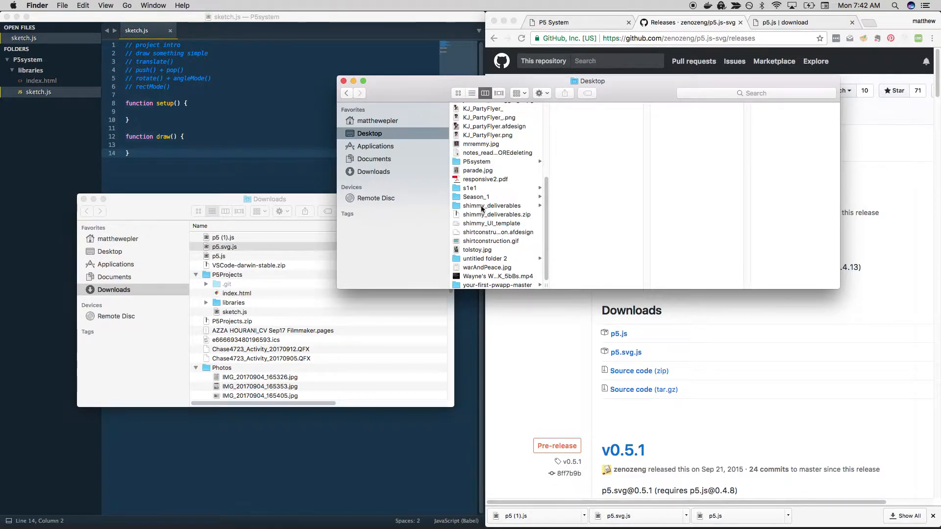
pyautogui.click(476, 161)
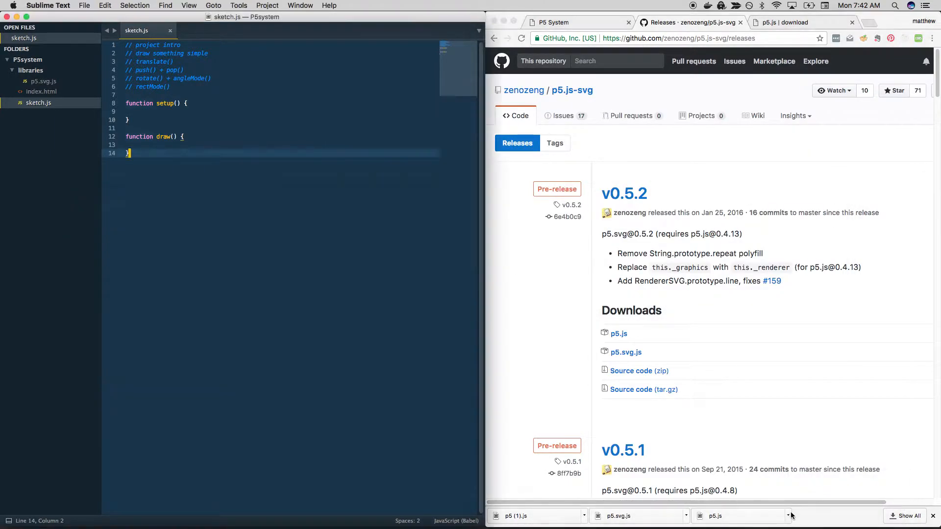
pyautogui.click(788, 515)
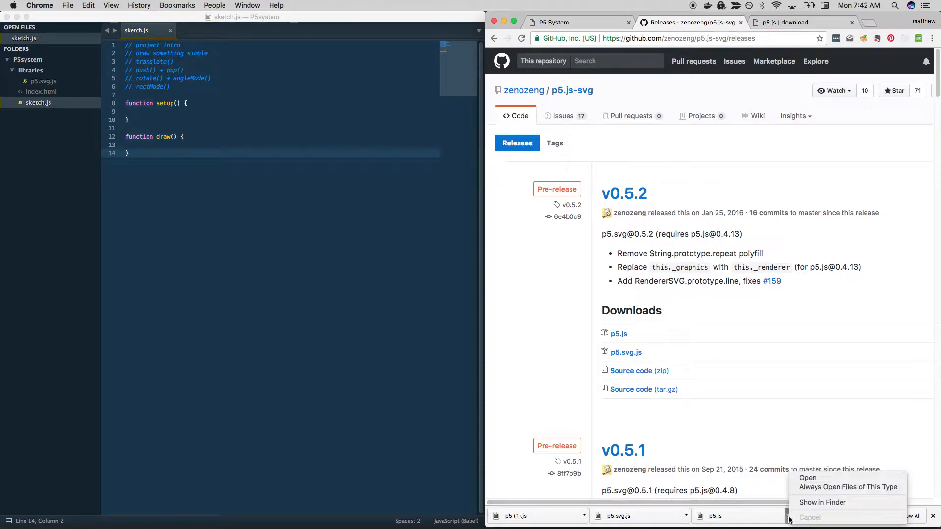
pyautogui.click(822, 502)
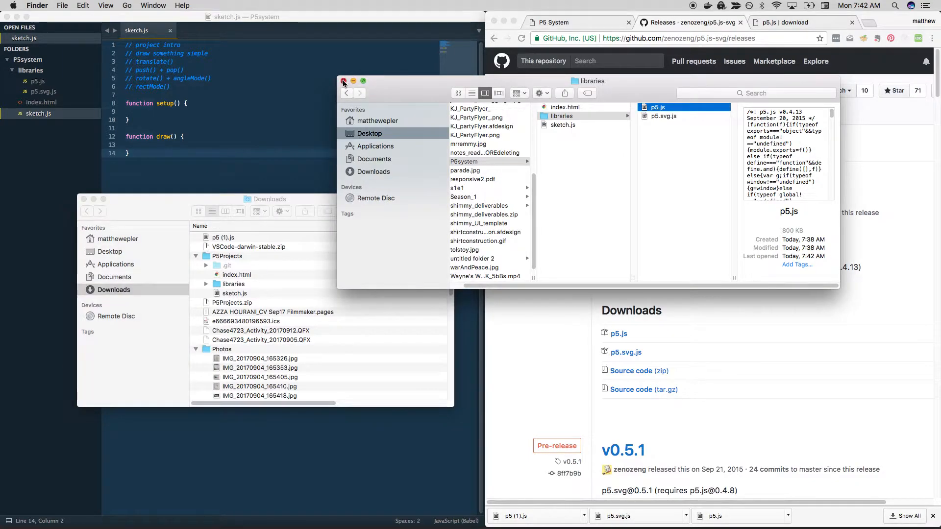
pyautogui.click(343, 81)
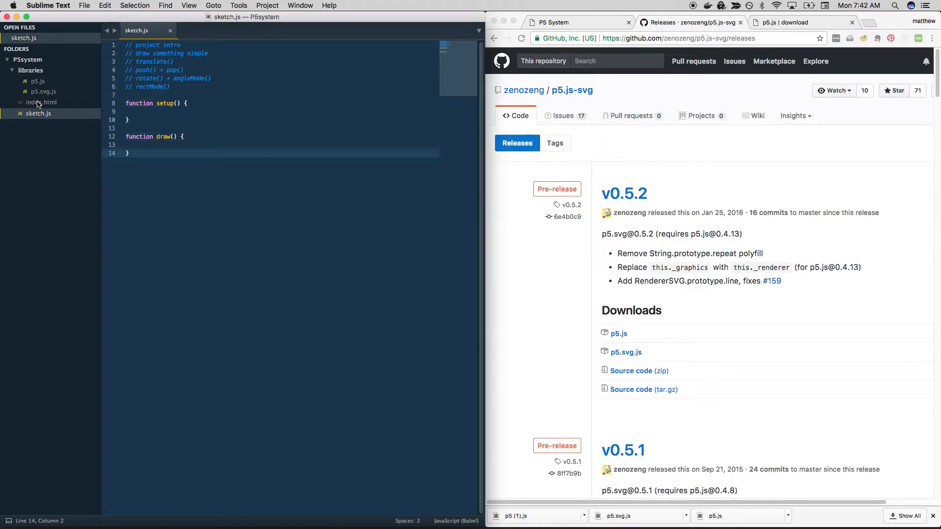
# Point index.html's script src at libraries/p5.js and copy that script line.
pyautogui.click(41, 102)
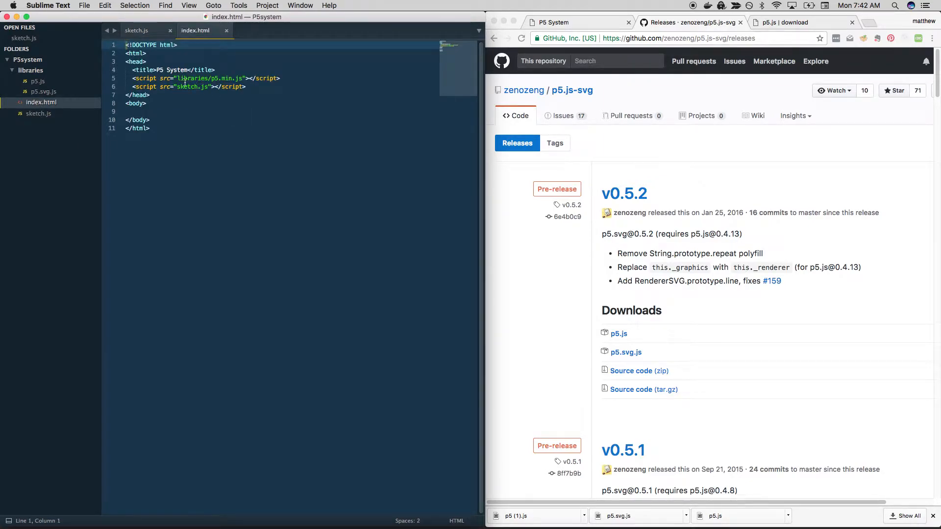
pyautogui.doubleClick(228, 78)
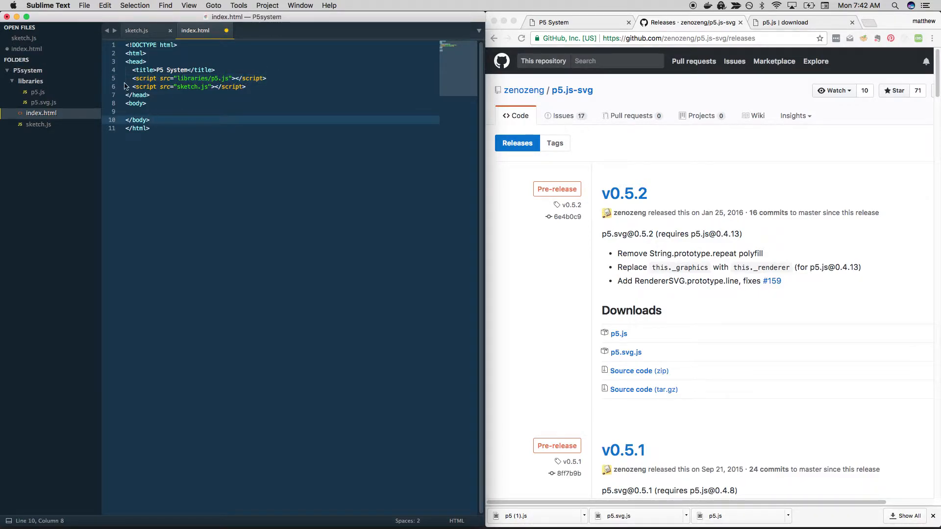
pyautogui.click(192, 78)
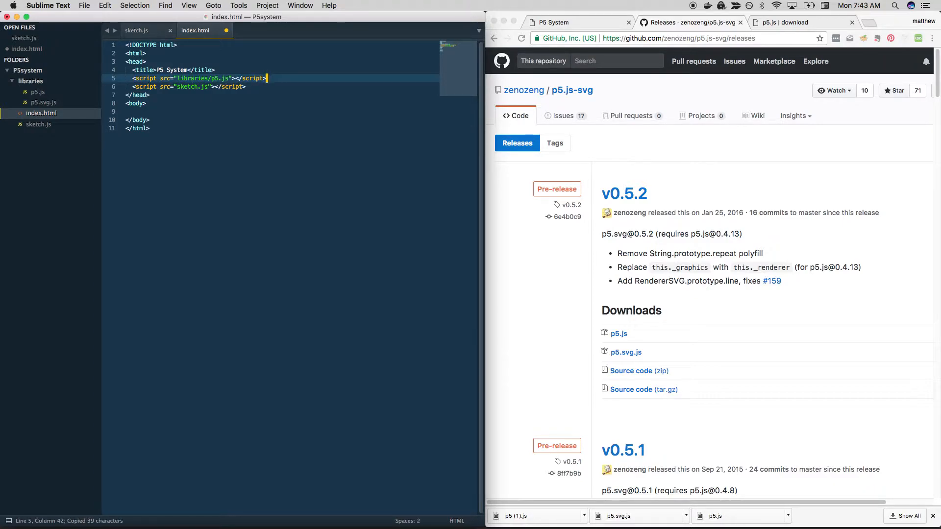
pyautogui.press('cmd+v')
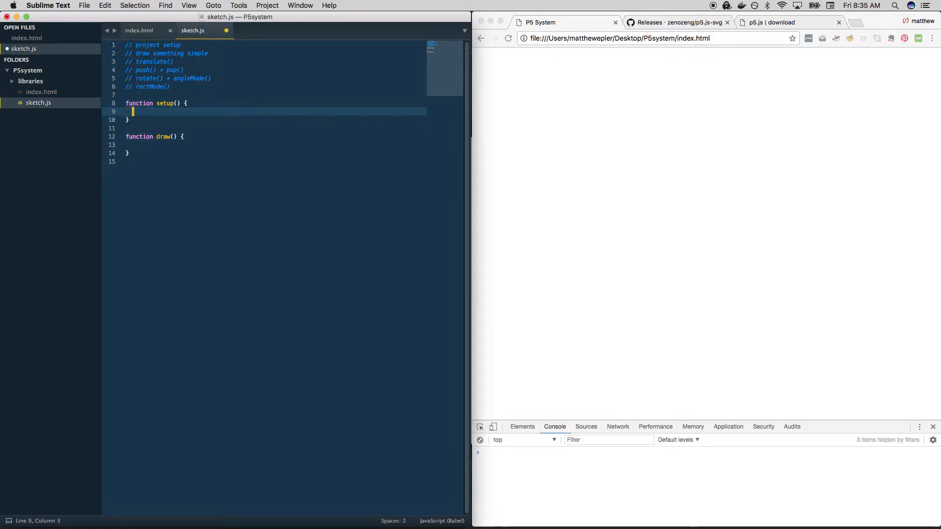
# Add console.log('hi') to setup and view the page in the browser, seeing hi in the console.
pyautogui.write('console.log()')
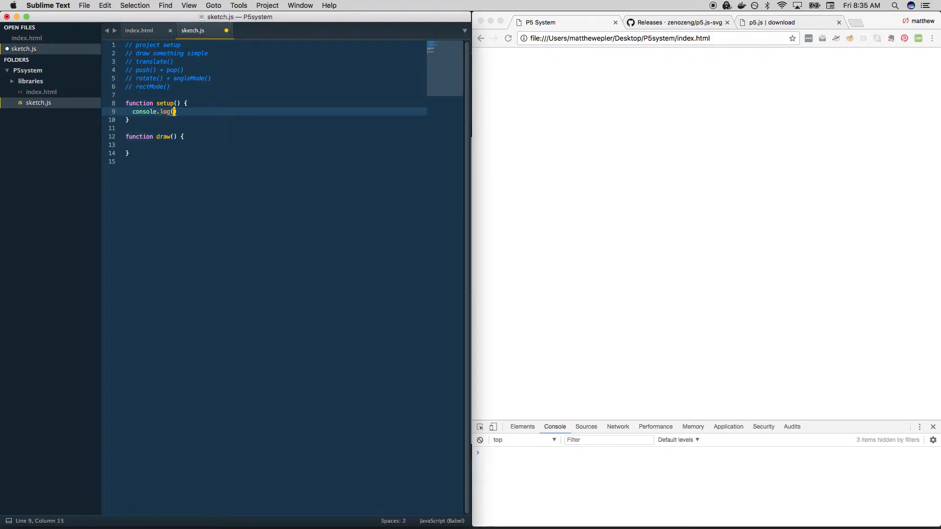
pyautogui.write("'hi'")
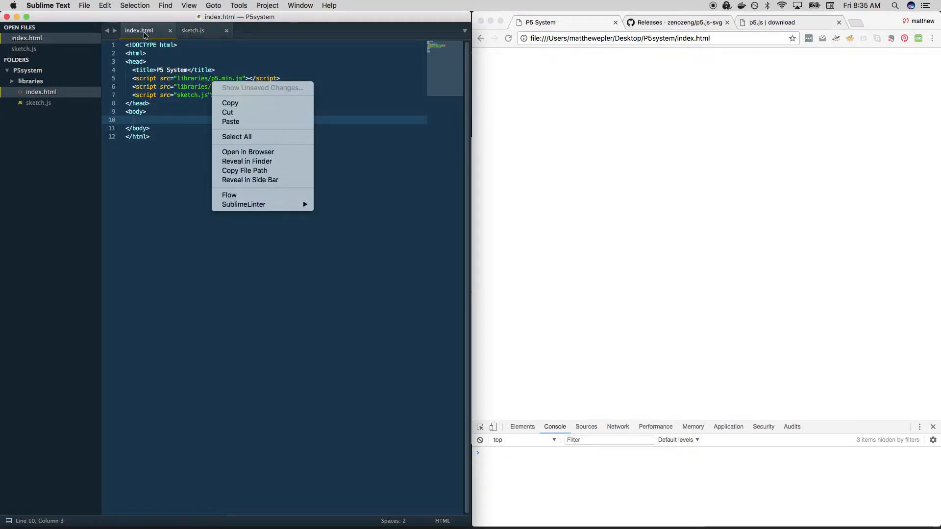
pyautogui.moveTo(248, 151)
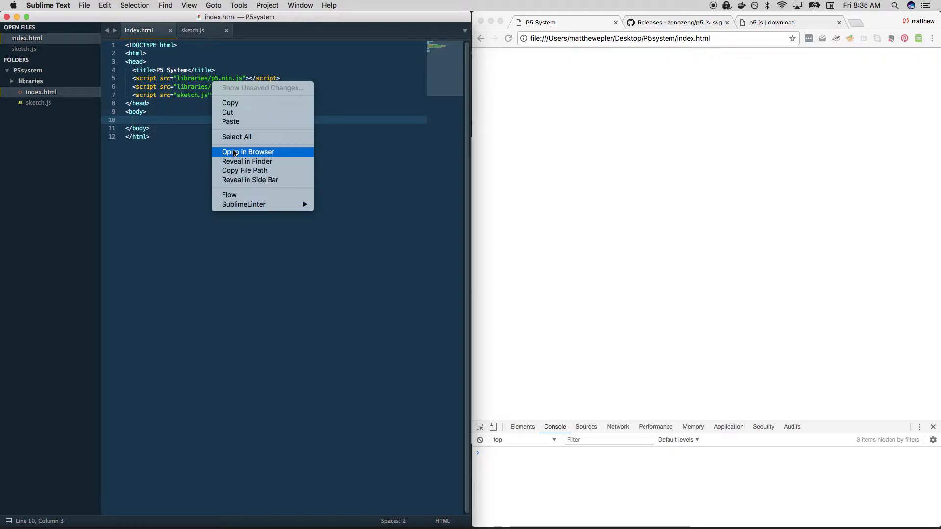
pyautogui.click(247, 152)
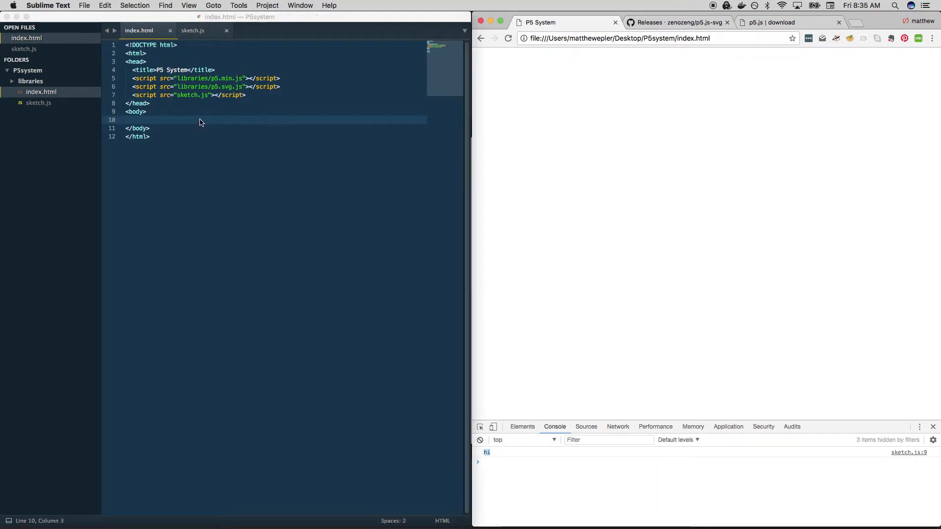
pyautogui.click(192, 30)
pyautogui.write('createCanvas')
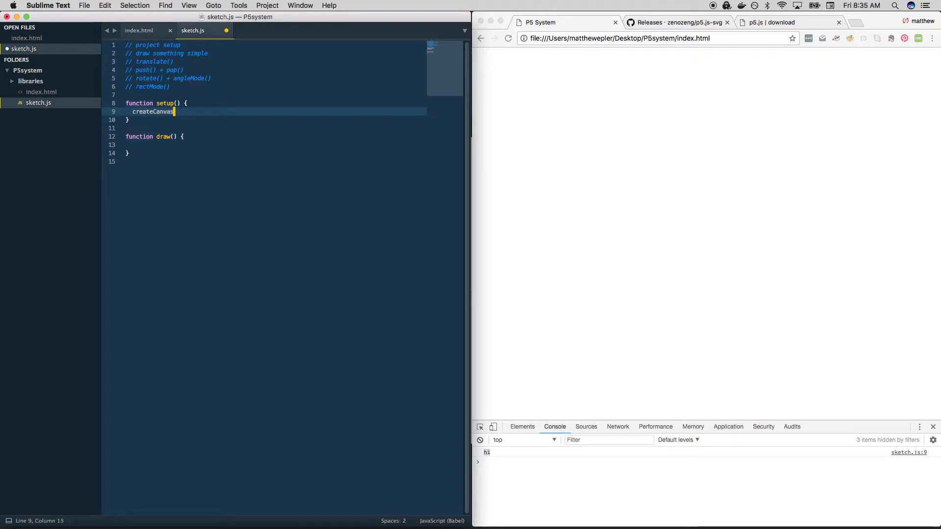
# Make setup create a 500×500 SVG canvas and call noLoop().
pyautogui.write('(500, 500)')
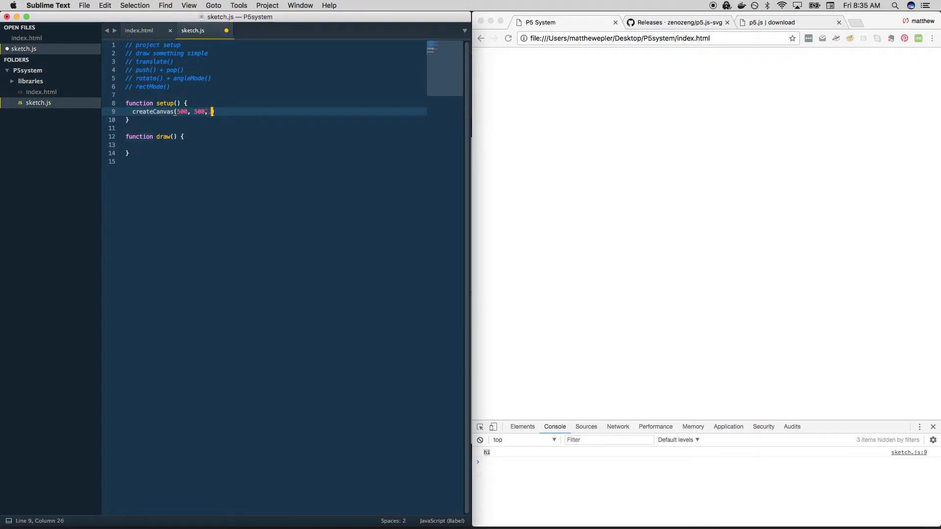
pyautogui.write('SVG)')
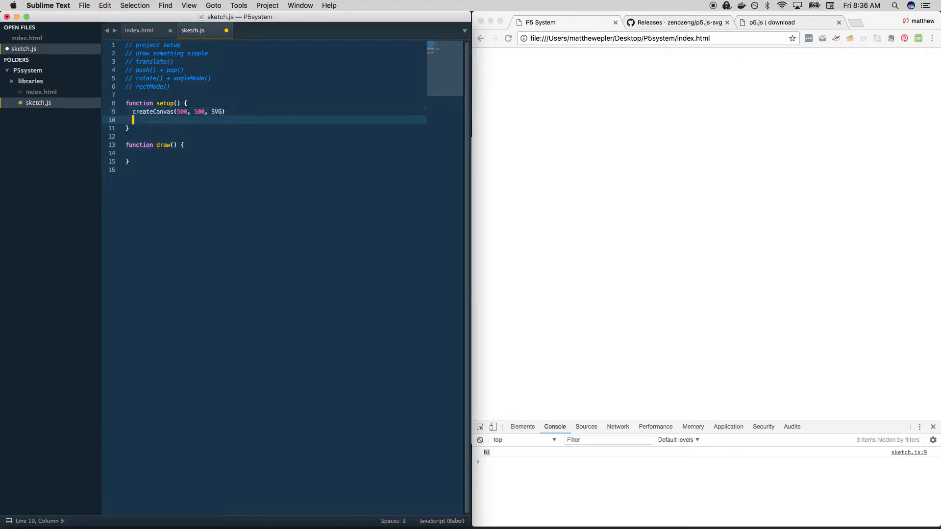
pyautogui.write('noLoop')
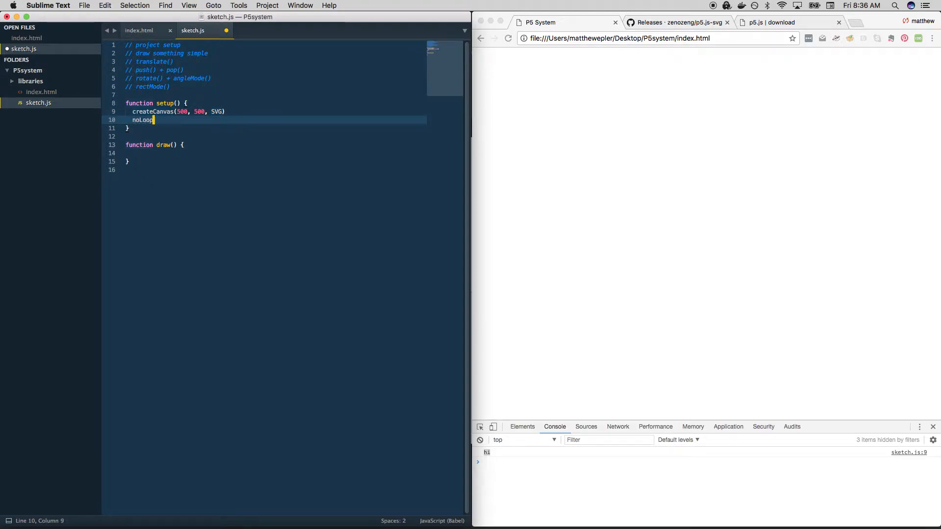
pyautogui.write('()')
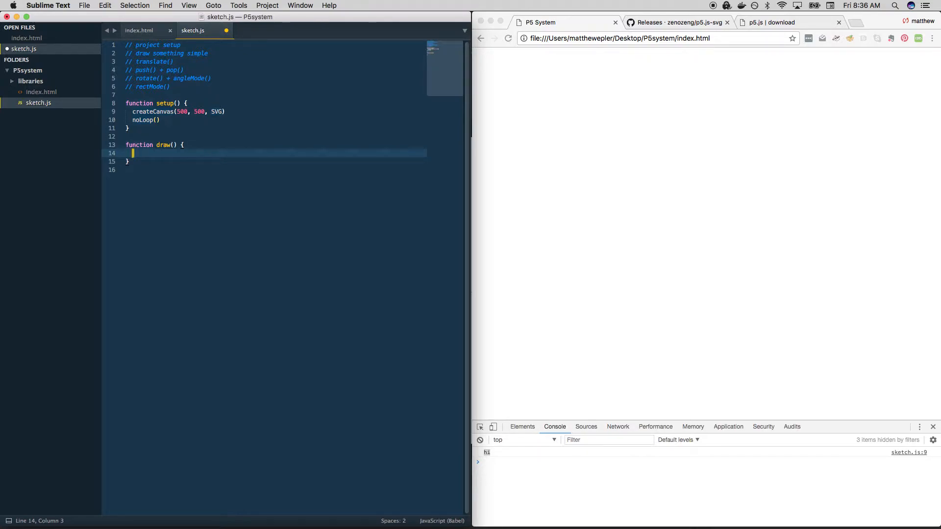
# In draw, add background('teal'), fill(0) and a small rect at the origin, then reload the page.
pyautogui.write('rect(0,)')
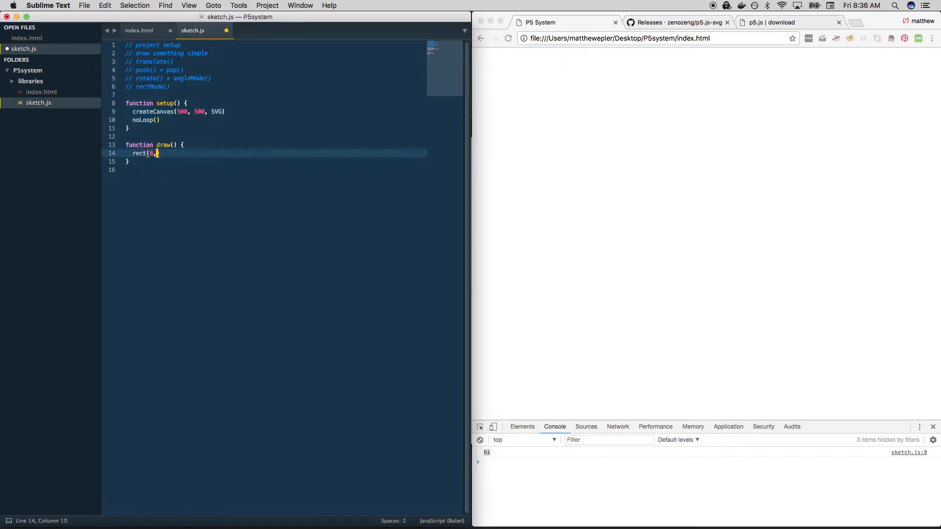
pyautogui.write('0,')
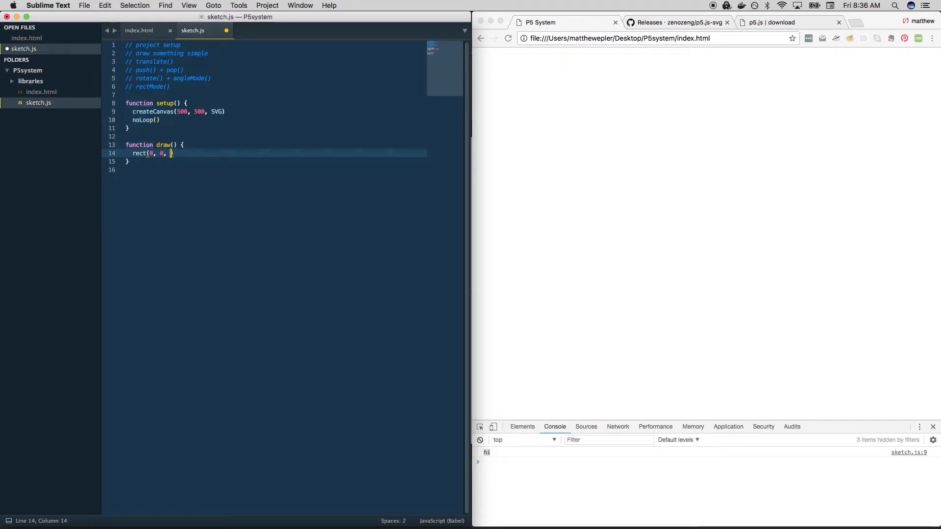
pyautogui.write('35, 3')
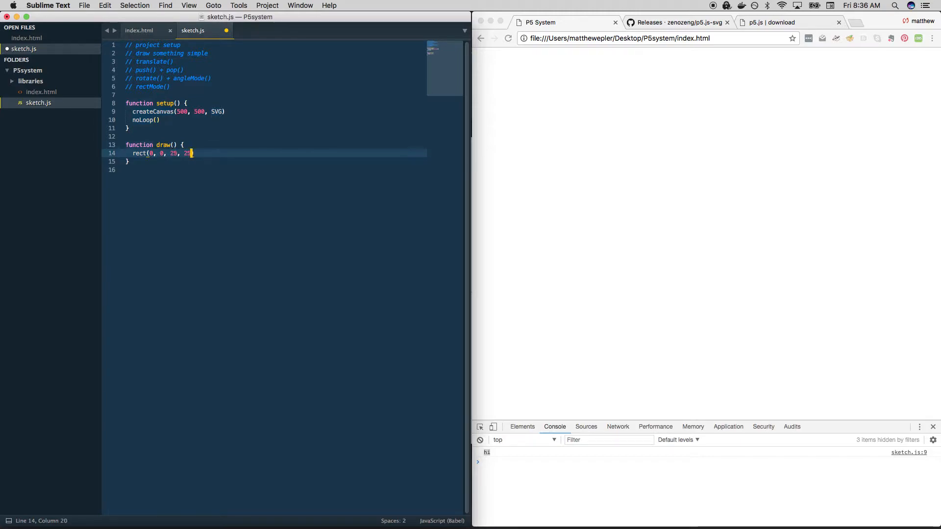
pyautogui.write('fil')
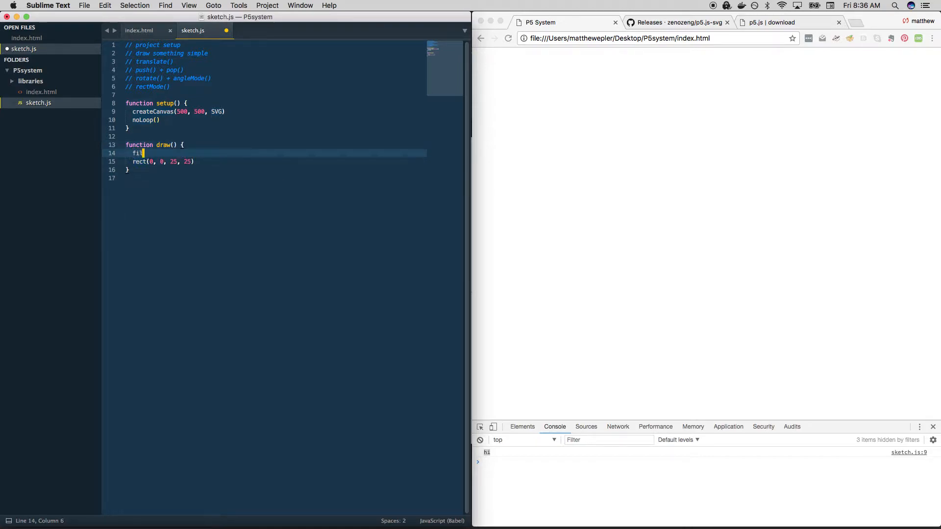
pyautogui.write('(0)')
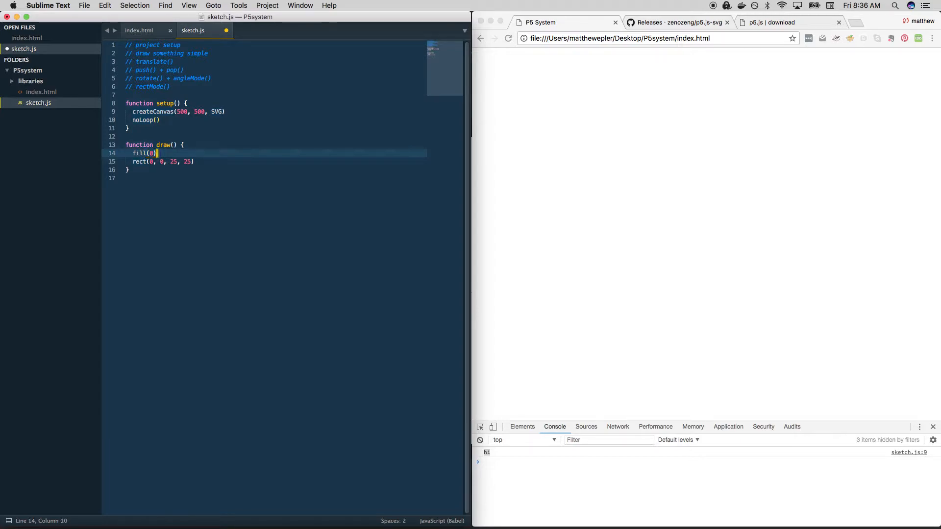
pyautogui.press('enter')
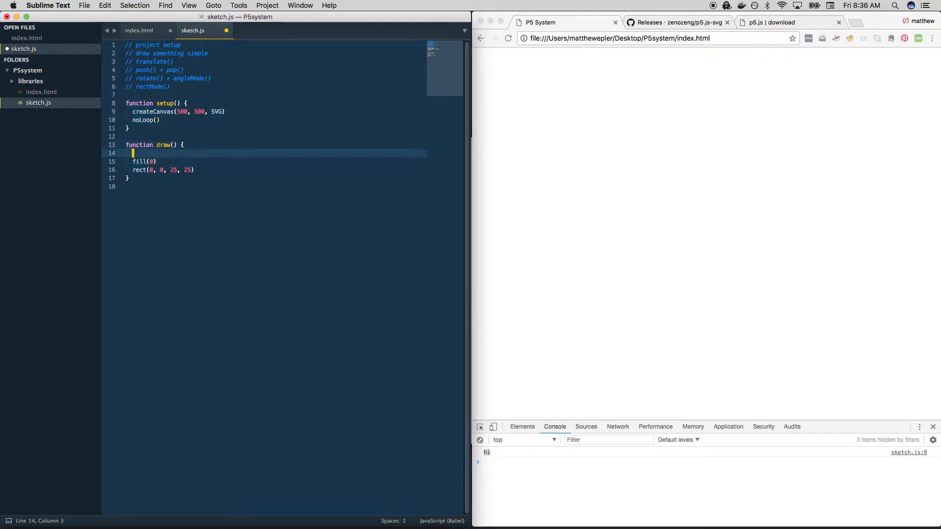
pyautogui.write('background')
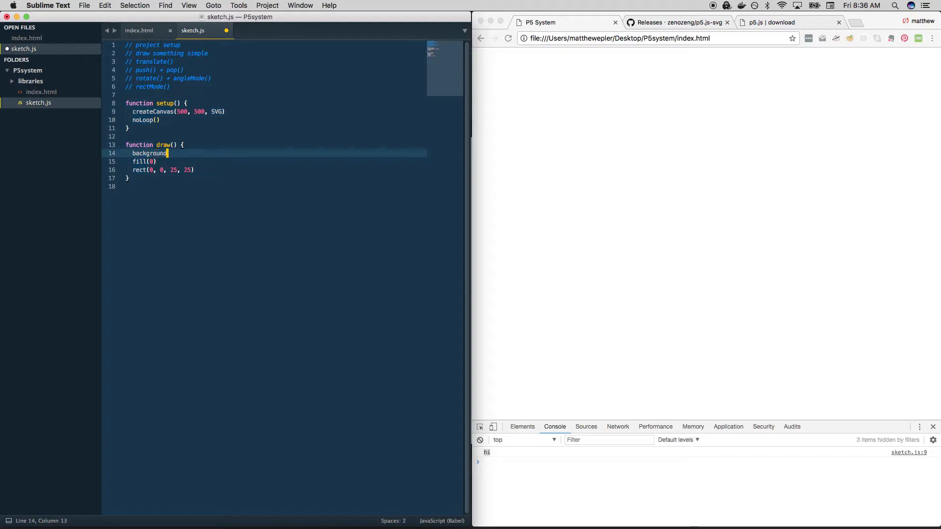
pyautogui.write('(')
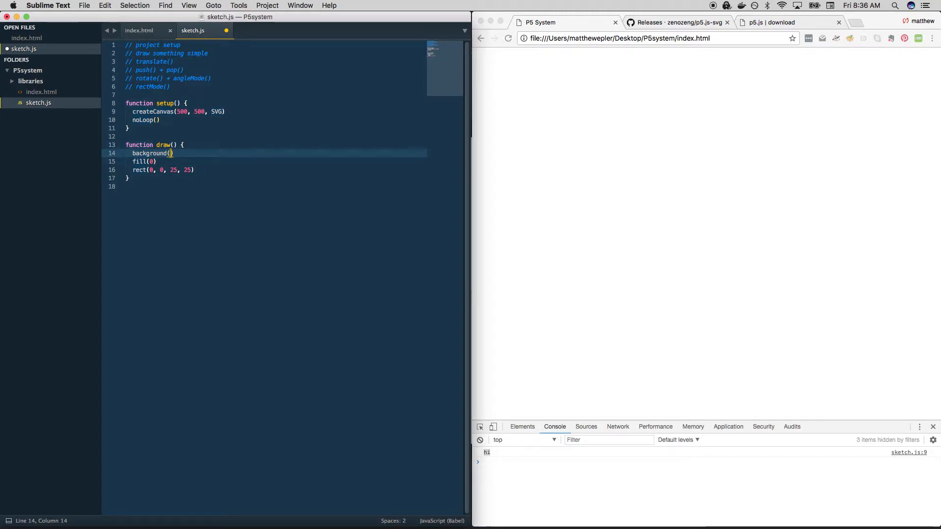
pyautogui.write("'teal'")
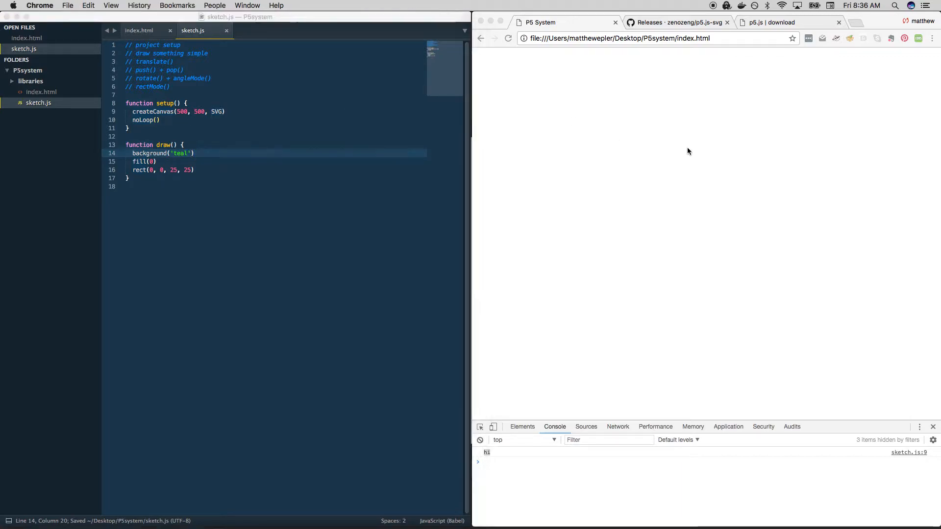
pyautogui.click(508, 38)
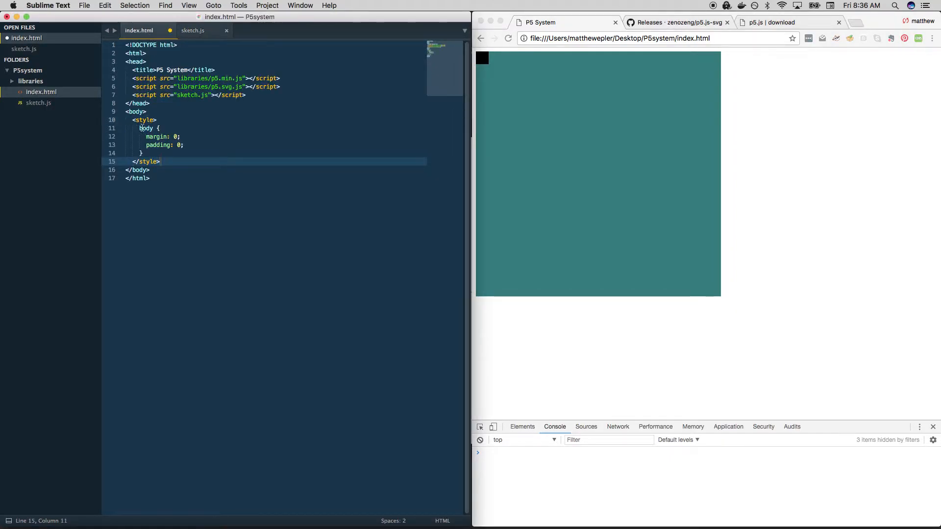
# Give index.html a body rule with margin 0 and padding 0, save and reload.
pyautogui.doubleClick(144, 129)
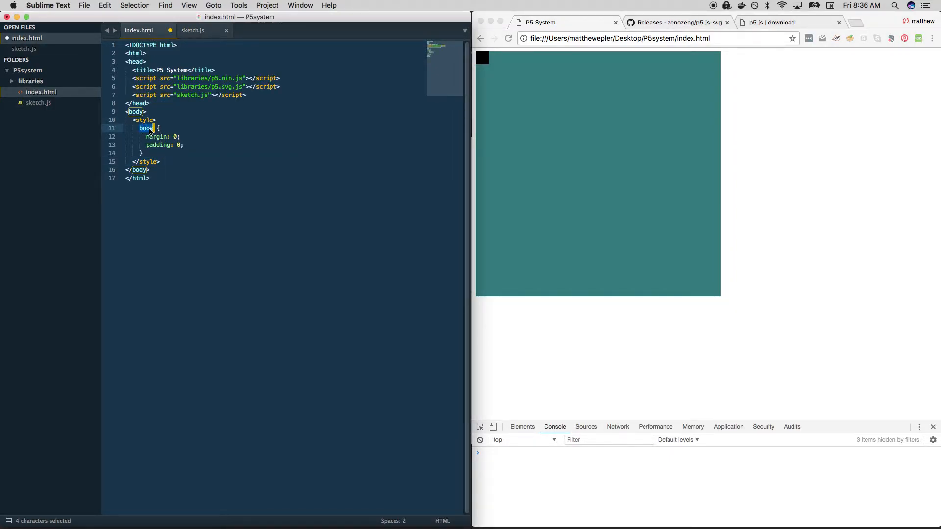
pyautogui.press('cmd+s')
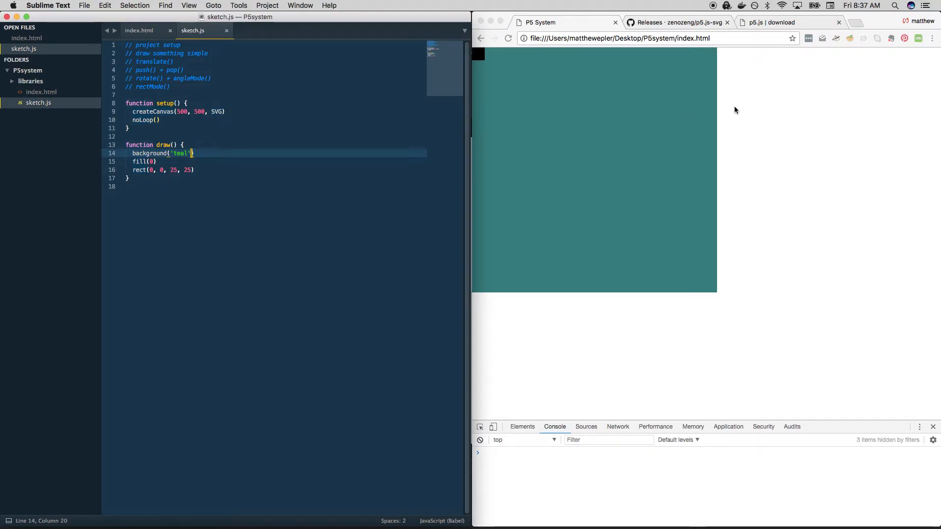
pyautogui.click(179, 170)
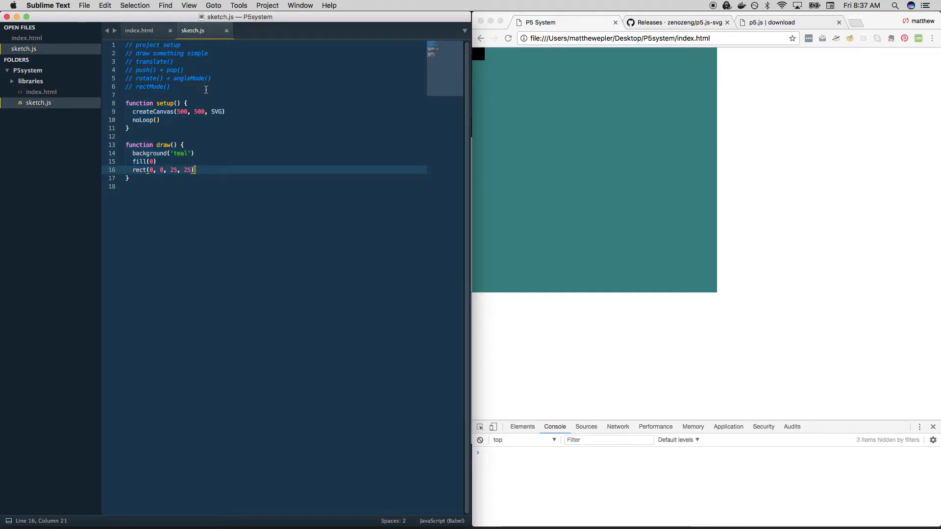
# Start a new line at the rectMode() note in the sketch comments.
pyautogui.click(170, 86)
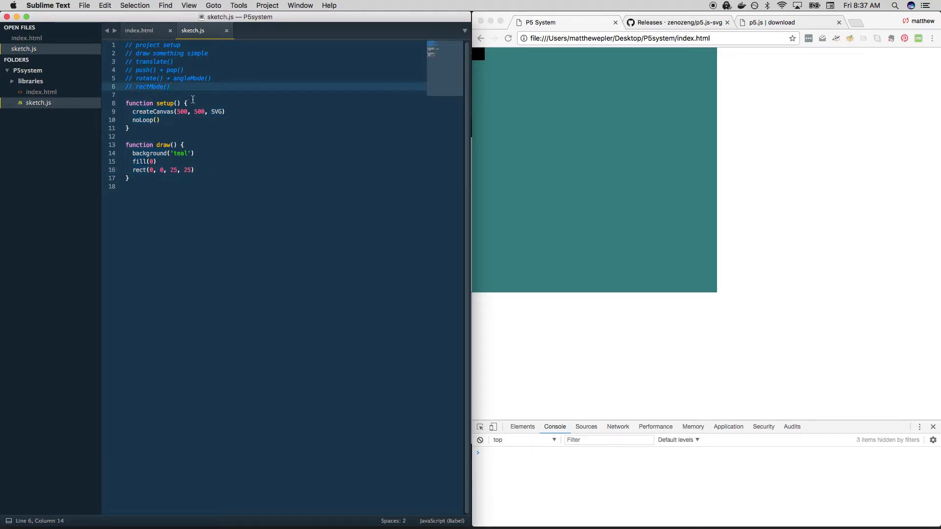
pyautogui.press('enter')
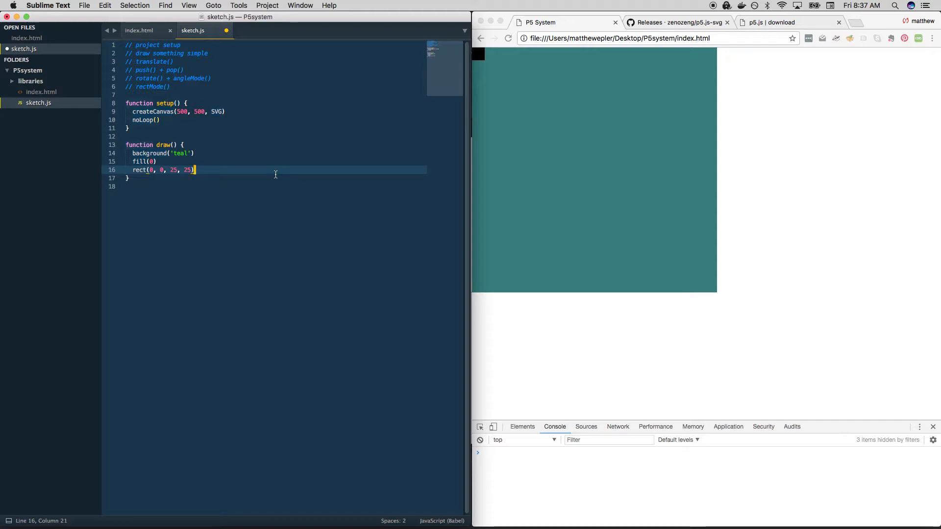
pyautogui.moveTo(447, 113)
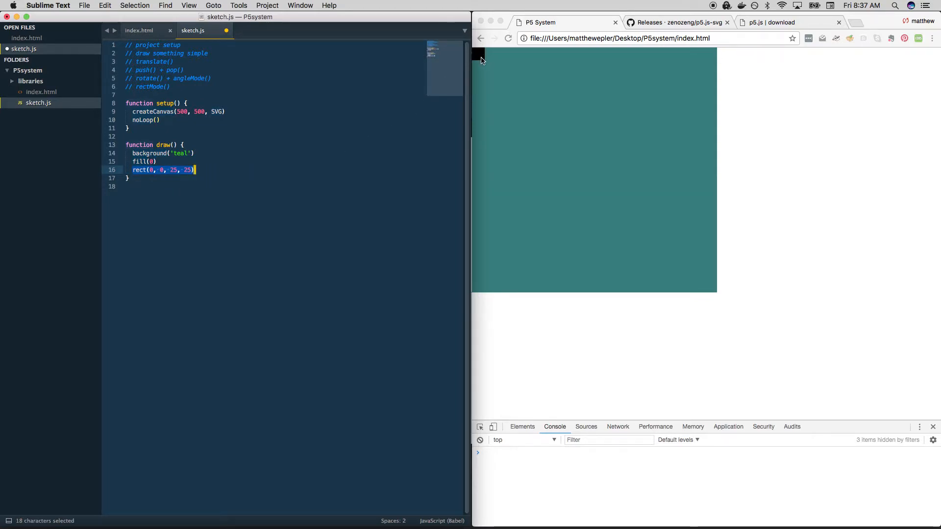
pyautogui.moveTo(572, 185)
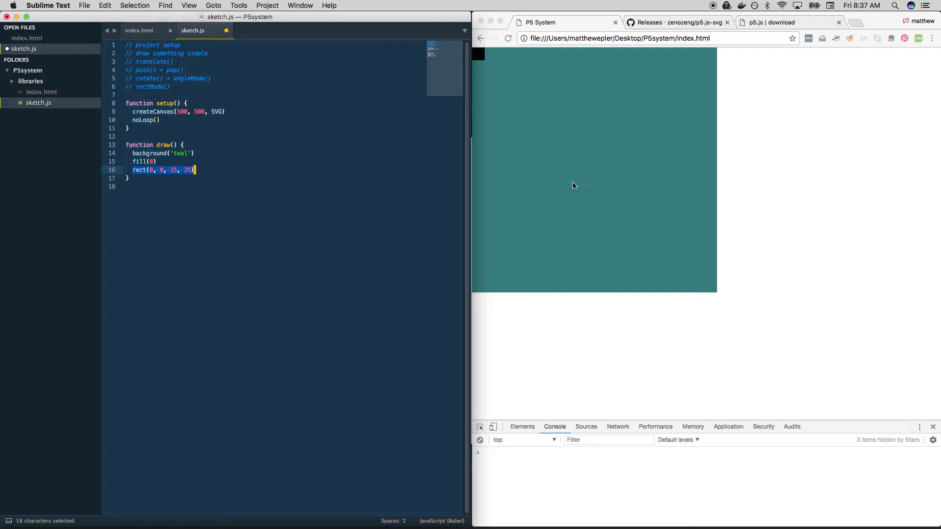
pyautogui.moveTo(611, 268)
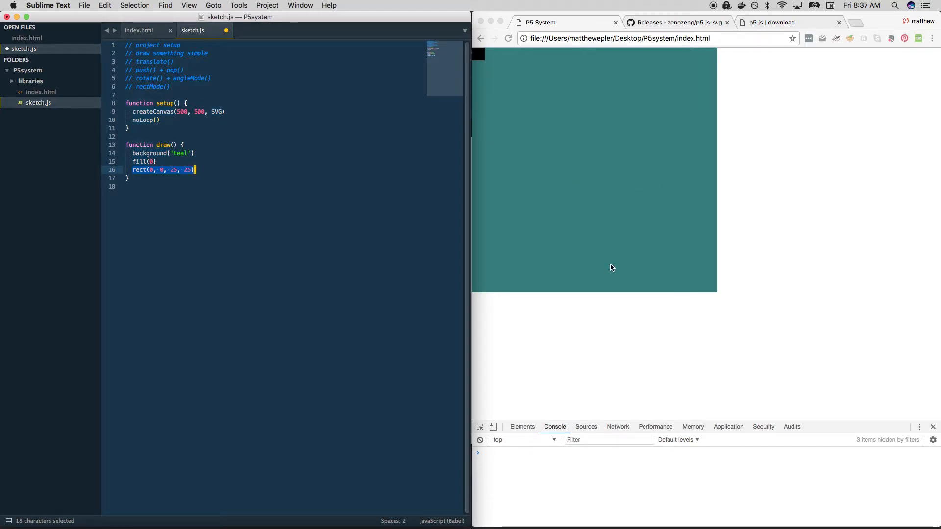
pyautogui.moveTo(526, 119)
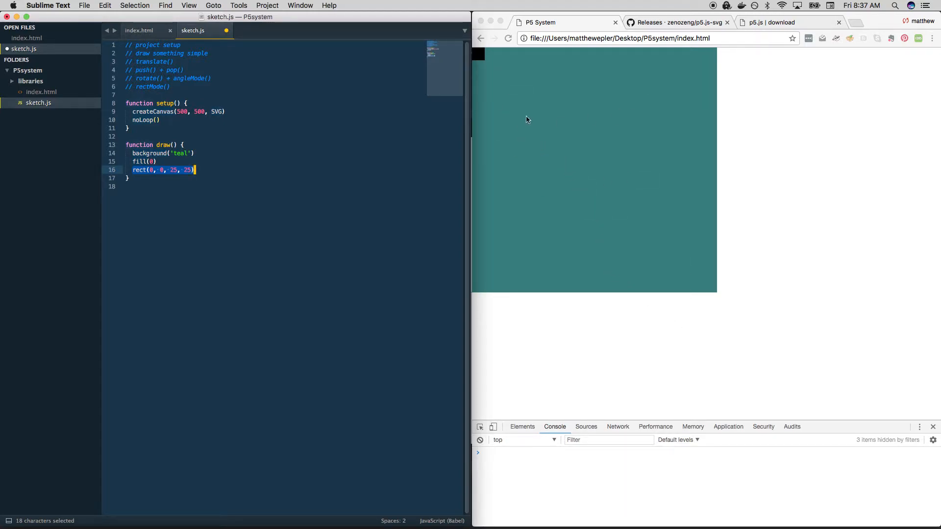
pyautogui.moveTo(521, 115)
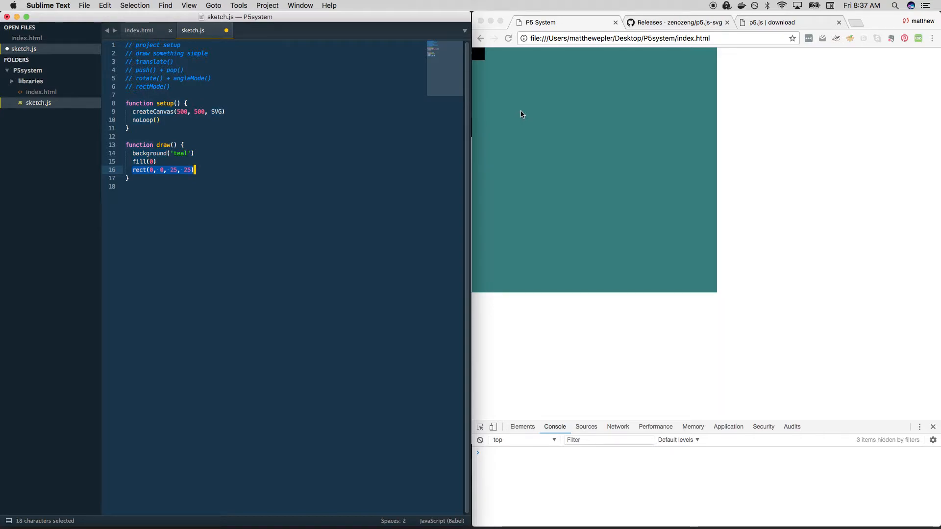
pyautogui.moveTo(518, 112)
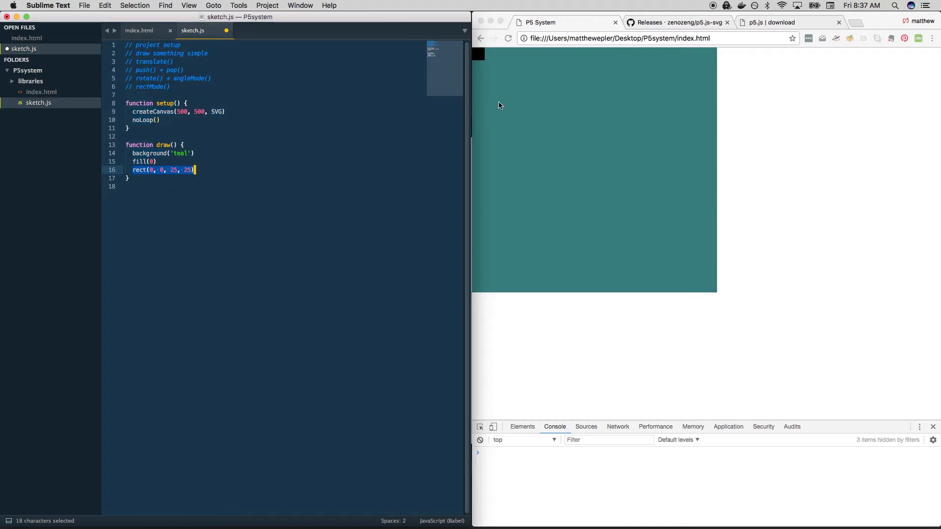
pyautogui.moveTo(539, 113)
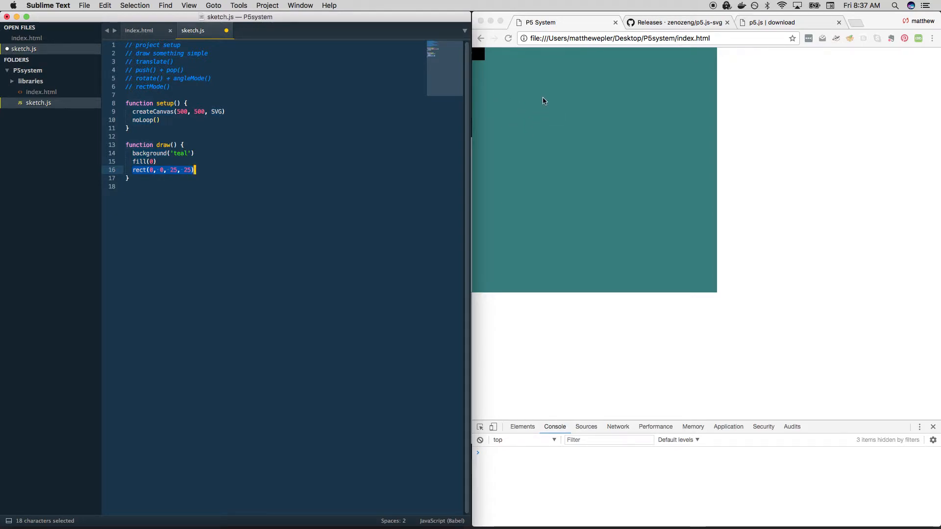
pyautogui.moveTo(518, 129)
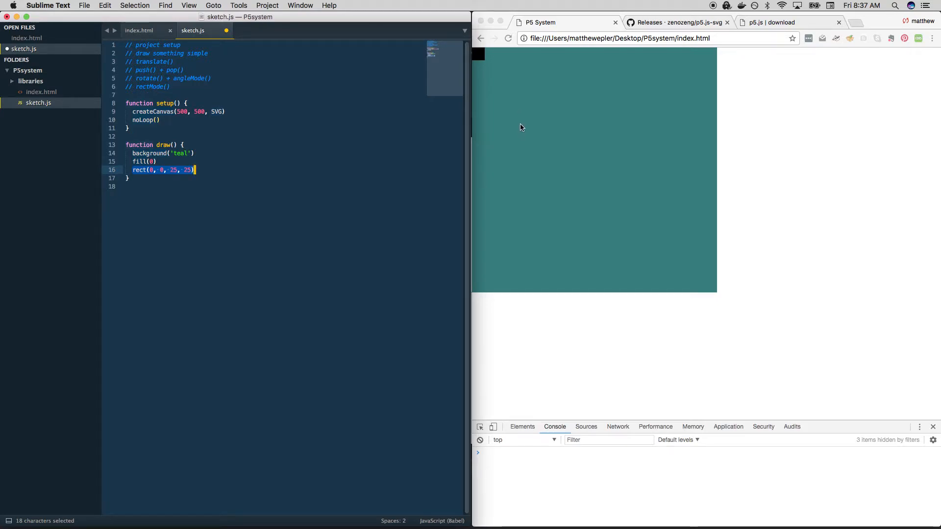
pyautogui.moveTo(534, 148)
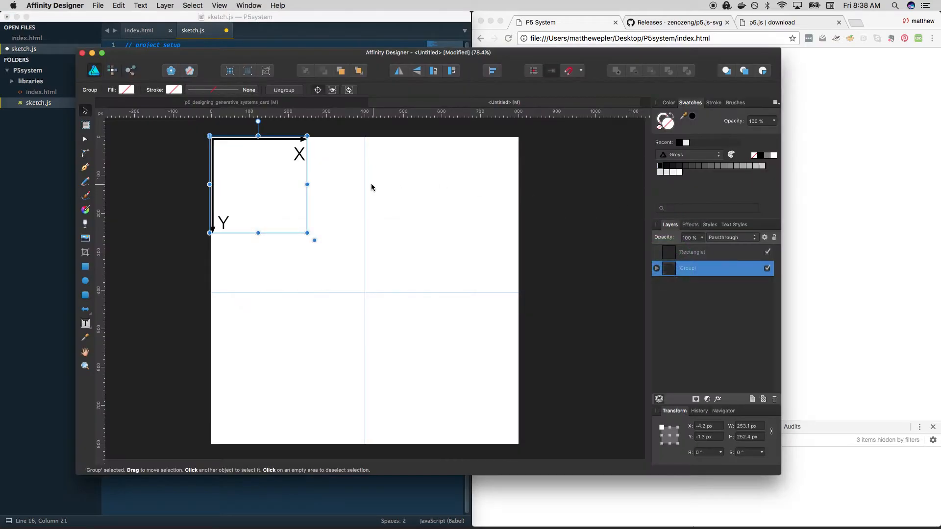
pyautogui.moveTo(205, 380)
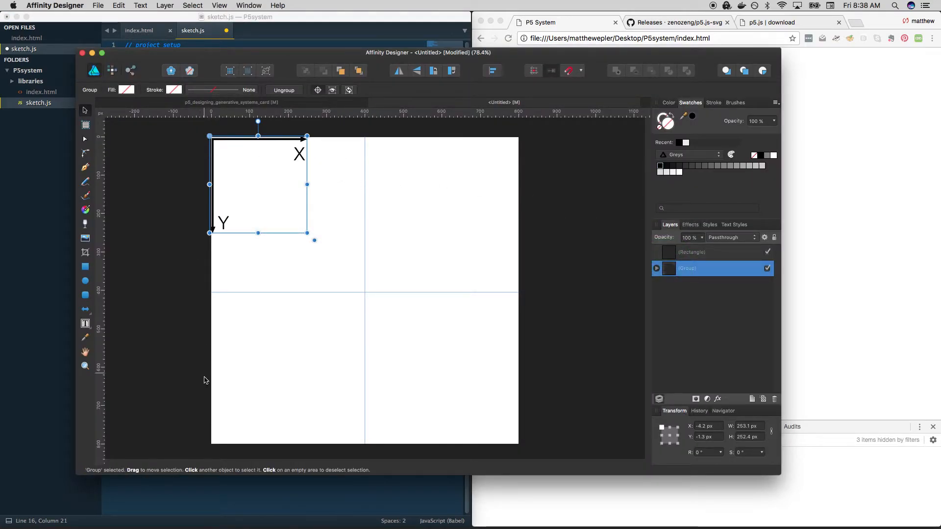
pyautogui.moveTo(224, 158)
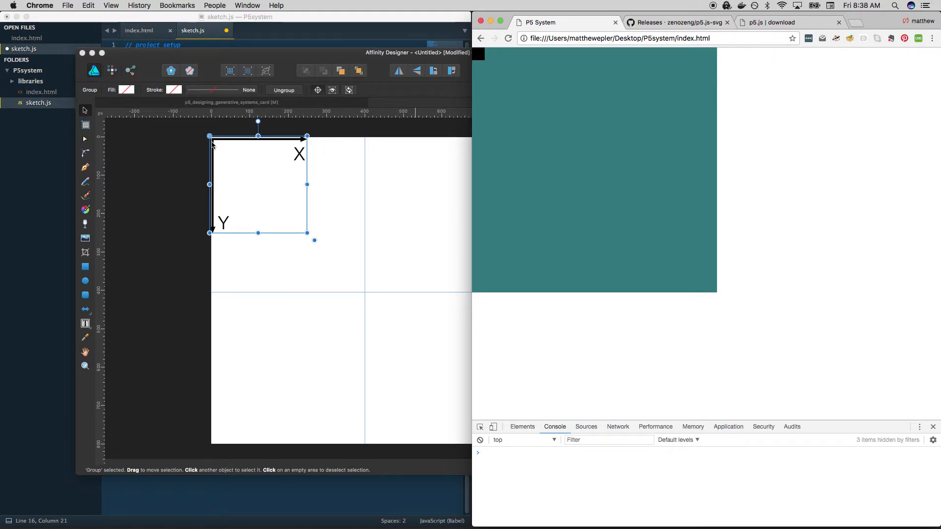
pyautogui.moveTo(303, 141)
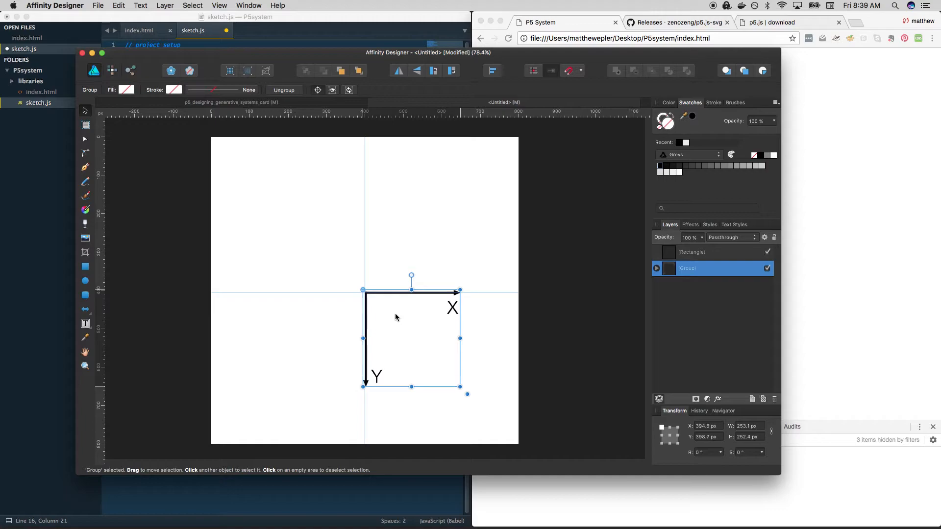
pyautogui.moveTo(489, 301)
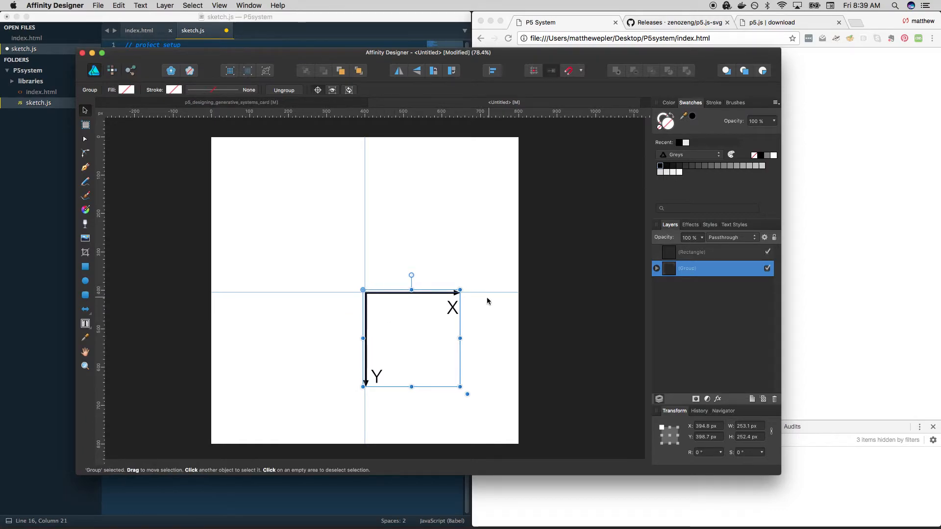
pyautogui.moveTo(409, 303)
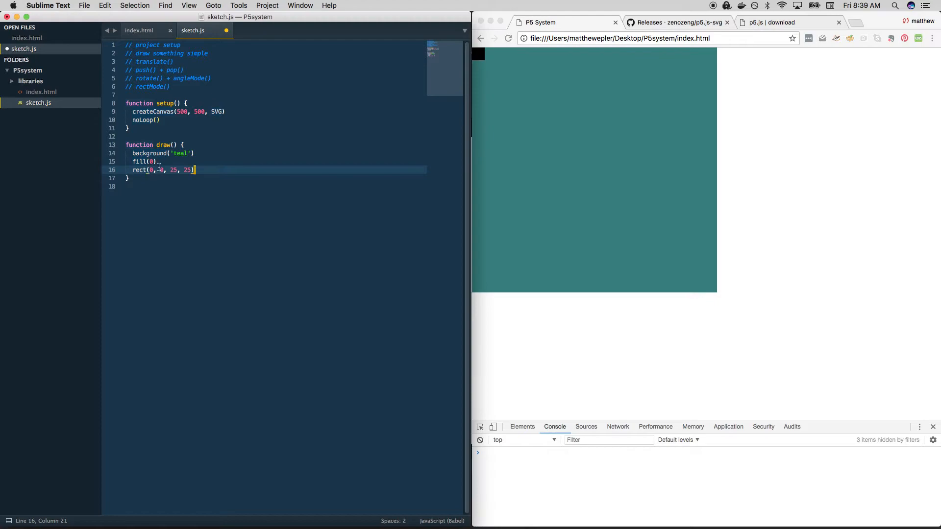
# Add translate(width/2, height/2) above the rect call to centre the origin.
pyautogui.press('enter')
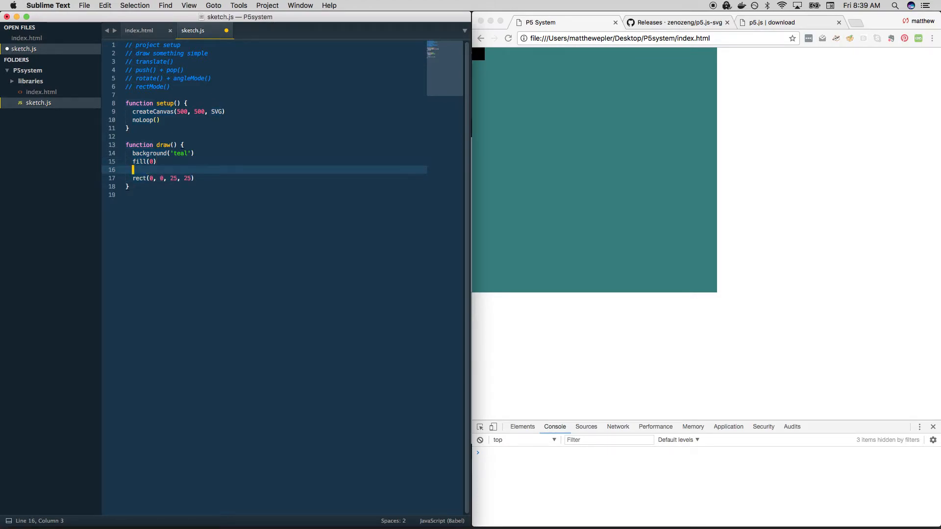
pyautogui.write('translate')
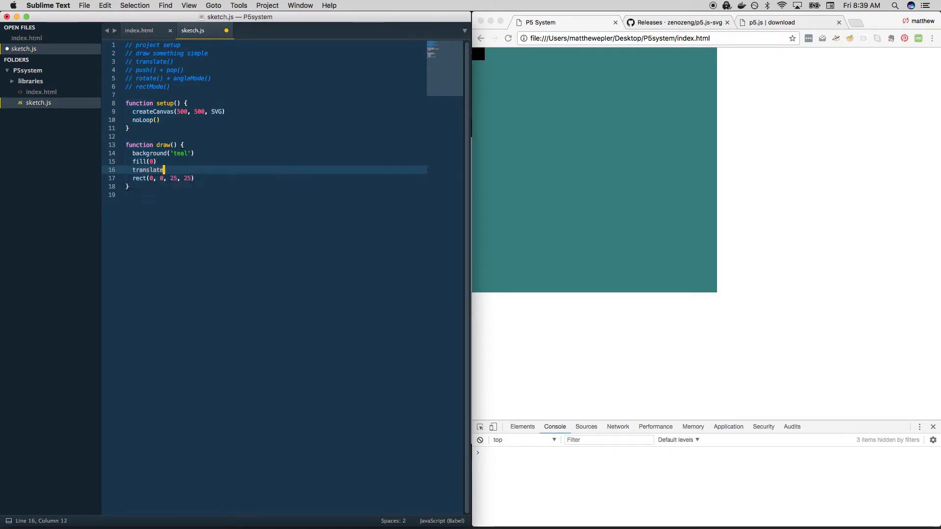
pyautogui.write('(width/2,')
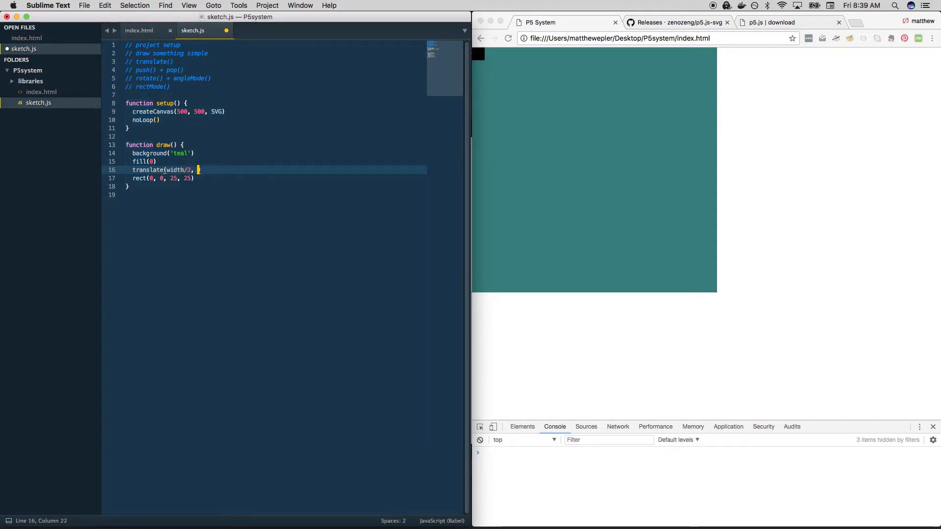
pyautogui.write('height/2')
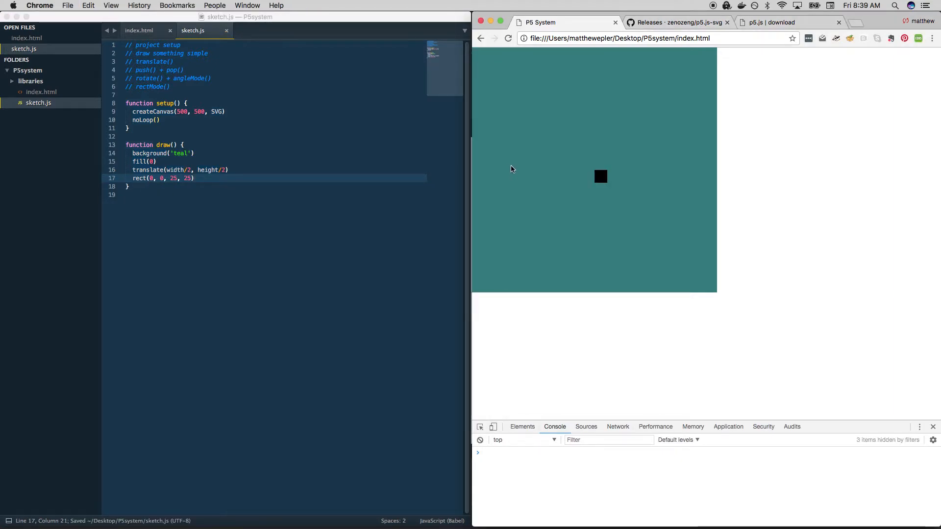
pyautogui.moveTo(598, 174)
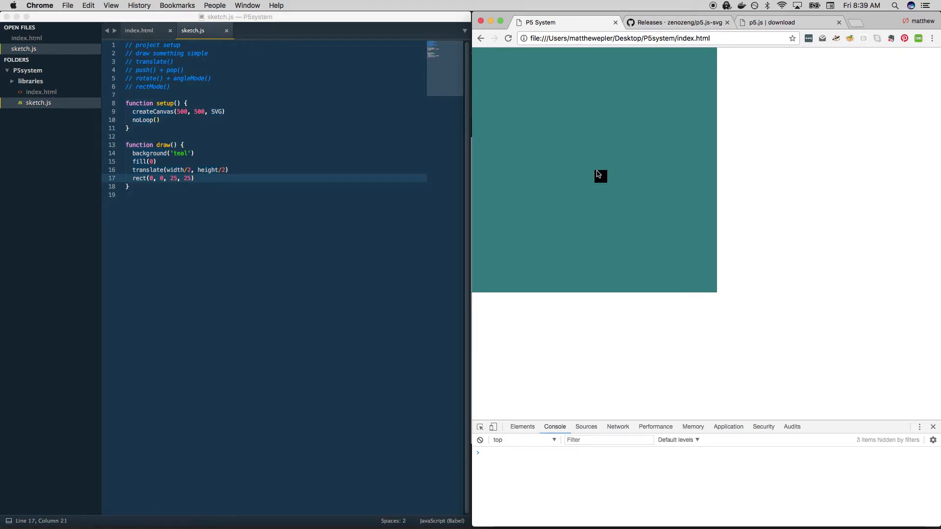
pyautogui.moveTo(599, 172)
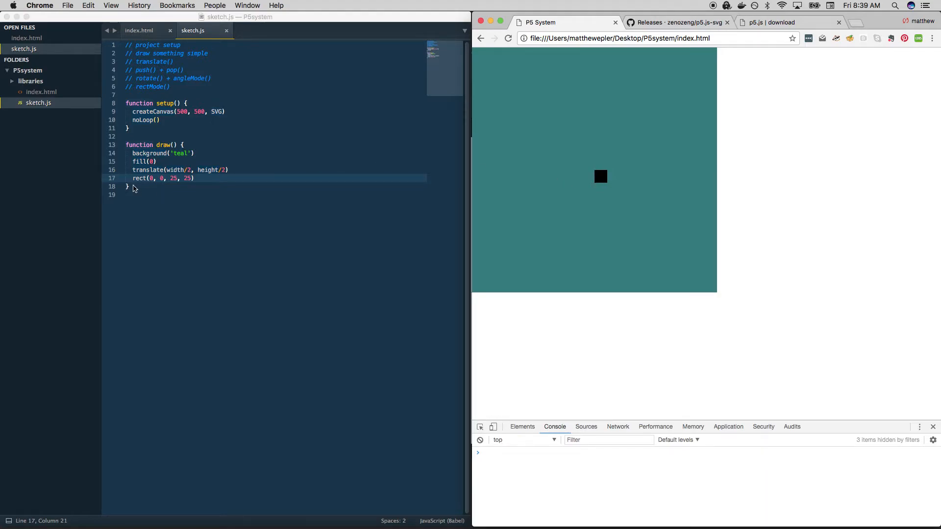
pyautogui.click(382, 202)
pyautogui.write('0')
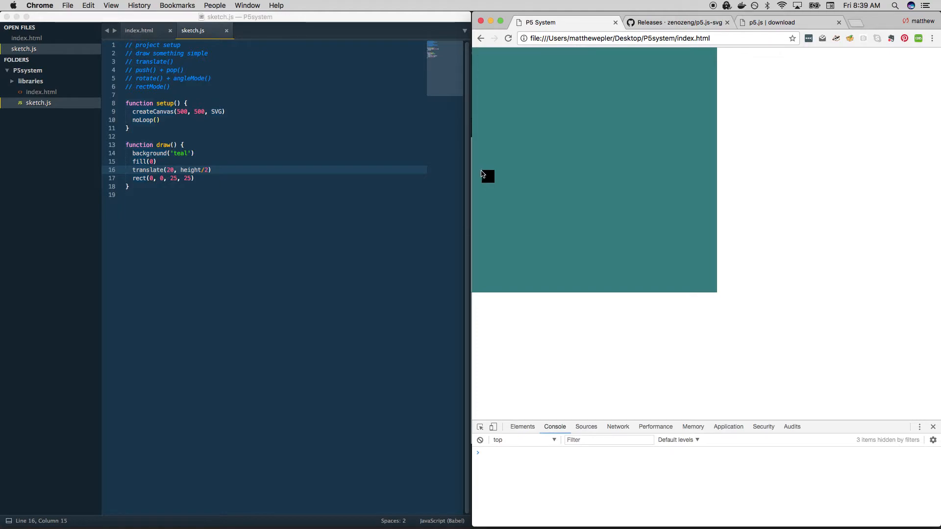
pyautogui.moveTo(484, 175)
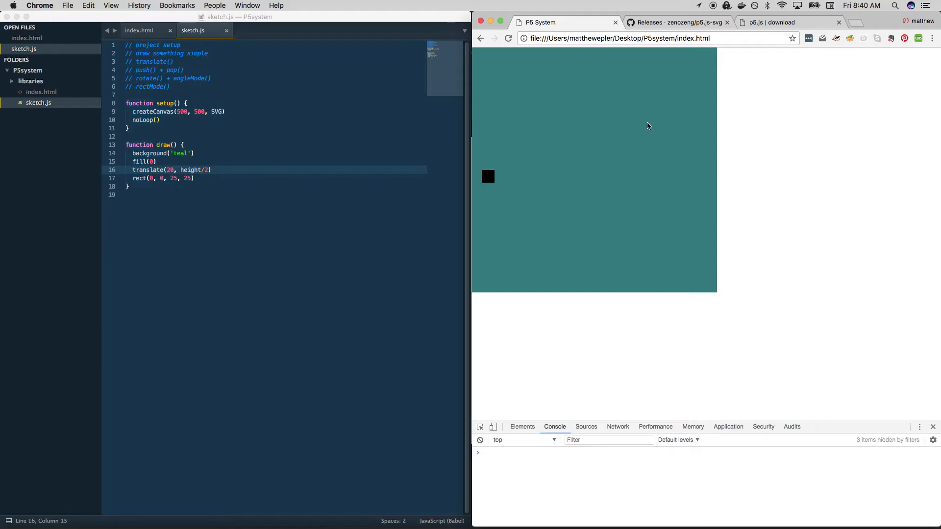
pyautogui.moveTo(483, 173)
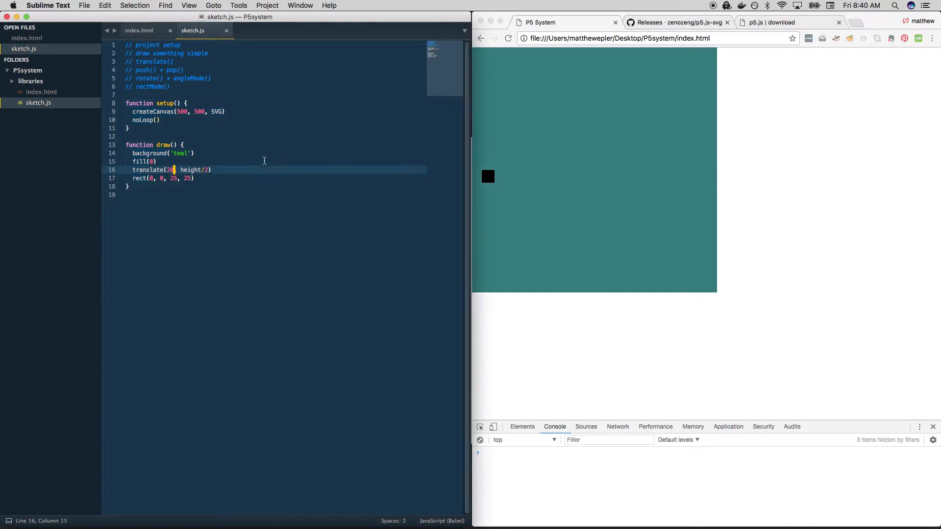
# Add pop() after the square and indent the translate and rect lines inside push/pop.
pyautogui.press('Enter')
pyautogui.write('push(')
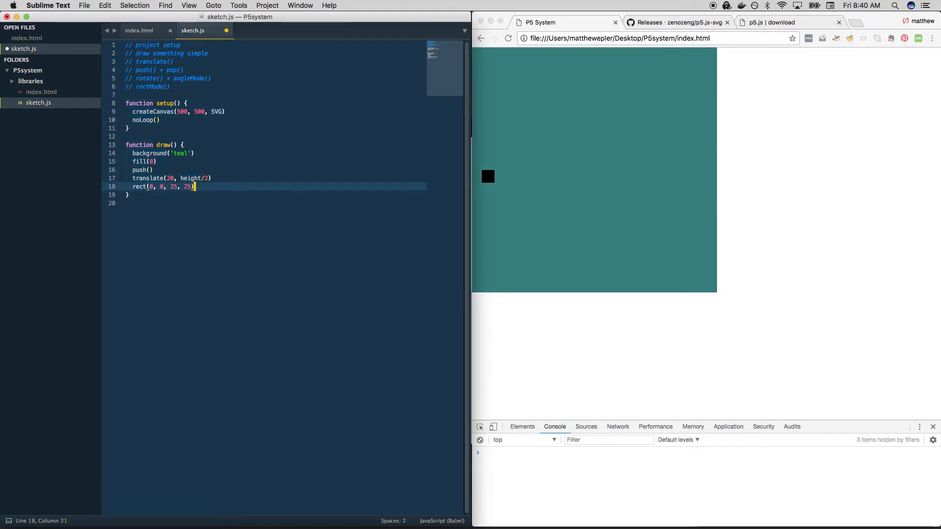
pyautogui.write('pop()')
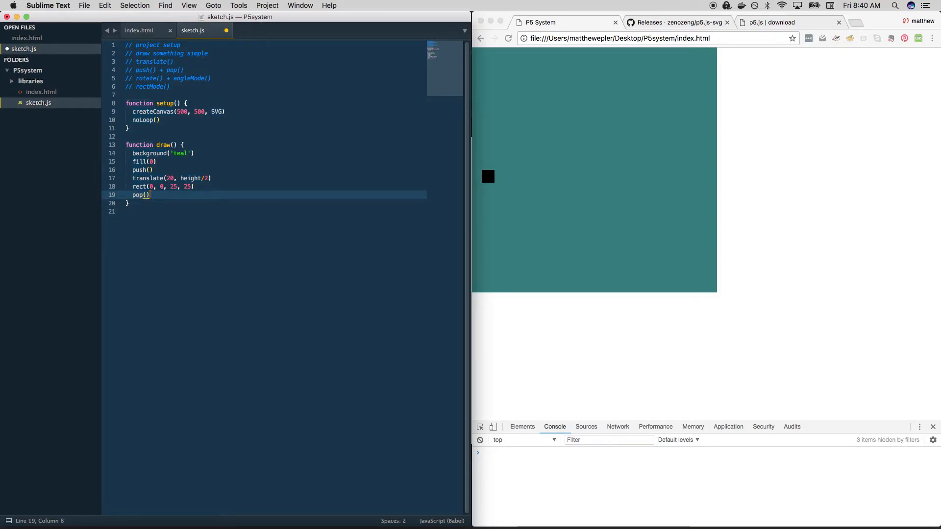
pyautogui.moveTo(132, 178); pyautogui.dragTo(195, 187)
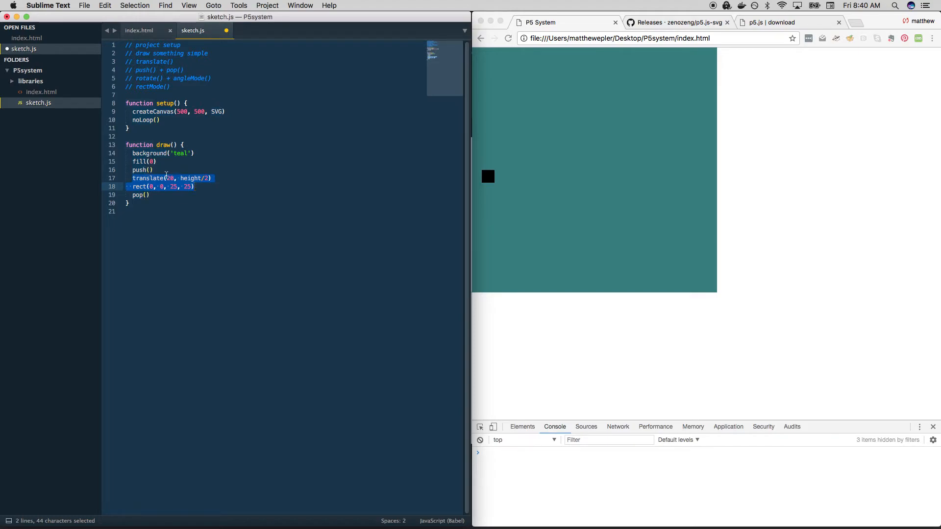
pyautogui.moveTo(165, 187)
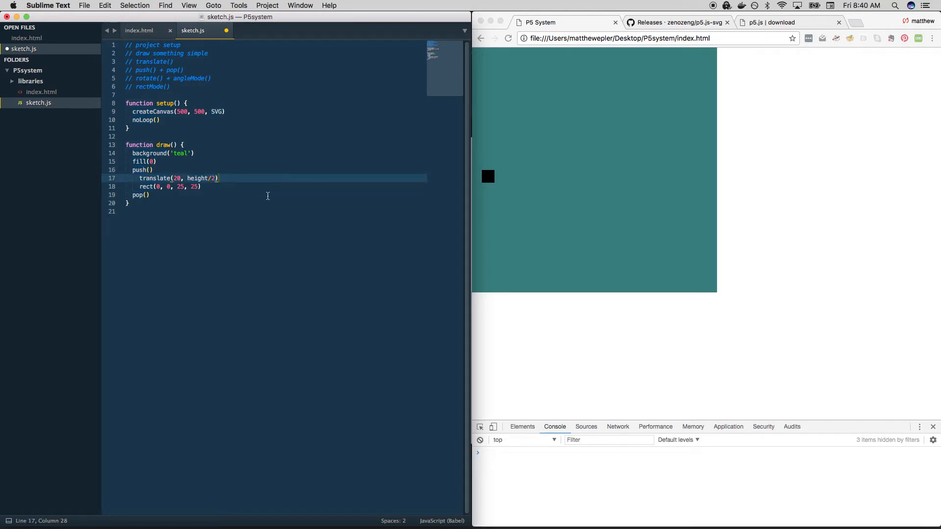
# Begin a new rect( call after pop() for the origin square.
pyautogui.click(149, 195)
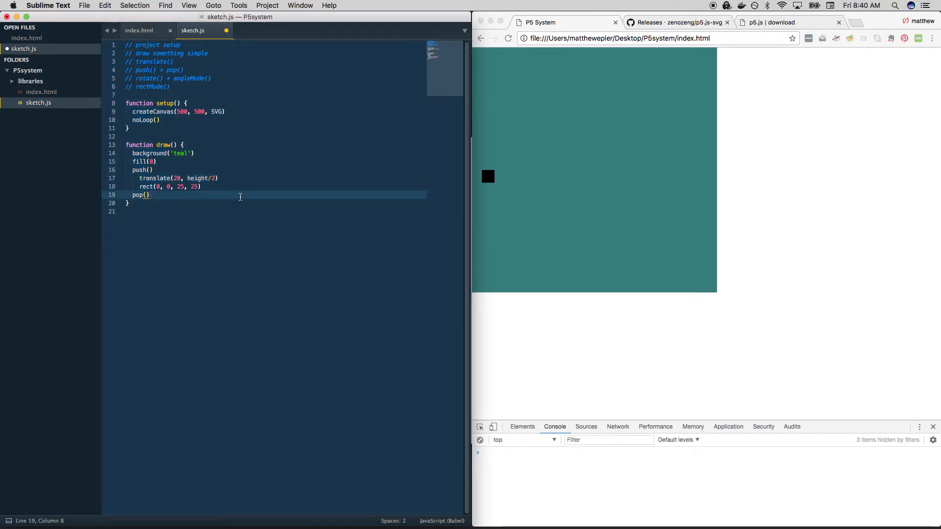
pyautogui.write('rect(0, 0, 25, 25')
pyautogui.write("fill('red')")
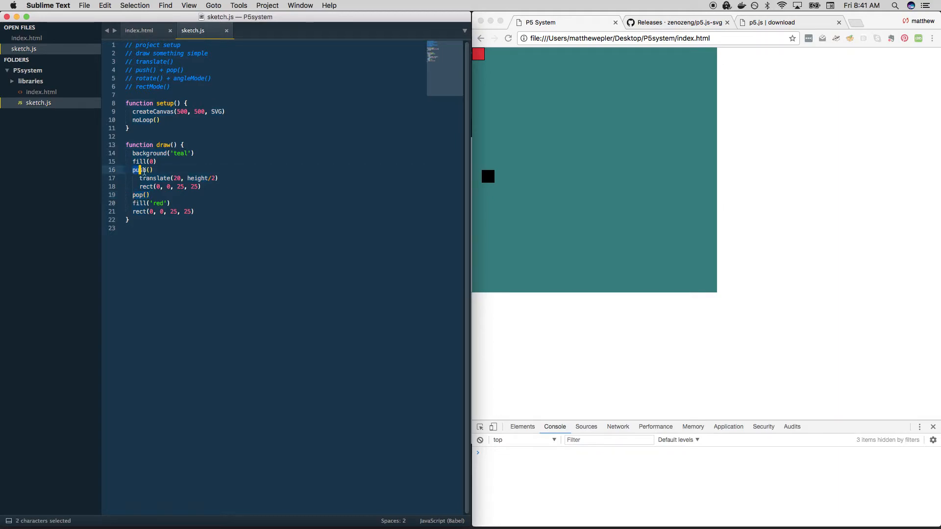
# Highlight push and the fill('red')/rect lines to contrast the origin square with the translated one.
pyautogui.doubleClick(139, 170)
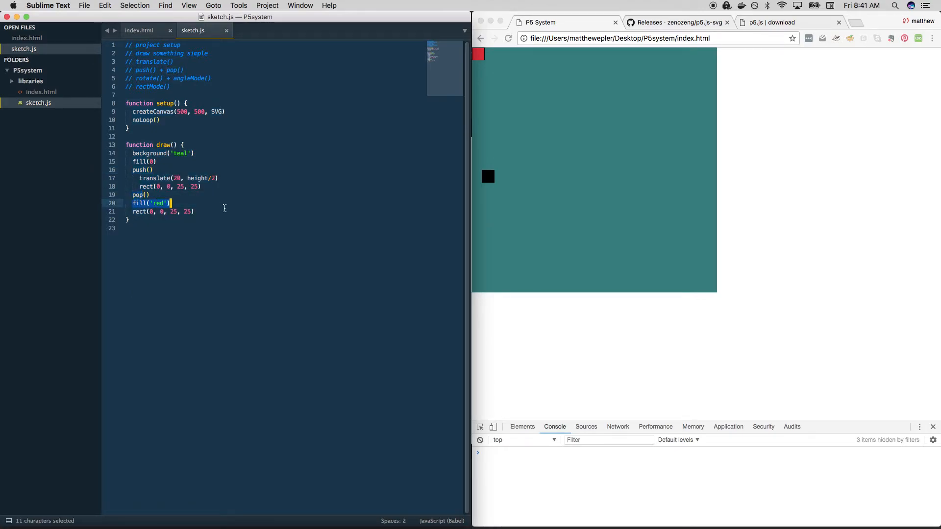
pyautogui.moveTo(170, 203); pyautogui.dragTo(195, 212)
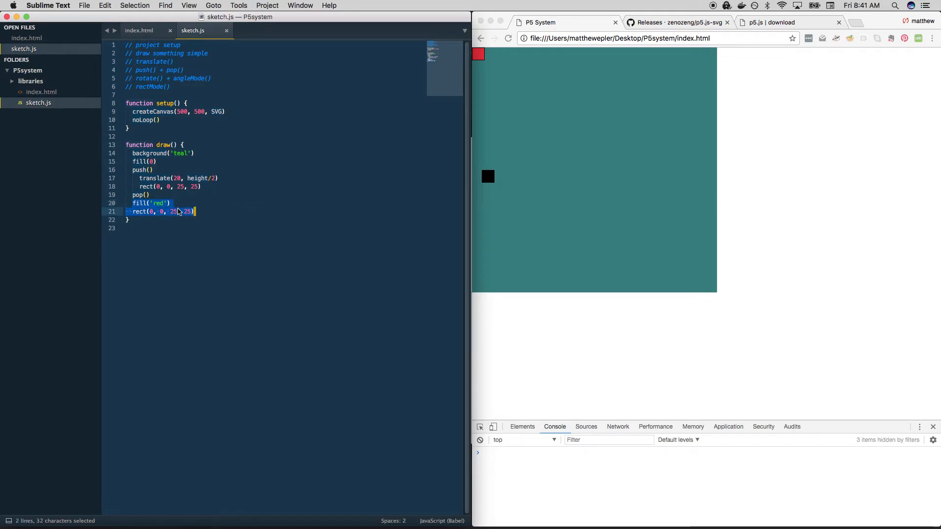
pyautogui.moveTo(168, 207)
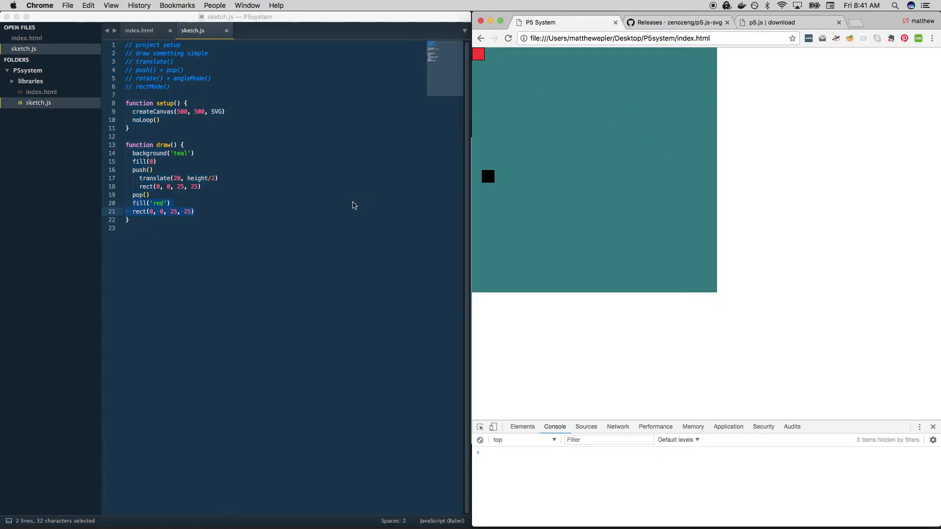
pyautogui.moveTo(529, 176)
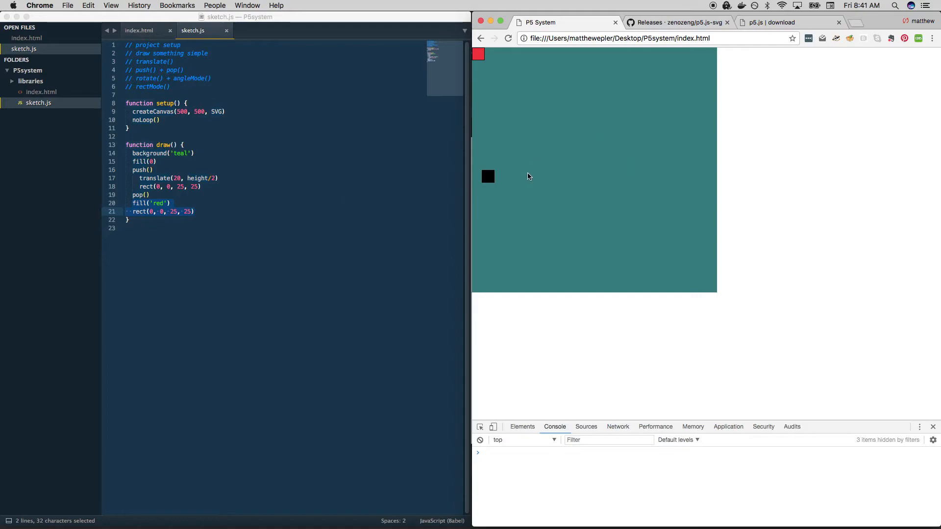
pyautogui.moveTo(502, 142)
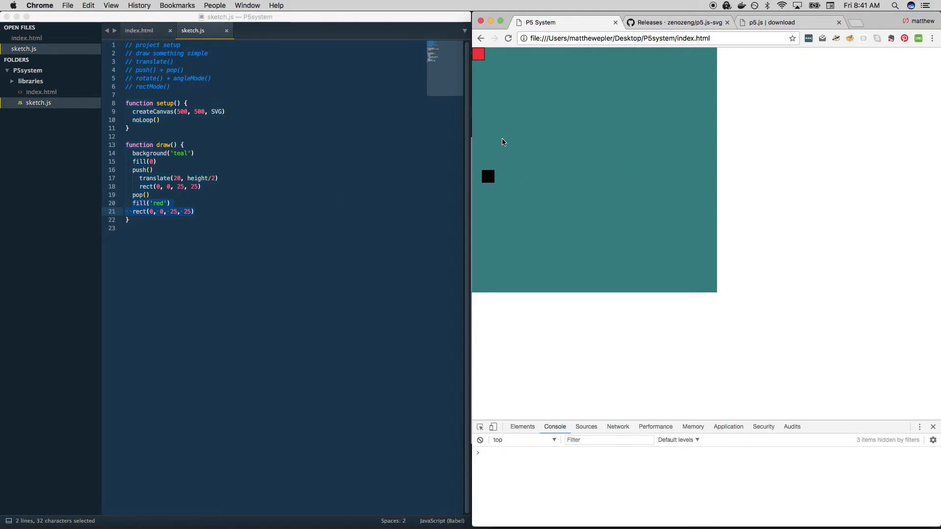
pyautogui.moveTo(626, 128)
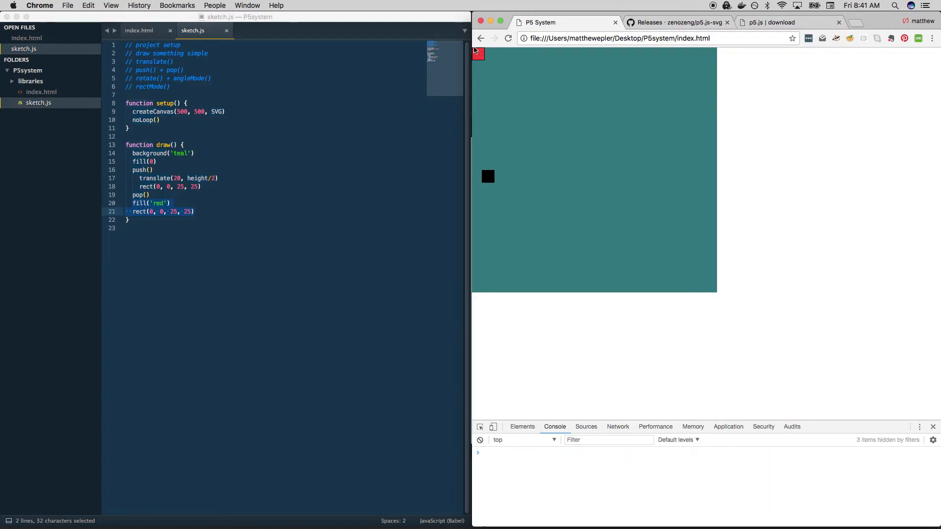
pyautogui.moveTo(663, 158)
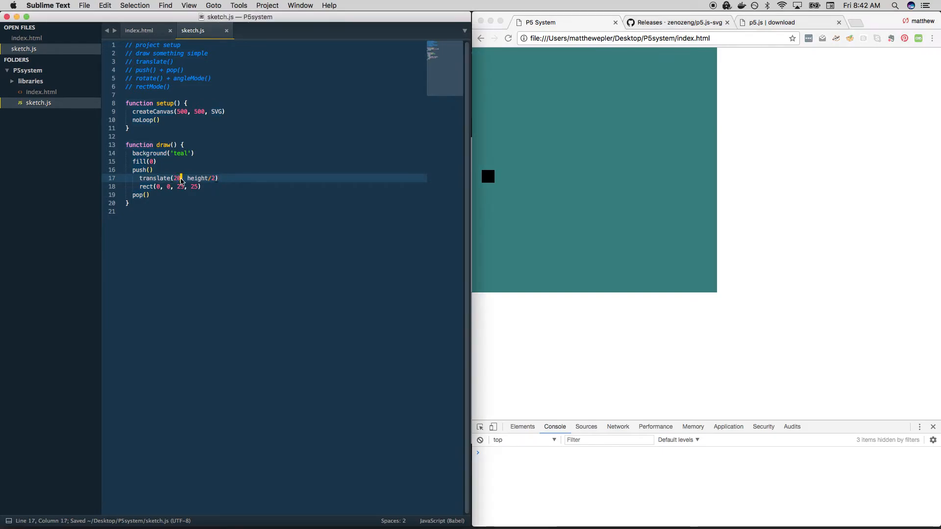
# Change translate to width/2, height/2 and point out the outline comments.
pyautogui.write('width/')
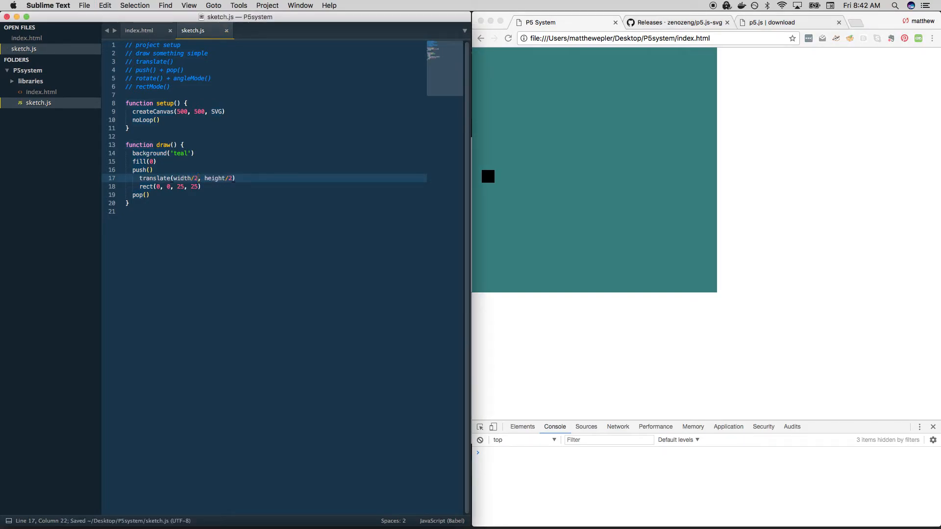
pyautogui.doubleClick(170, 54)
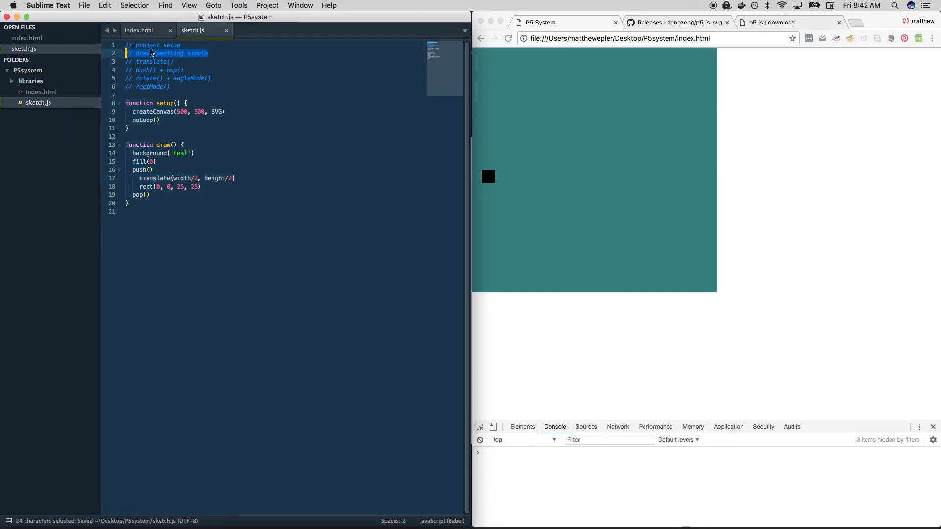
pyautogui.doubleClick(146, 61)
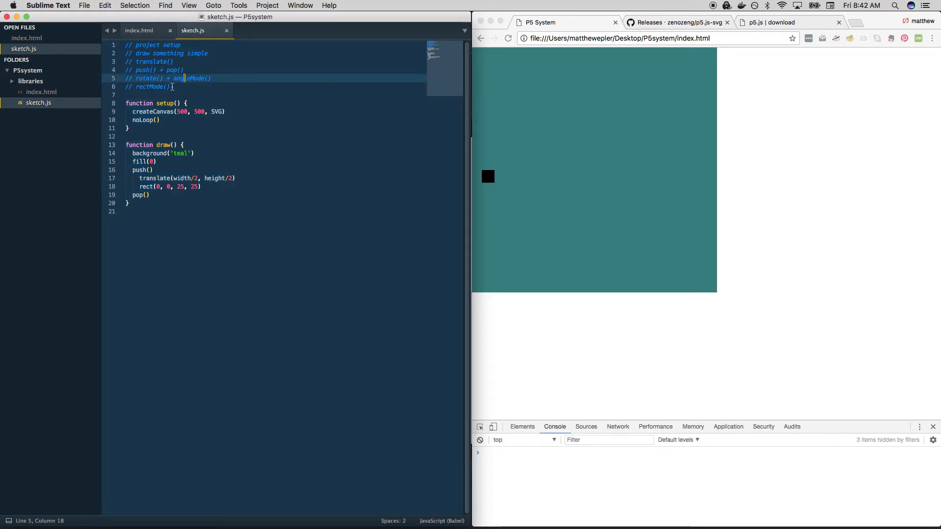
# Add rotate(45) after the translate line and save the sketch.
pyautogui.click(238, 178)
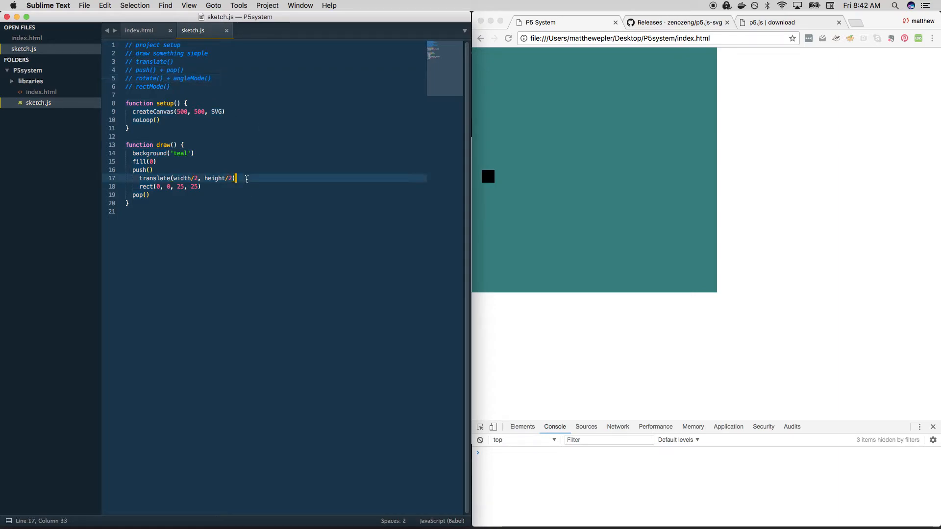
pyautogui.write('rotate()')
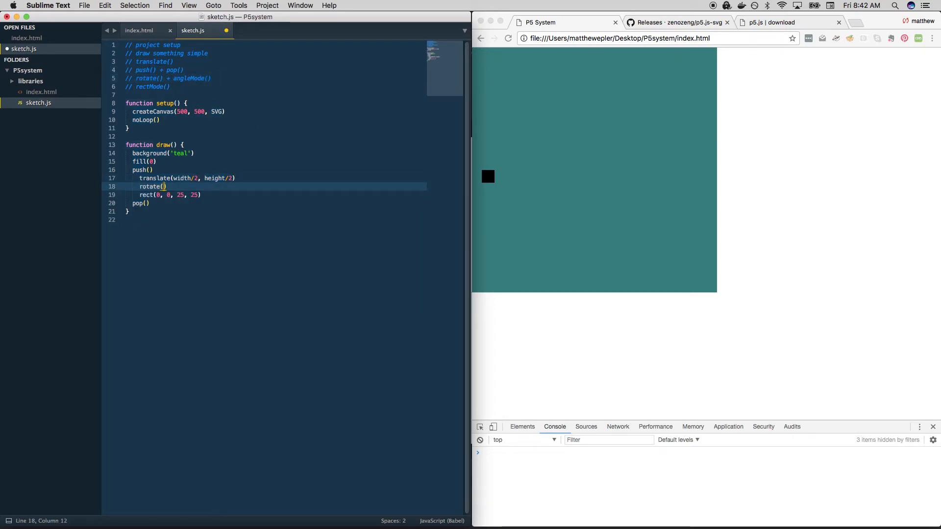
pyautogui.write('45')
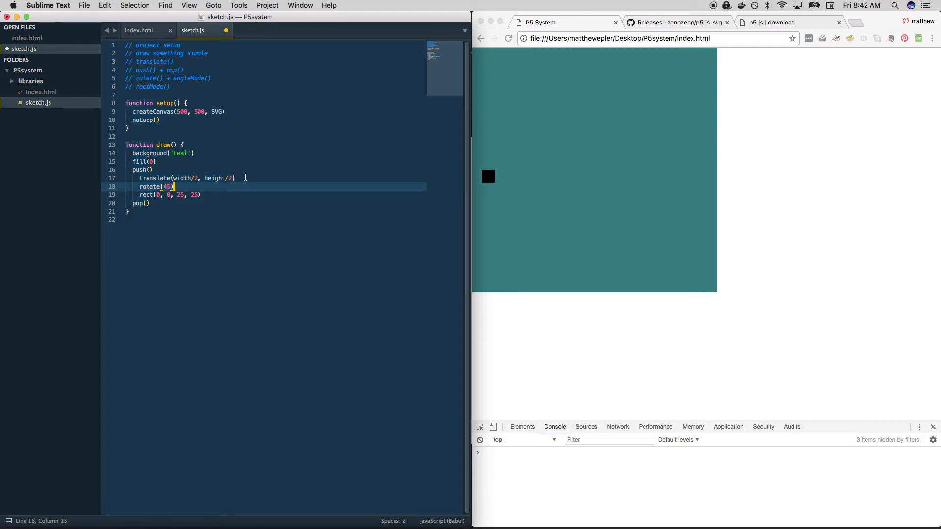
pyautogui.press('cmd+s')
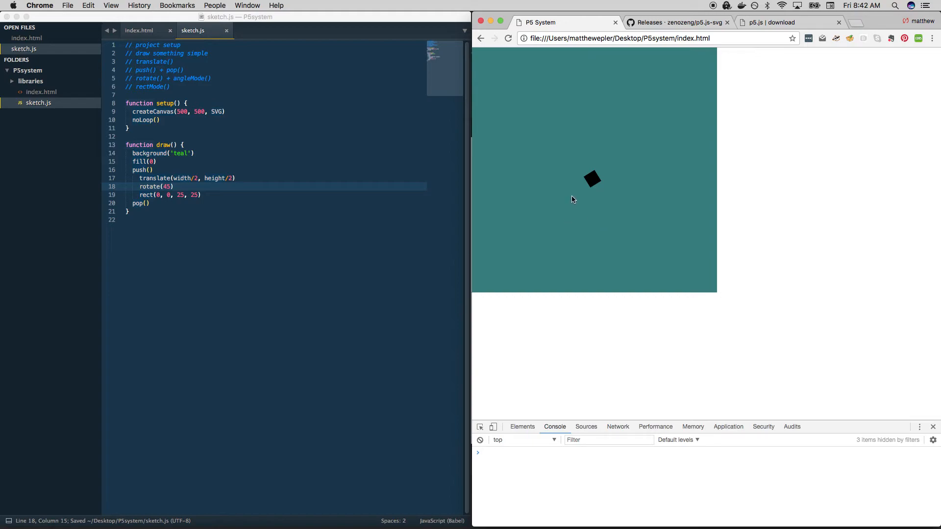
pyautogui.moveTo(533, 115)
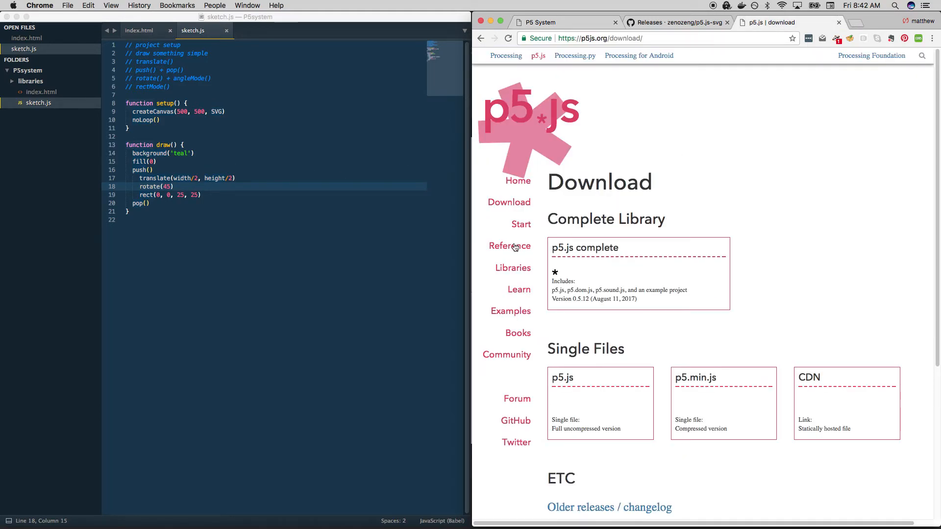
# Find rotate() in the p5.js Reference and highlight angleMode in its description.
pyautogui.click(509, 245)
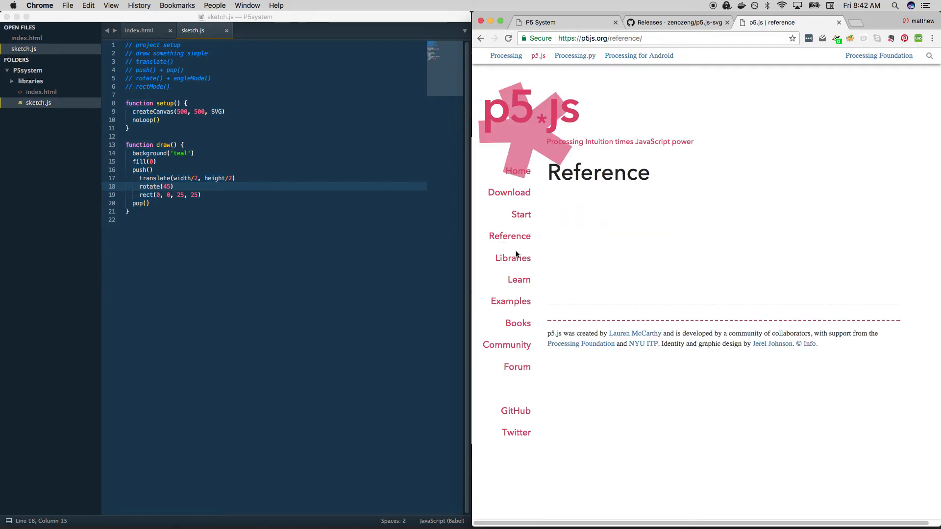
pyautogui.write('rotate')
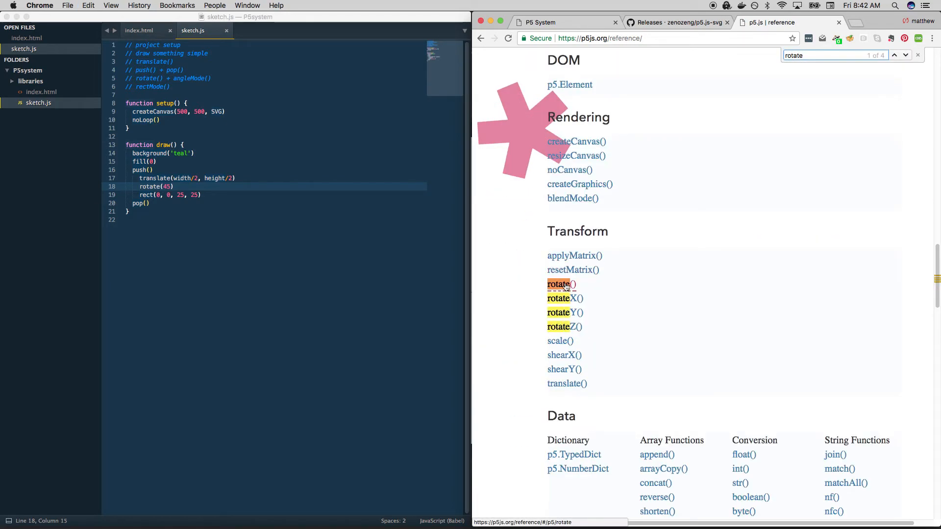
pyautogui.click(557, 284)
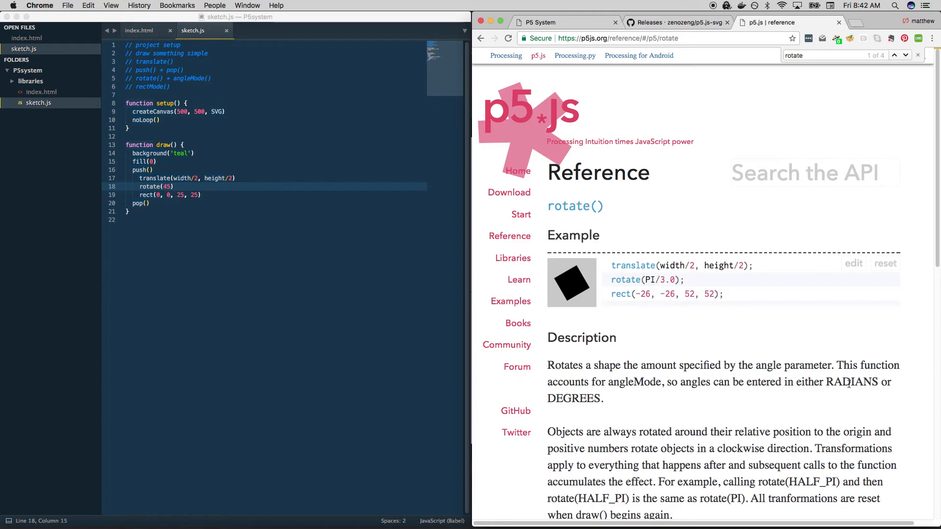
pyautogui.doubleClick(573, 398)
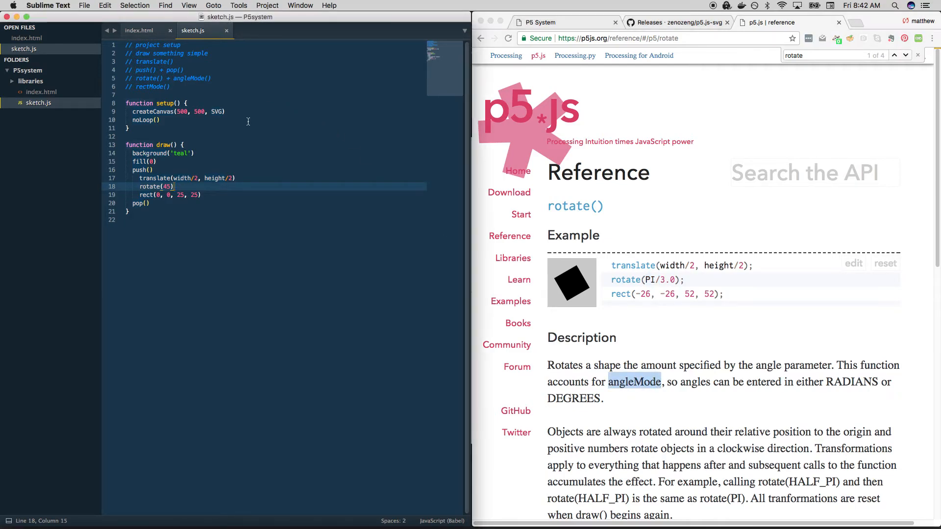
# Add angleMode(DEGREES) in setup and switch to the sketch preview.
pyautogui.press('enter')
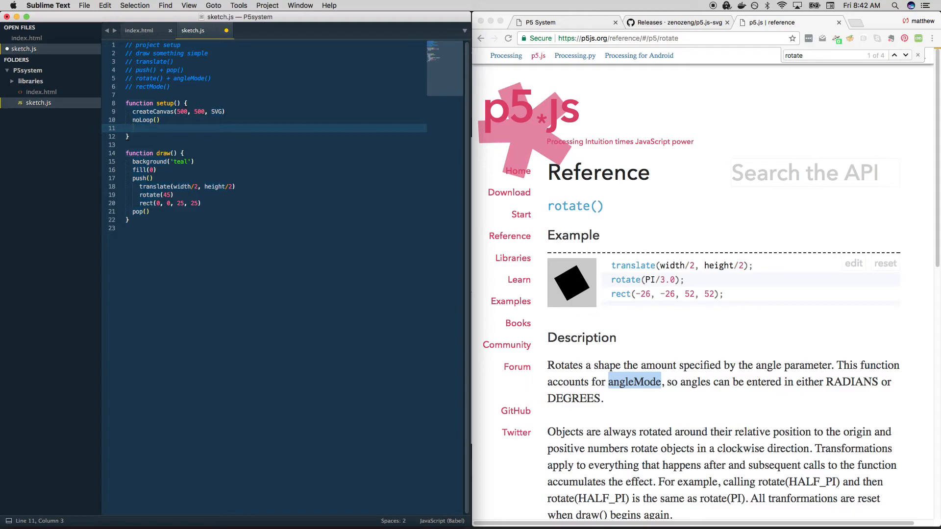
pyautogui.write('angleMode(')
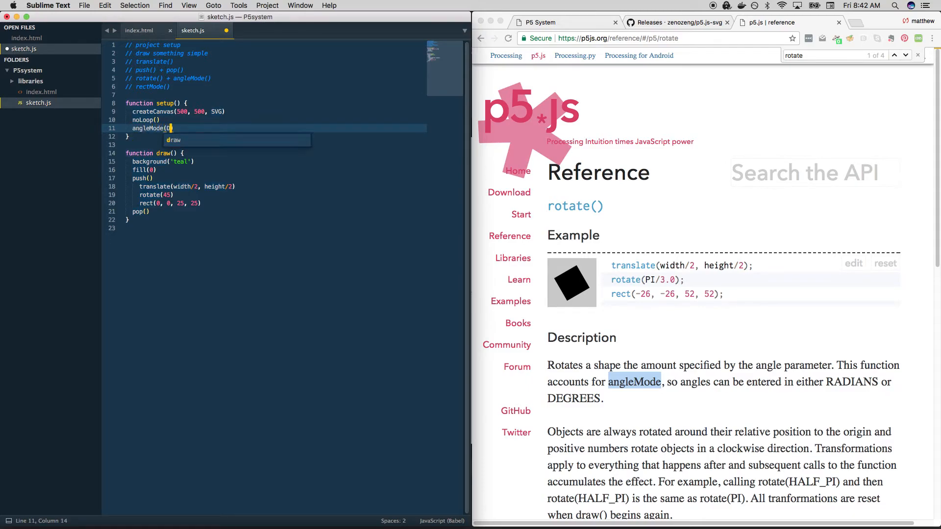
pyautogui.write('DEGREES)')
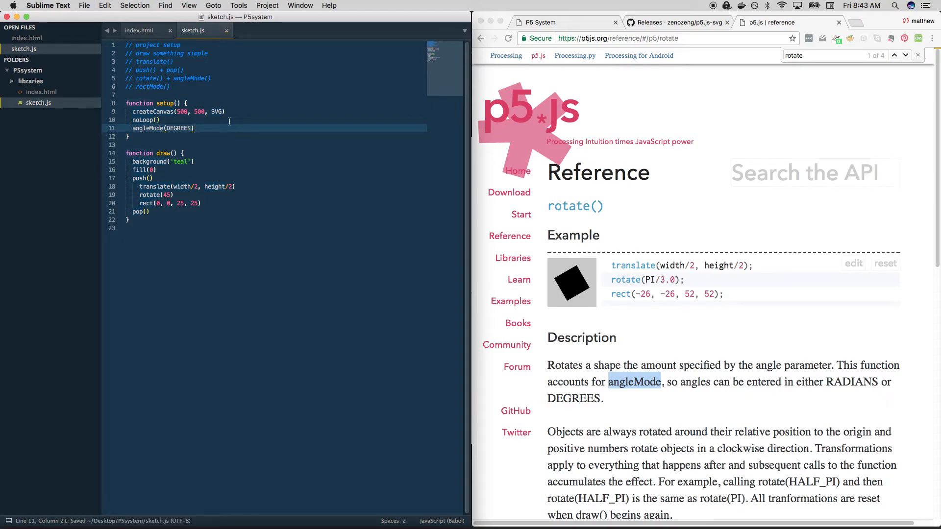
pyautogui.click(175, 129)
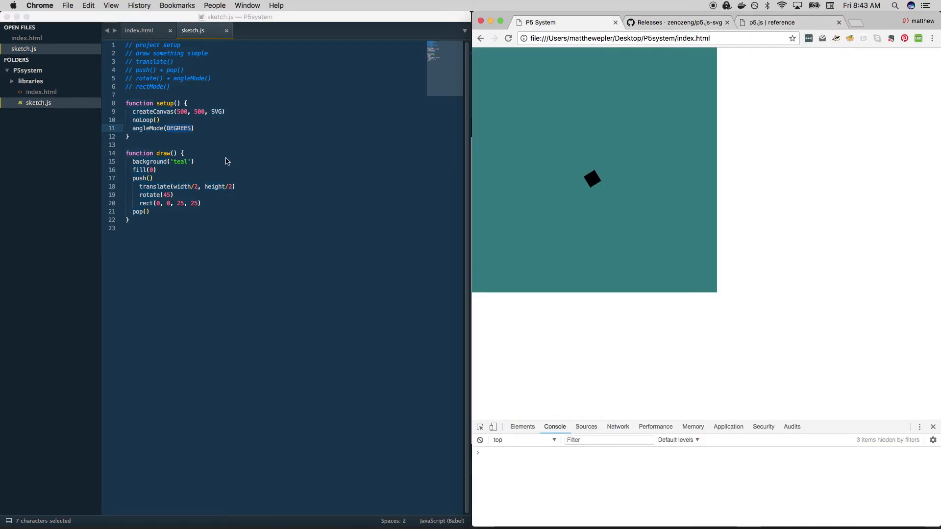
pyautogui.moveTo(687, 185)
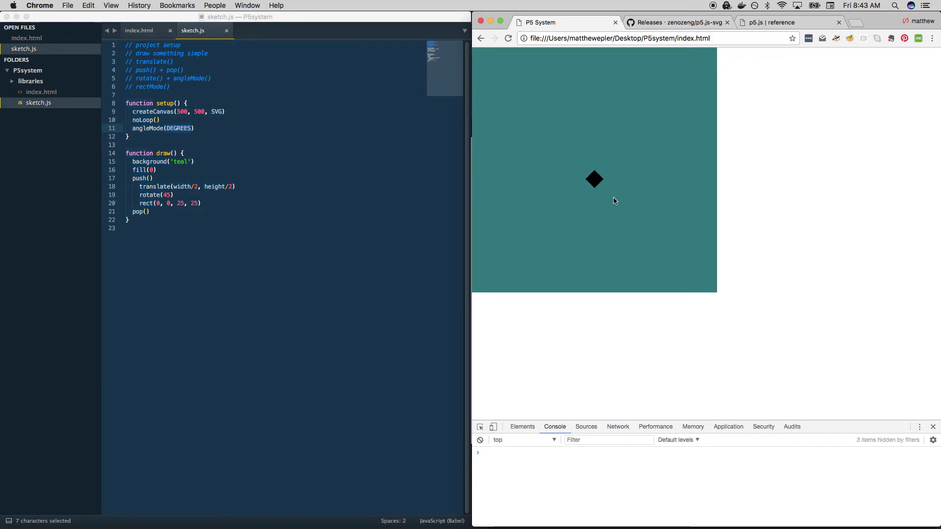
pyautogui.moveTo(227, 207)
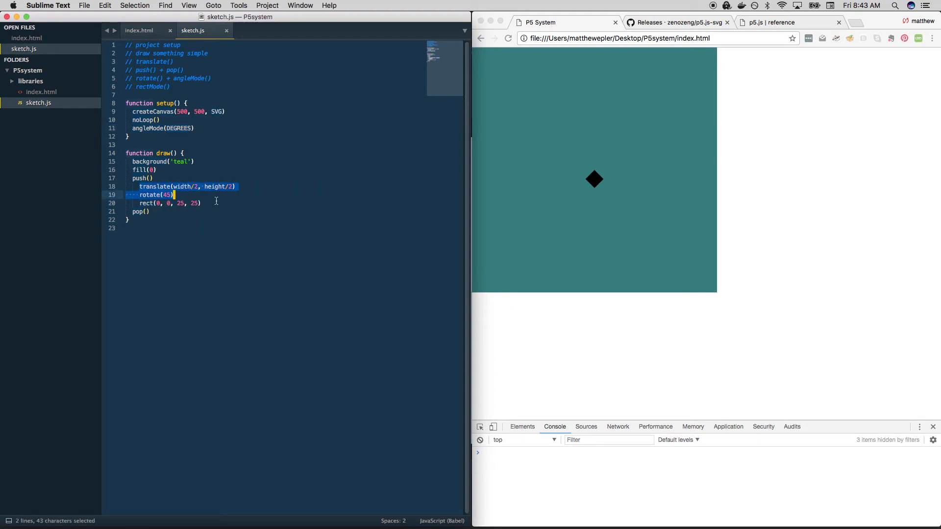
# After pop(), add fill('red') and rect(0, 0, 25, 25) for a red origin square.
pyautogui.click(179, 219)
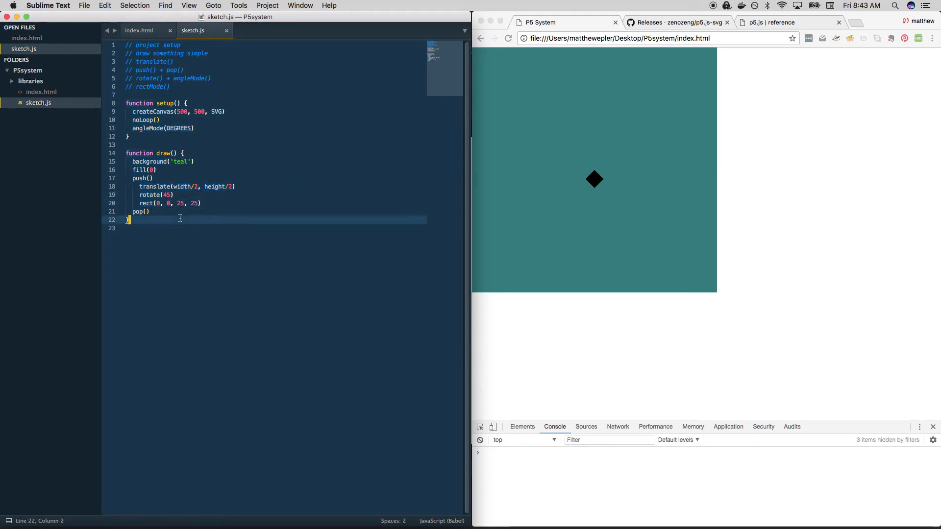
pyautogui.press('enter')
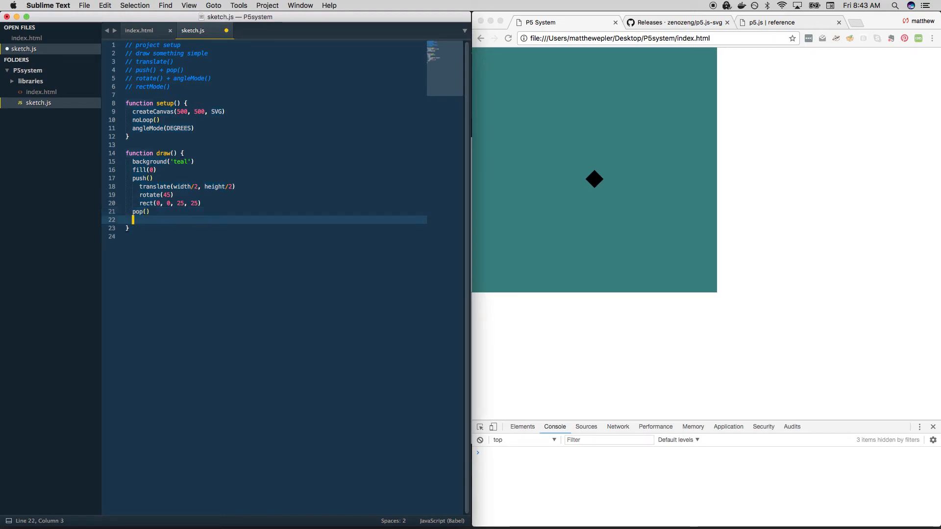
pyautogui.write('fill(')
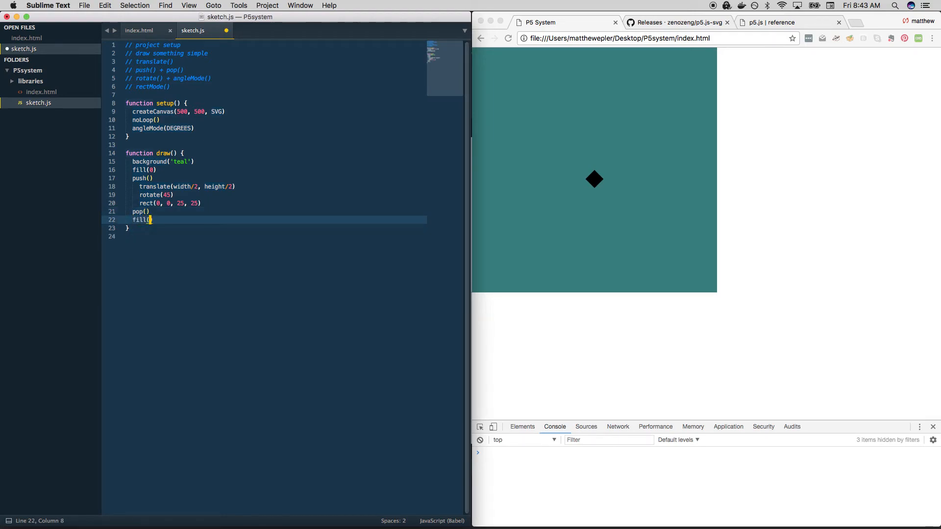
pyautogui.write("'red'")
pyautogui.write('rect(25, 2)')
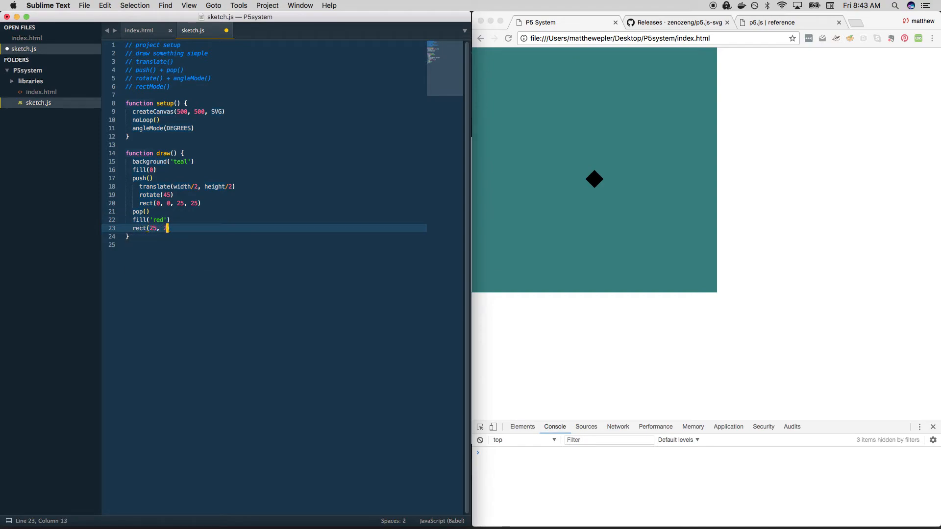
pyautogui.press('backspace')
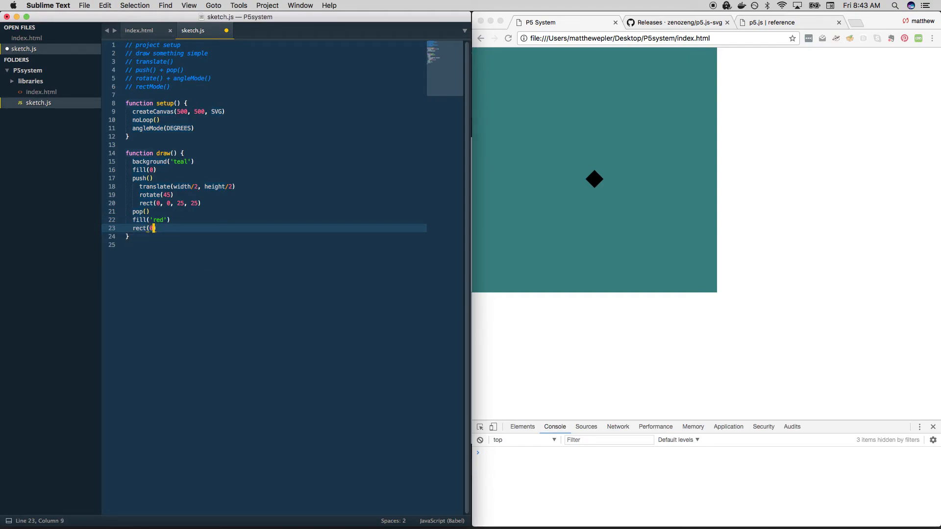
pyautogui.write('0, 0, 25')
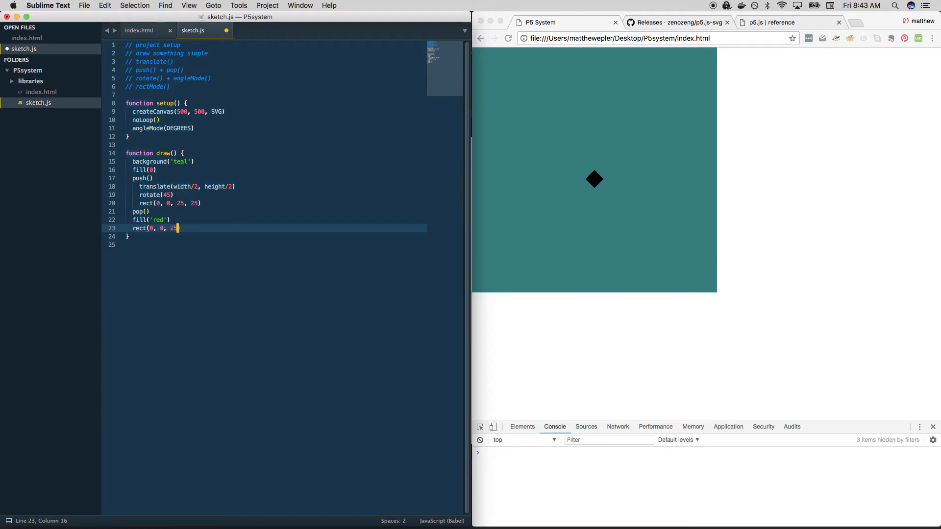
pyautogui.write(', 25)')
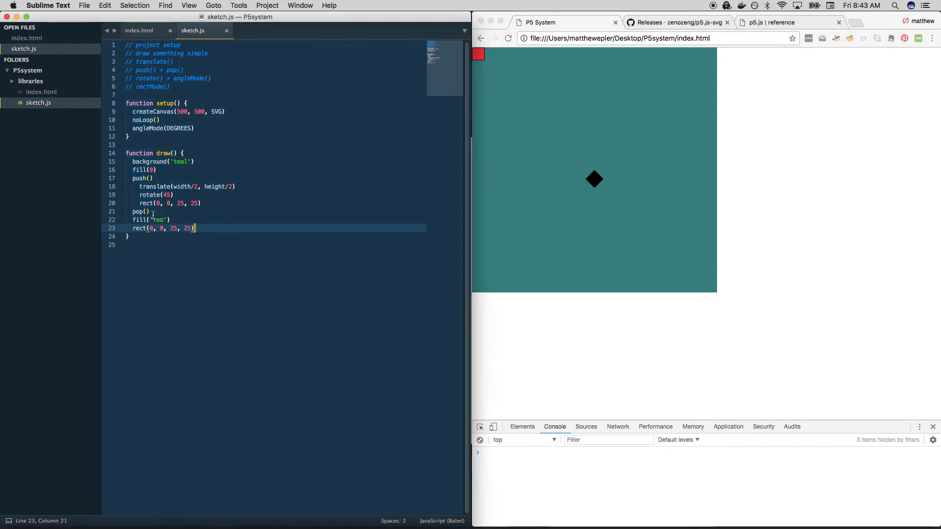
pyautogui.moveTo(135, 186); pyautogui.dragTo(202, 203)
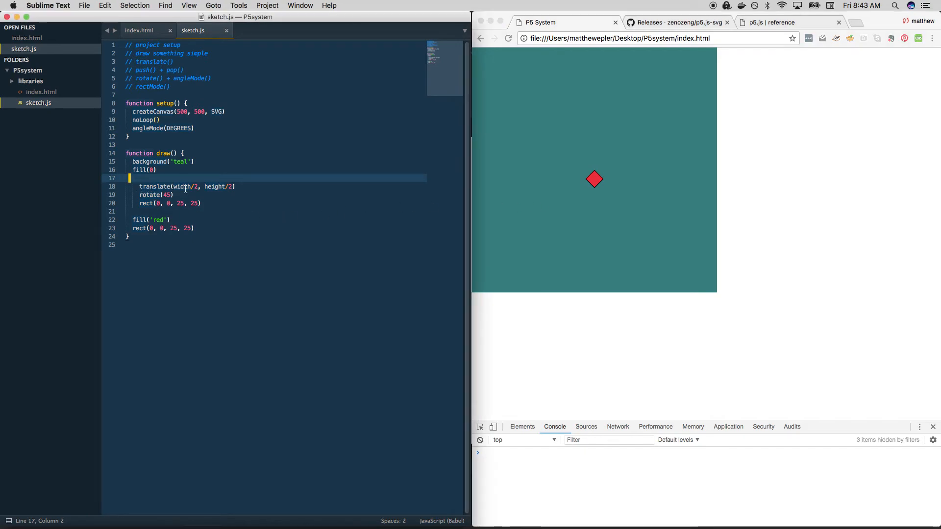
pyautogui.moveTo(139, 187); pyautogui.dragTo(236, 186)
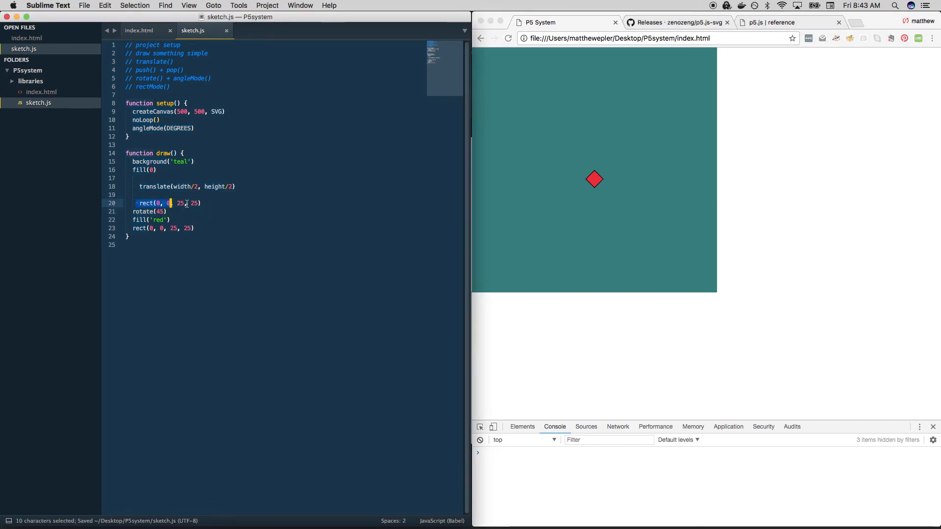
pyautogui.write('@')
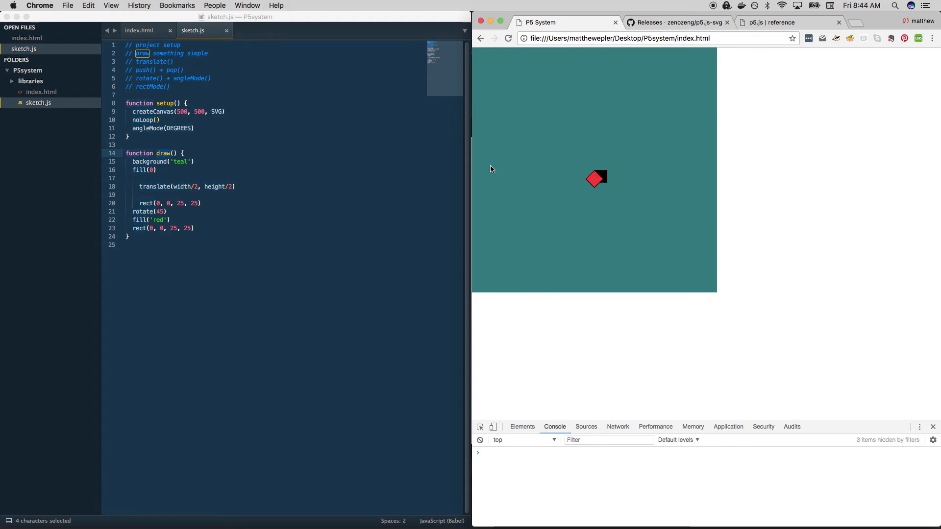
pyautogui.click(187, 199)
pyautogui.write('push()')
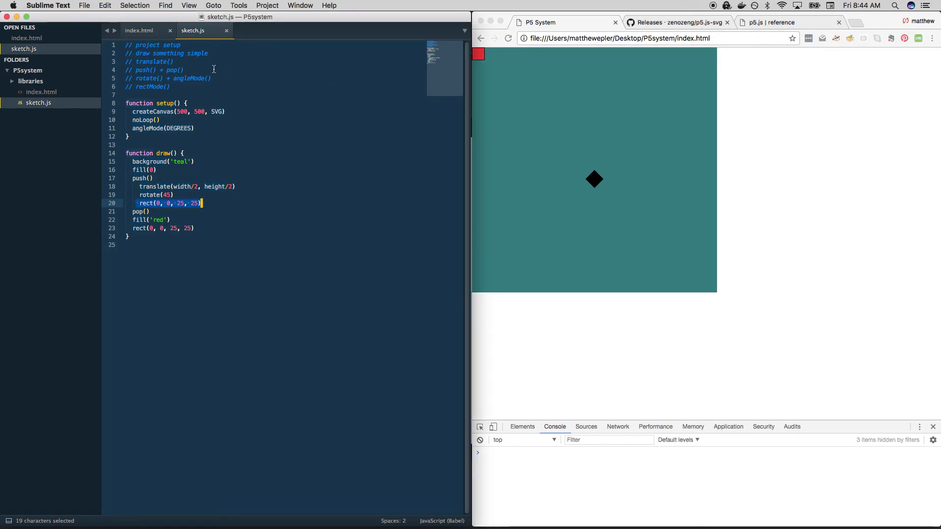
# Find and open the rectMode() entry in the p5.js Reference.
pyautogui.doubleClick(189, 78)
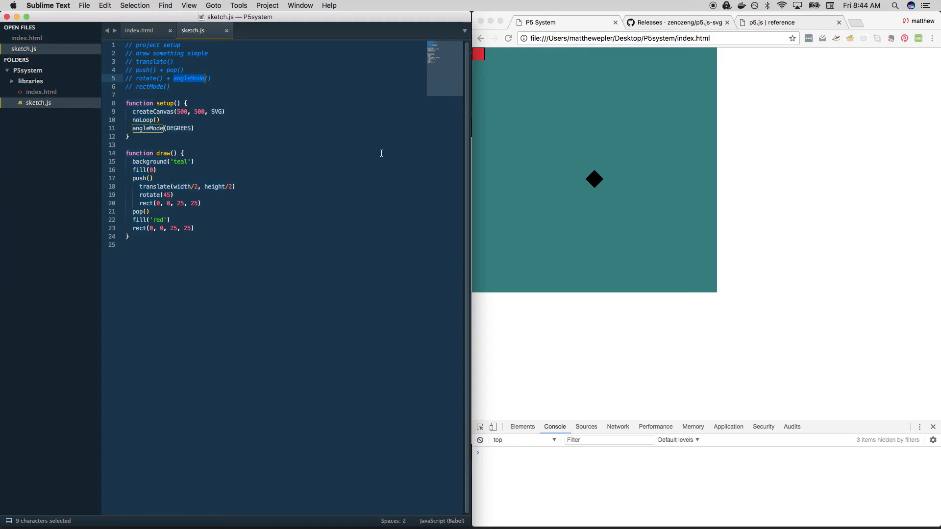
pyautogui.moveTo(755, 46)
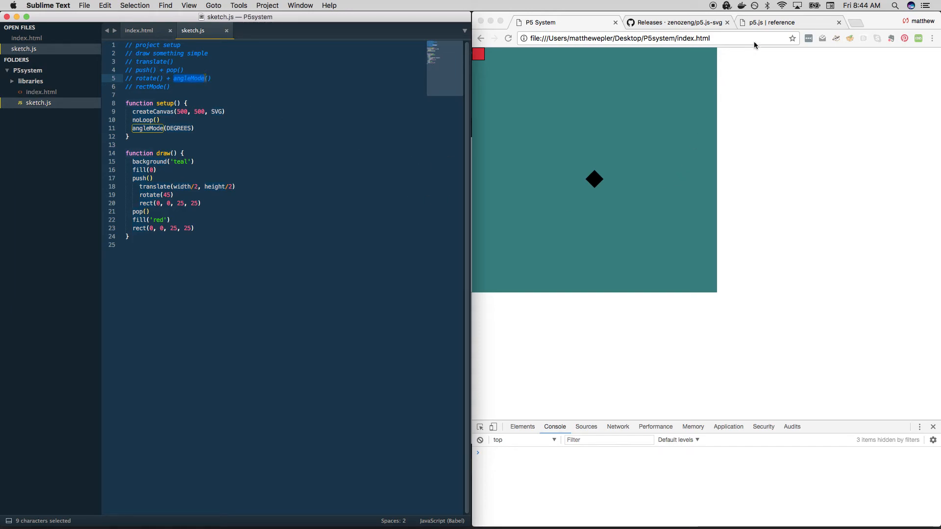
pyautogui.click(775, 22)
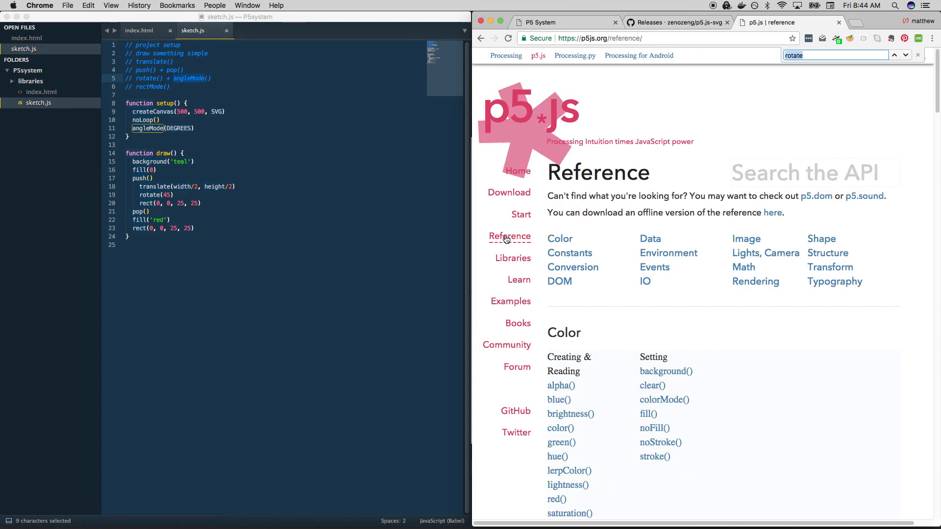
pyautogui.write('rectMod')
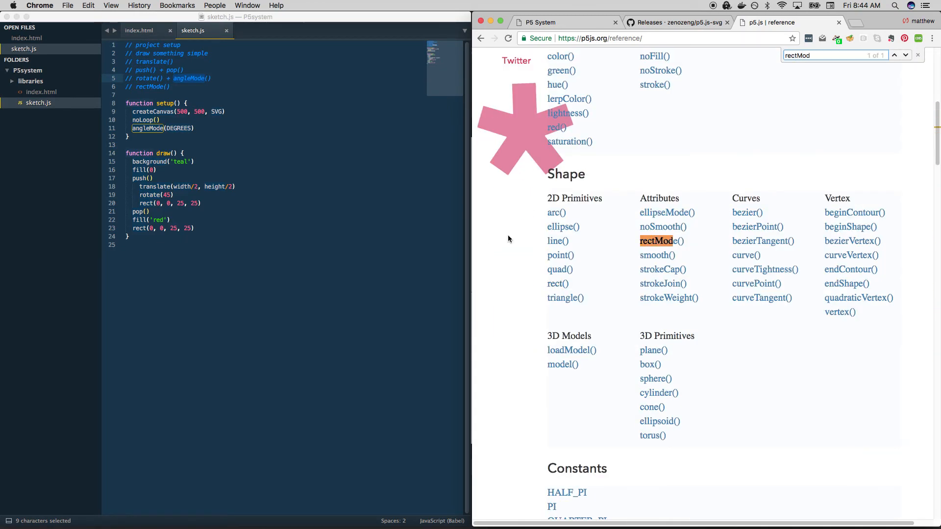
pyautogui.click(655, 241)
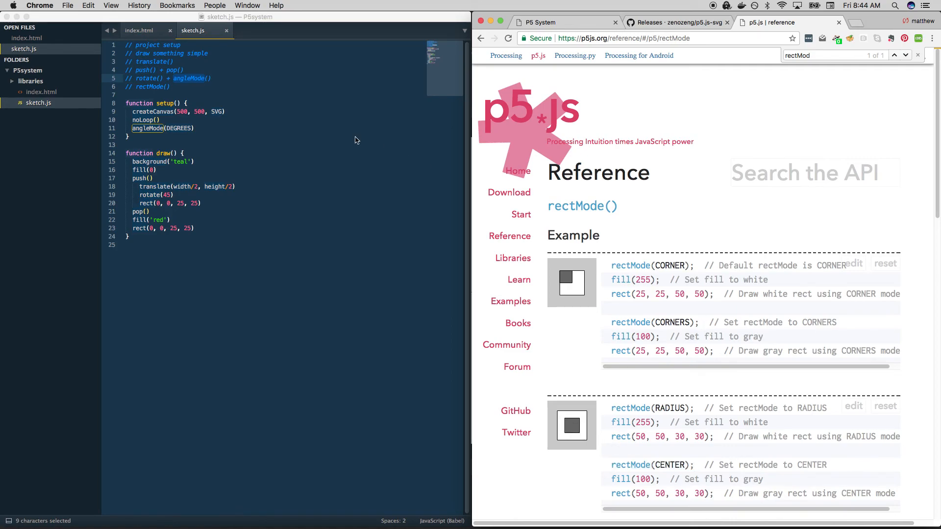
pyautogui.write('re')
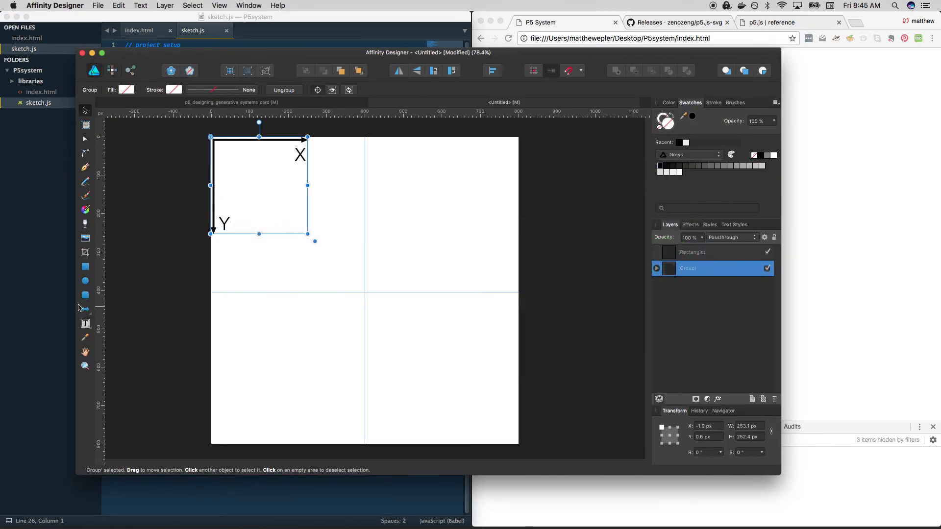
# Move the X/Y axes to the page centre and draw a rectangle with its corner at the origin.
pyautogui.click(85, 266)
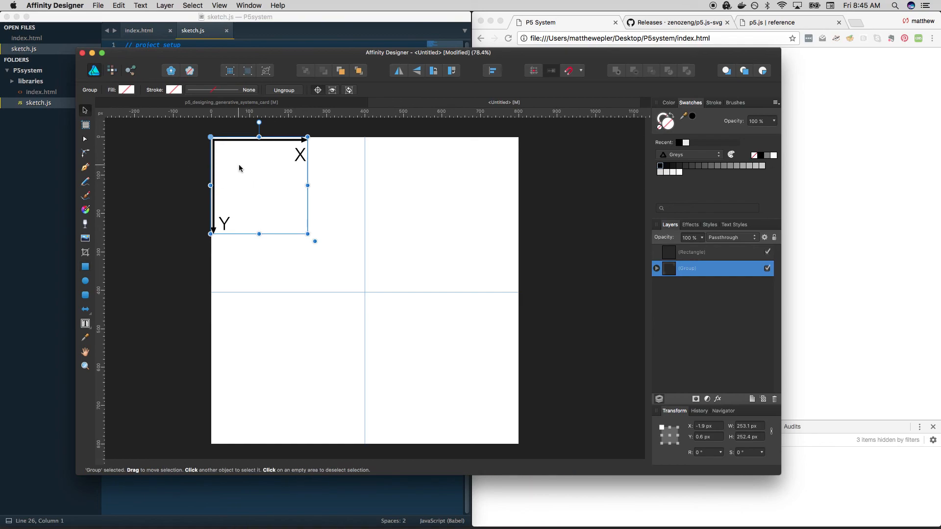
pyautogui.moveTo(258, 186); pyautogui.dragTo(410, 340)
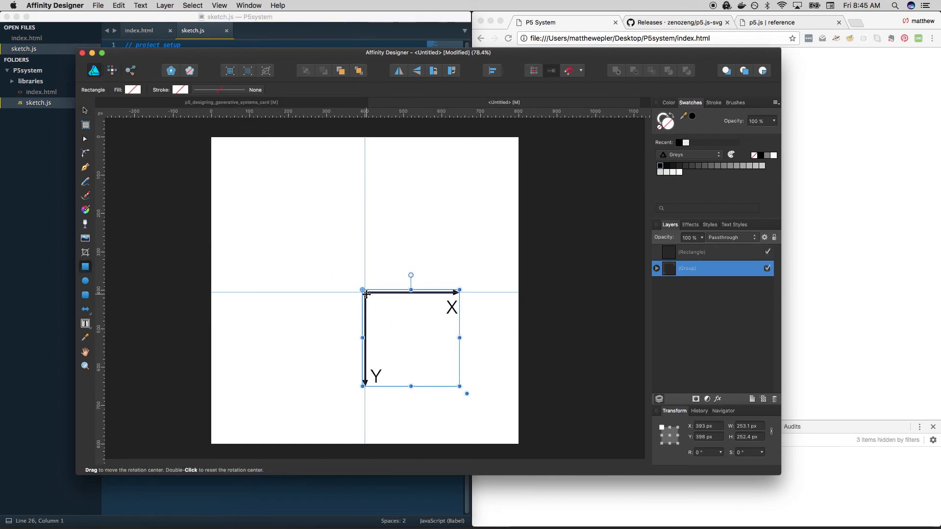
pyautogui.moveTo(361, 203); pyautogui.dragTo(415, 246)
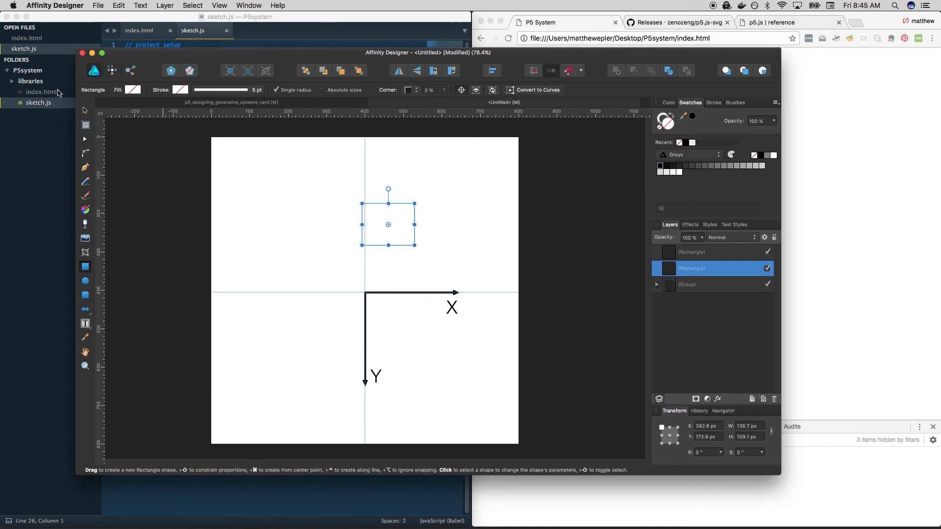
pyautogui.moveTo(389, 224); pyautogui.dragTo(390, 316)
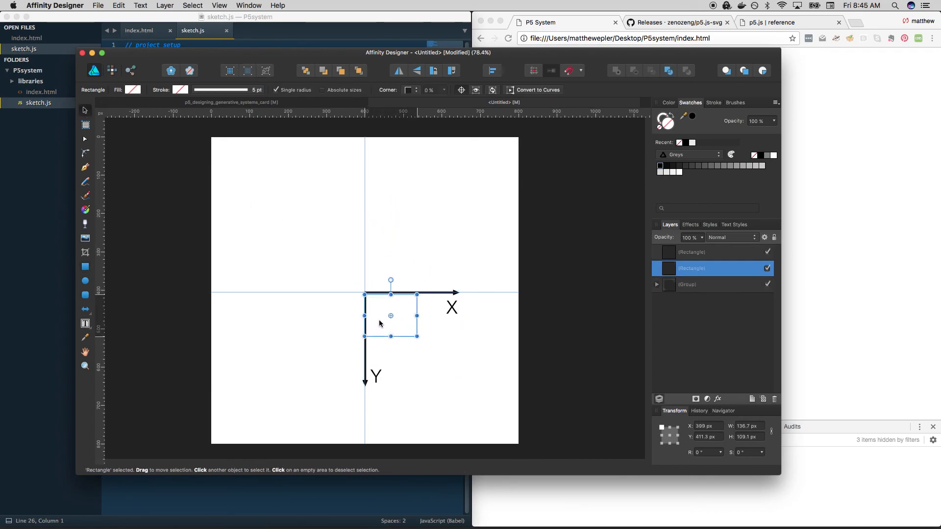
# Toggle the rectangle between corner and centred placement on the origin, then reposition the axes.
pyautogui.moveTo(390, 317); pyautogui.dragTo(392, 312)
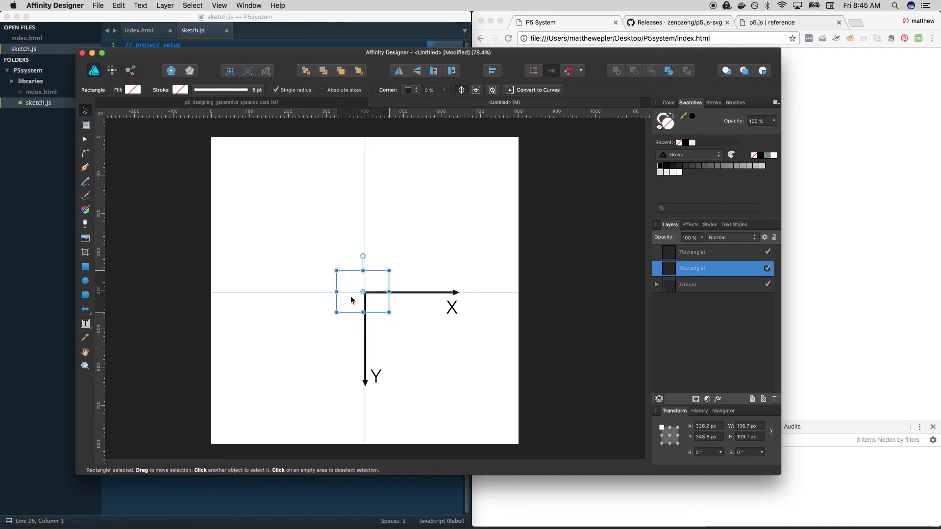
pyautogui.moveTo(362, 294); pyautogui.dragTo(366, 297)
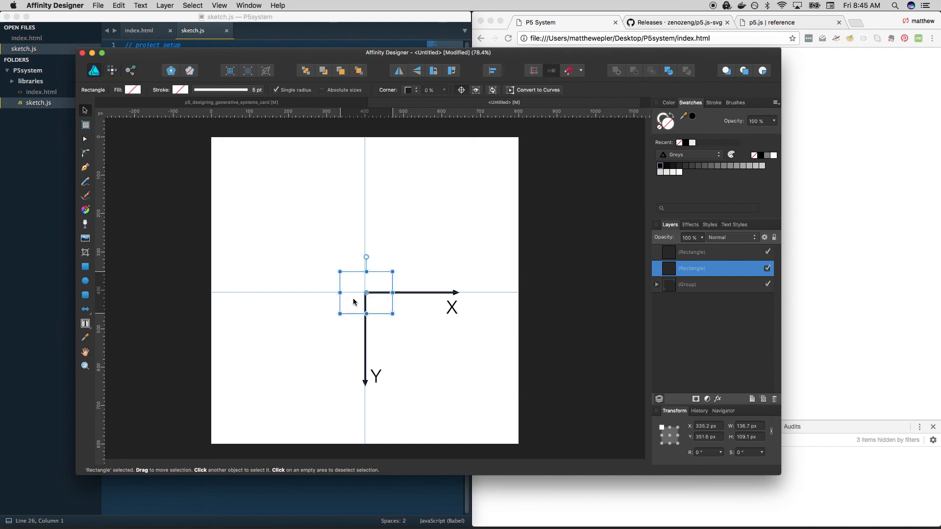
pyautogui.moveTo(366, 293); pyautogui.dragTo(383, 306)
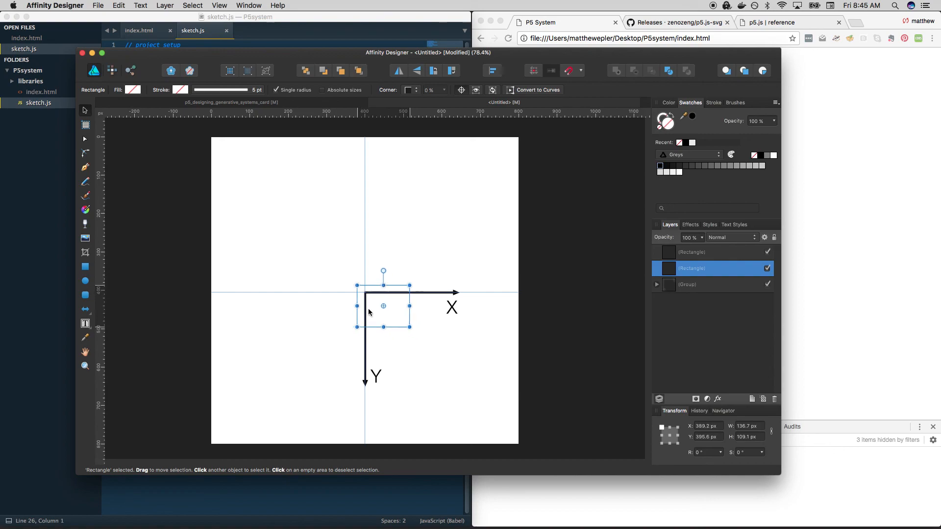
pyautogui.moveTo(382, 307); pyautogui.dragTo(364, 292)
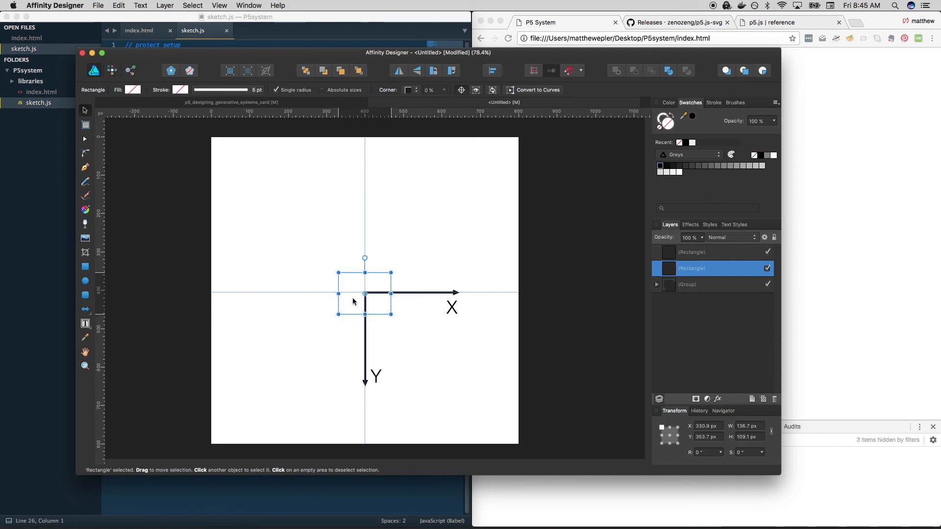
pyautogui.moveTo(311, 251)
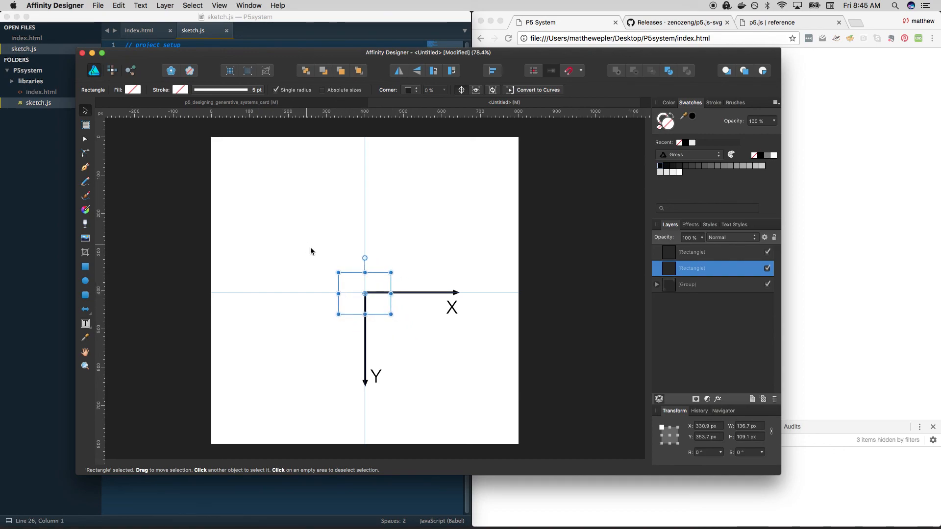
pyautogui.moveTo(345, 292)
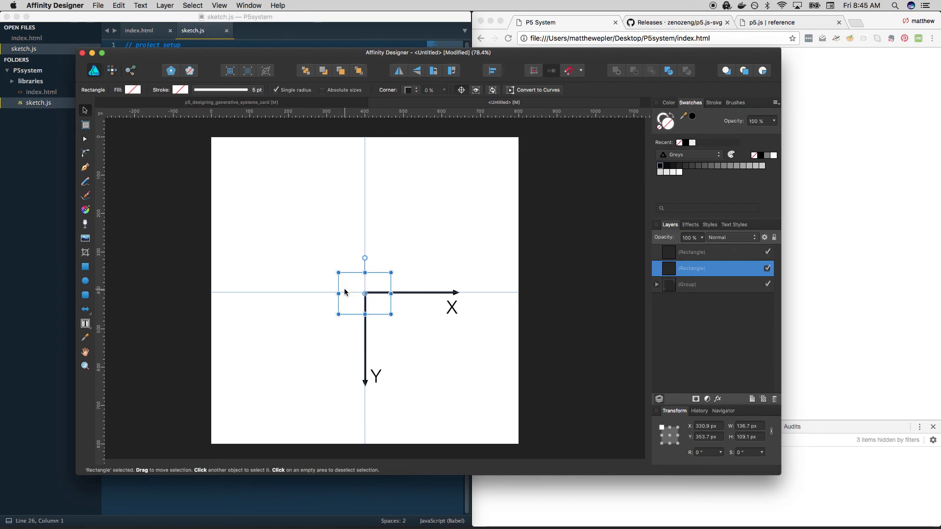
pyautogui.moveTo(380, 290)
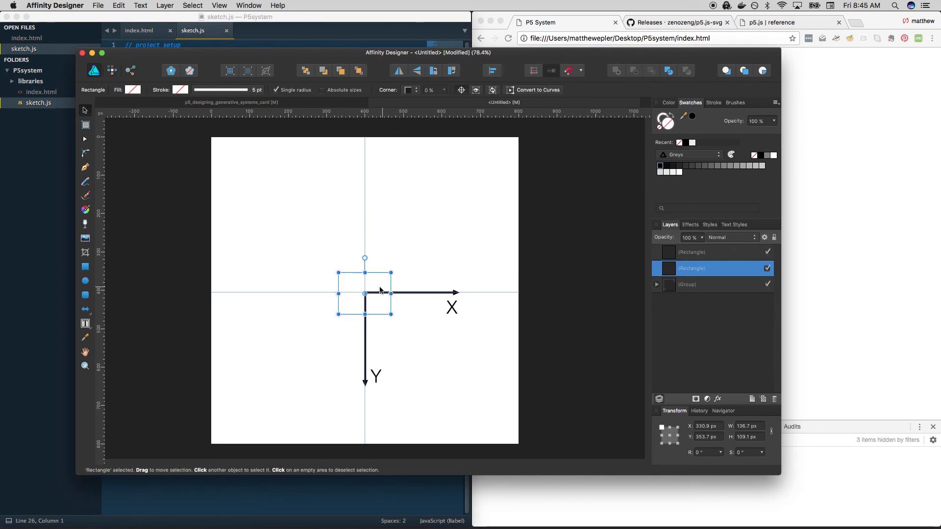
pyautogui.moveTo(369, 391)
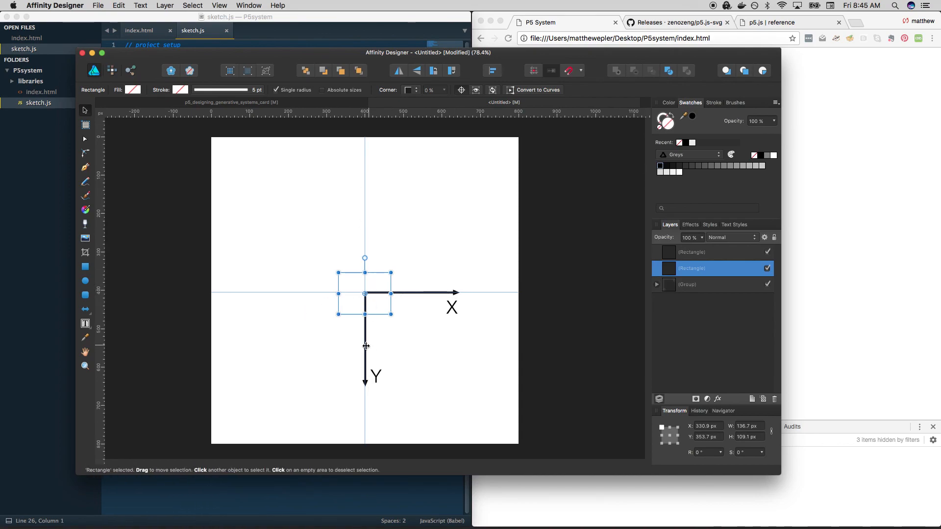
pyautogui.moveTo(409, 321)
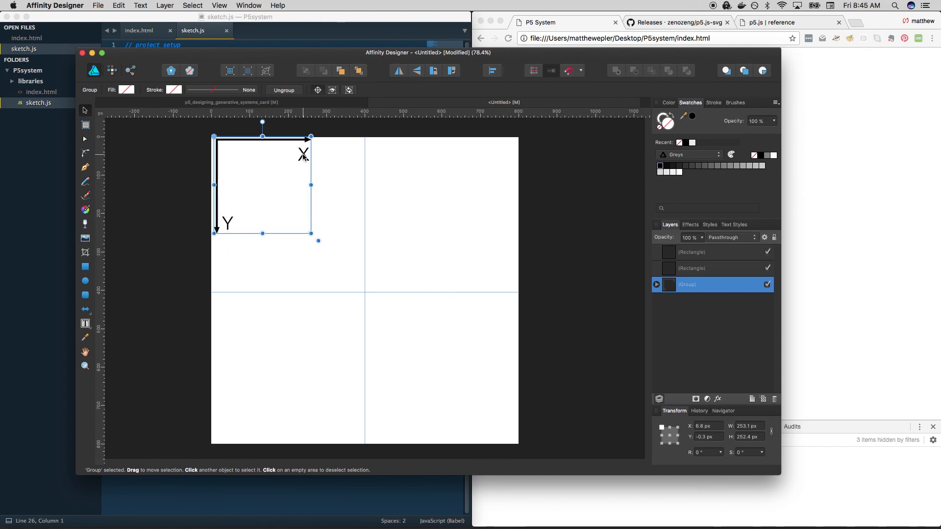
pyautogui.moveTo(263, 189); pyautogui.dragTo(510, 340)
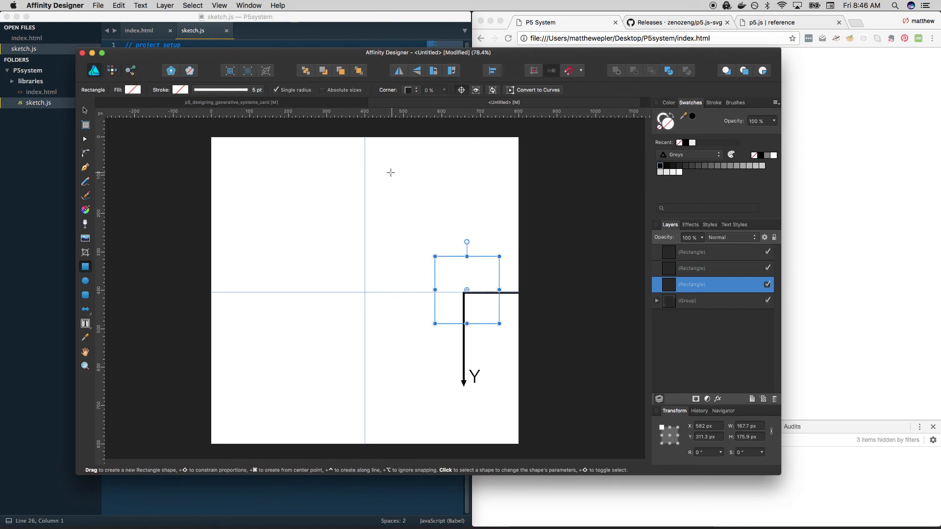
pyautogui.moveTo(489, 288)
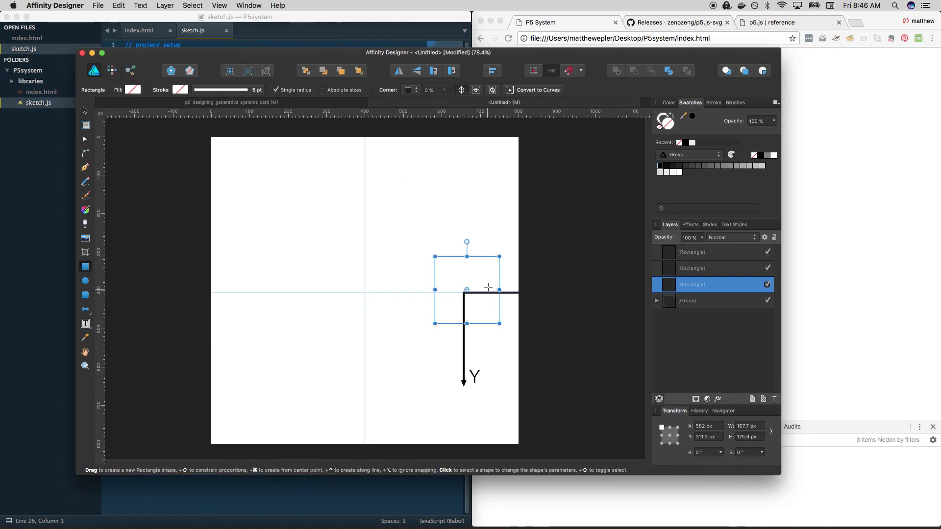